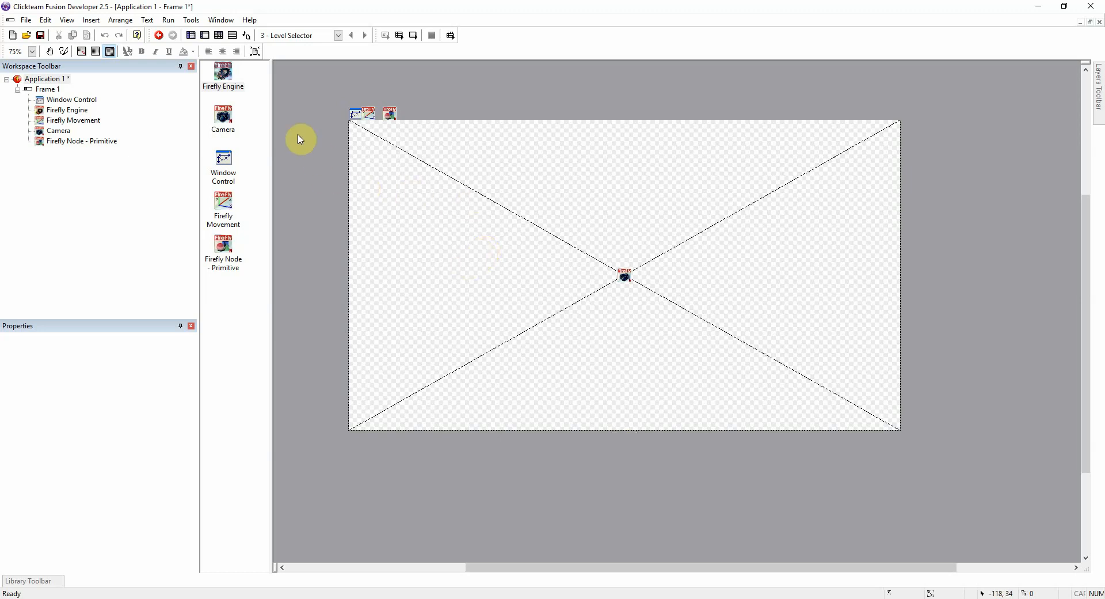
pyautogui.moveTo(310, 135)
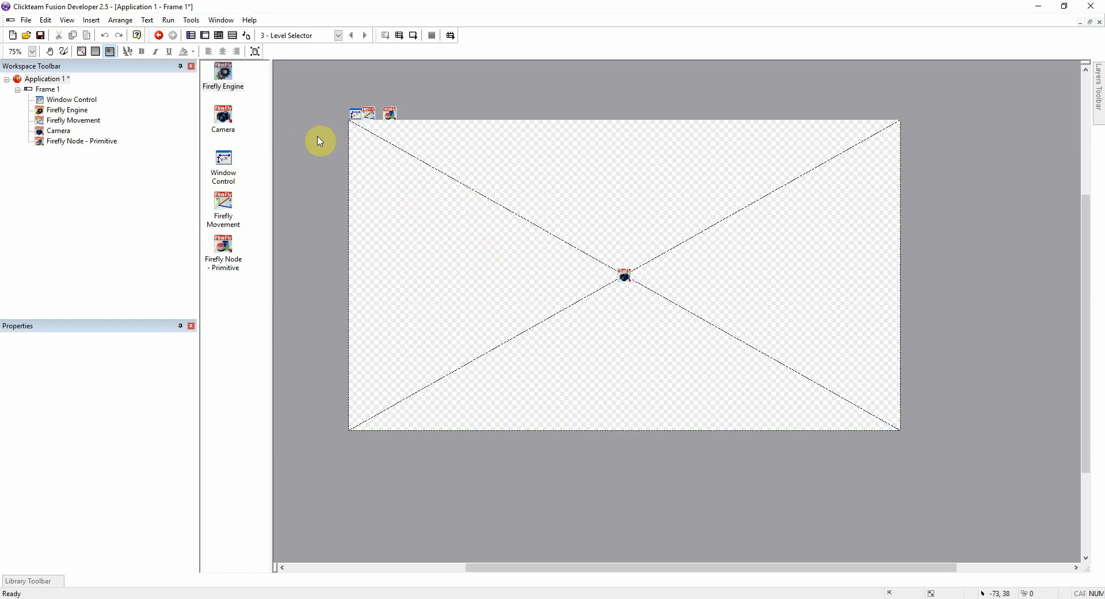
pyautogui.moveTo(319, 140)
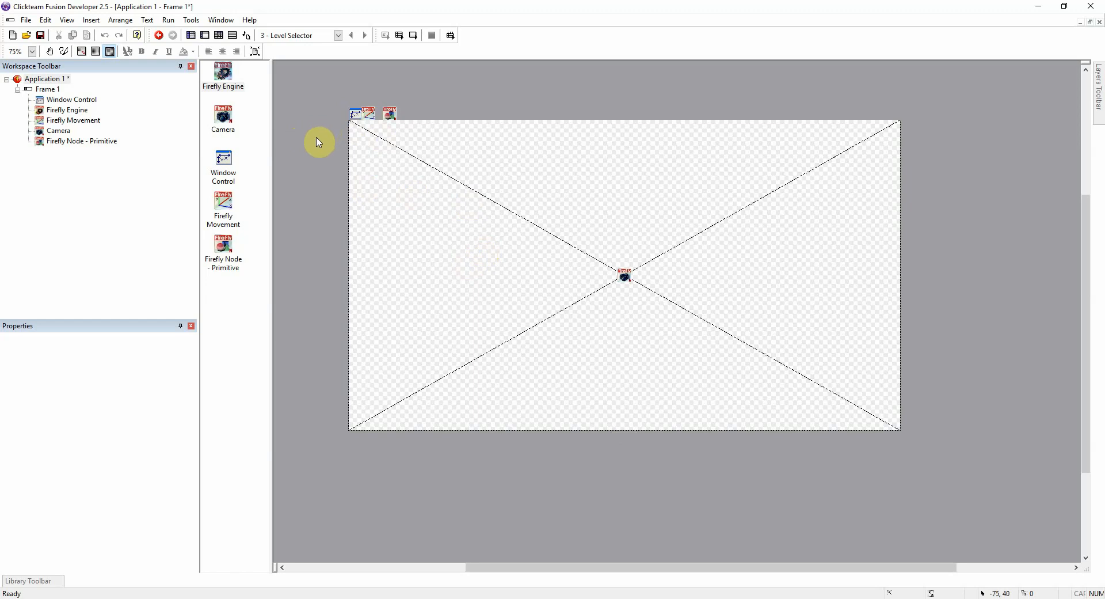
pyautogui.moveTo(315, 146)
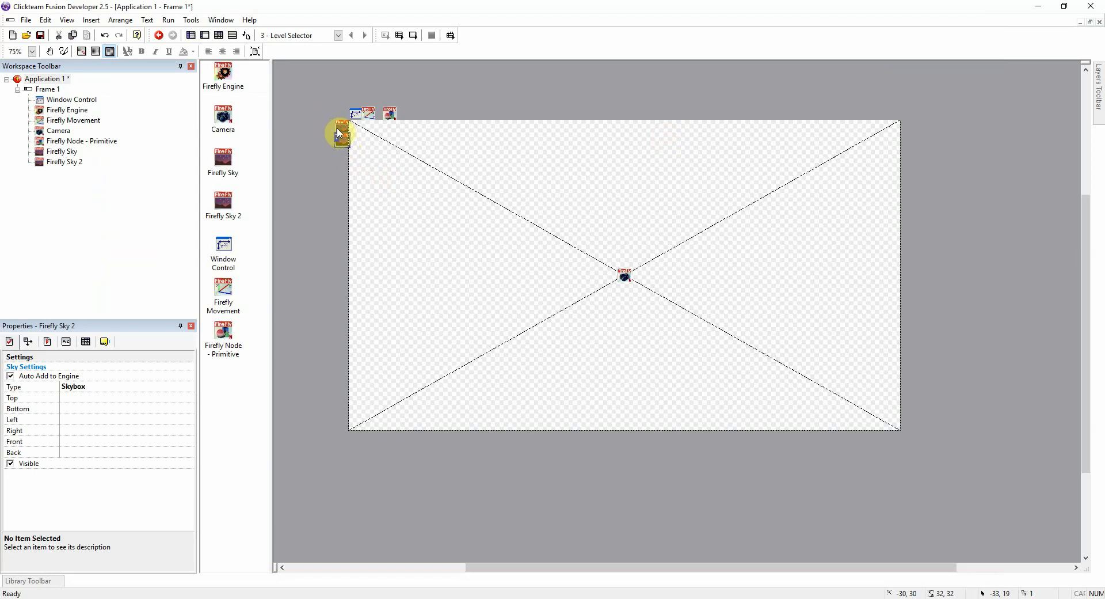
# Rename Firefly Sky to 'day' and Firefly Sky 2 to 'night', giving night dark skybox faces.
pyautogui.click(342, 133)
pyautogui.write('day')
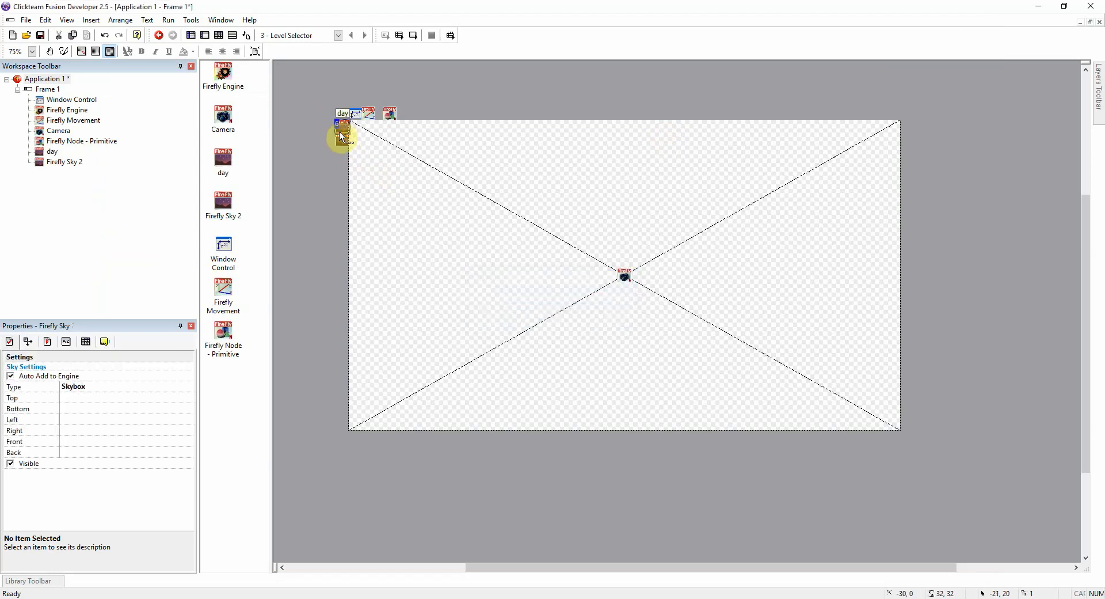
pyautogui.doubleClick(343, 123)
pyautogui.write('night')
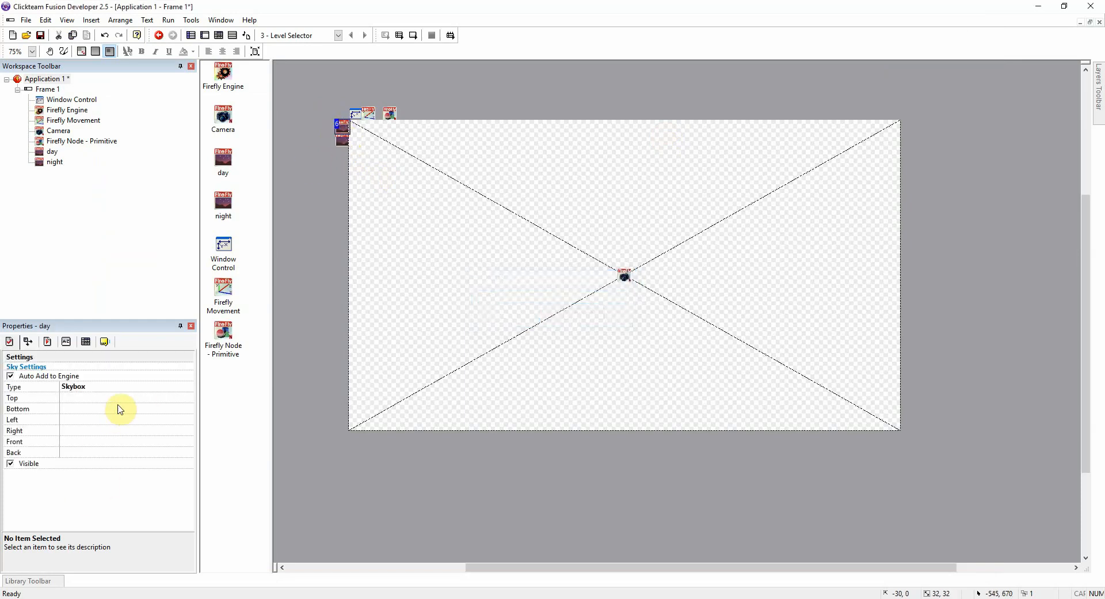
pyautogui.moveTo(185, 405)
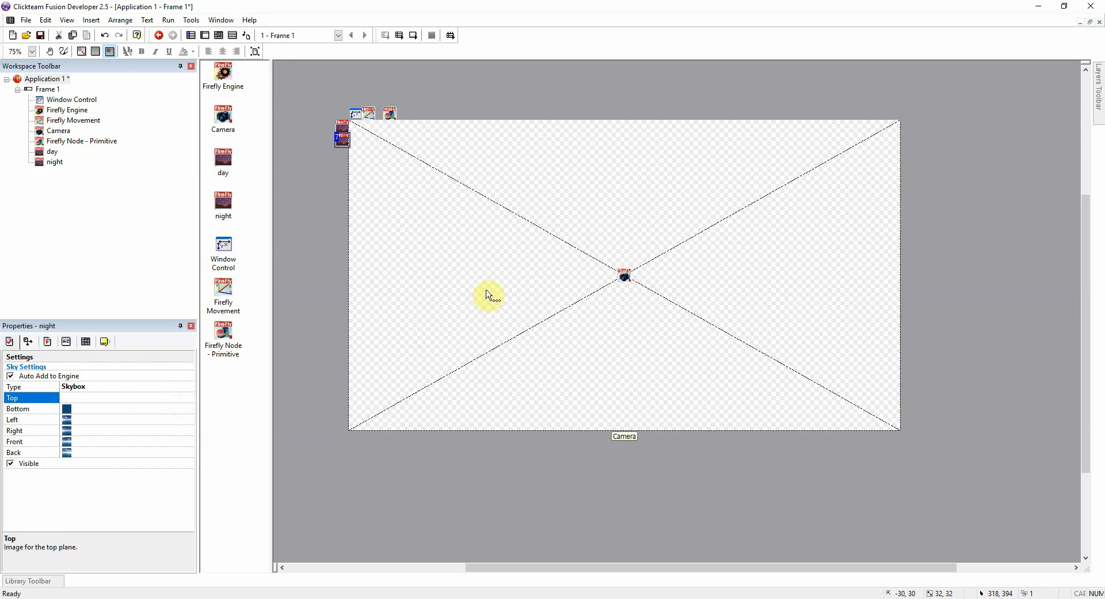
pyautogui.moveTo(395, 92)
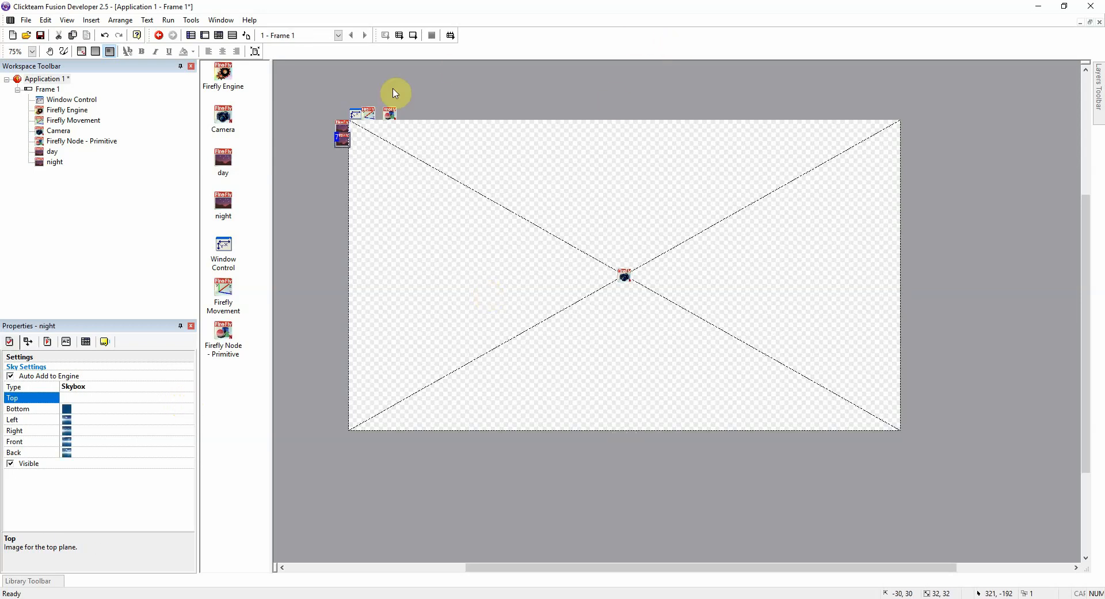
pyautogui.click(342, 136)
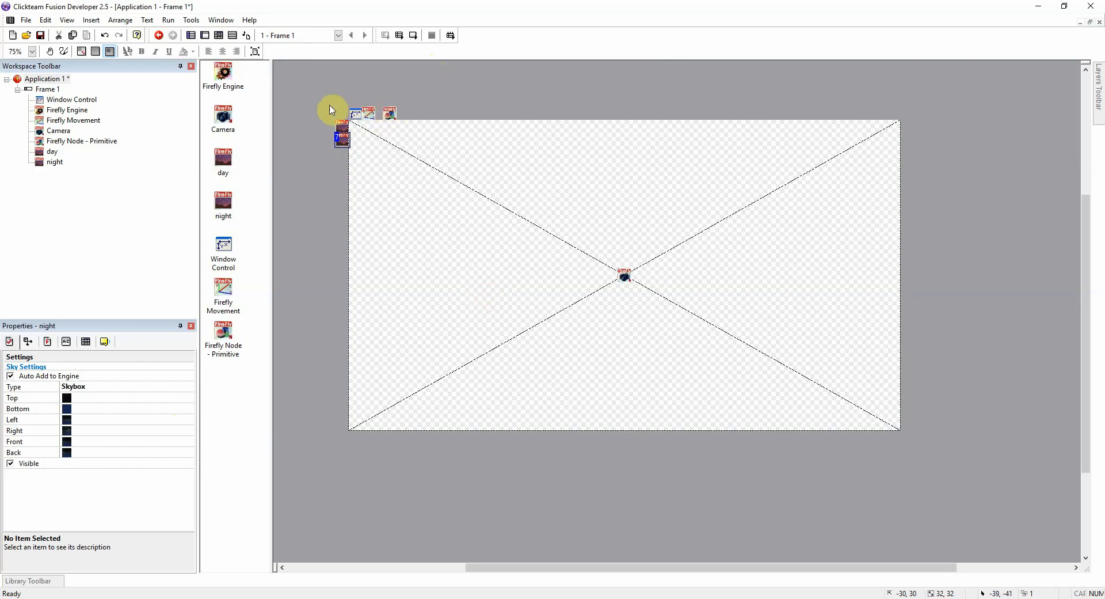
pyautogui.moveTo(325, 106)
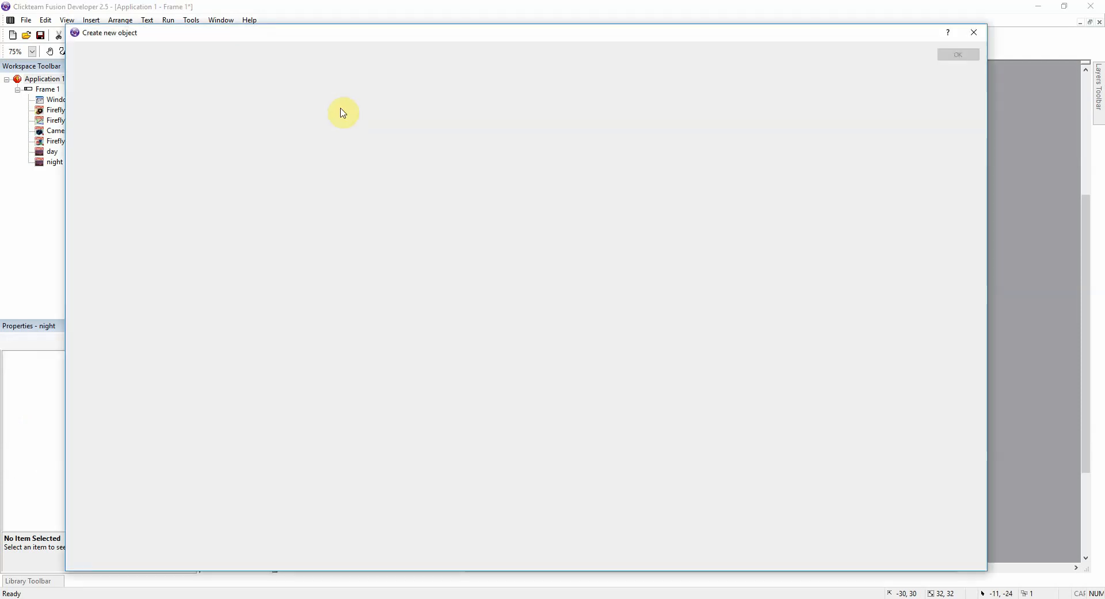
# Insert a Date & Time object as a clock and place it beside the scene.
pyautogui.click(88, 55)
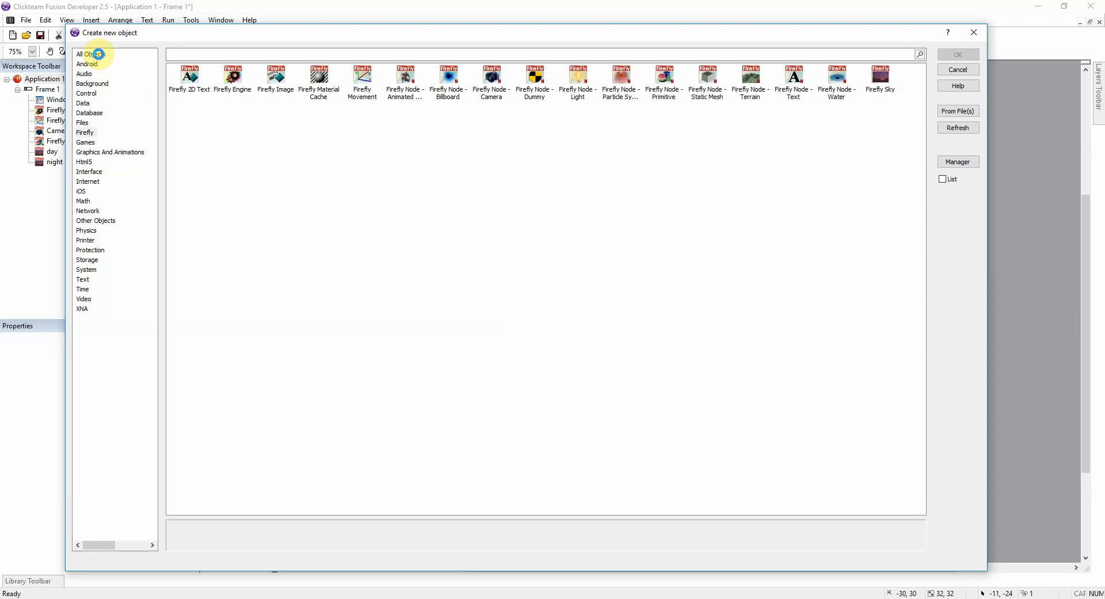
pyautogui.click(91, 54)
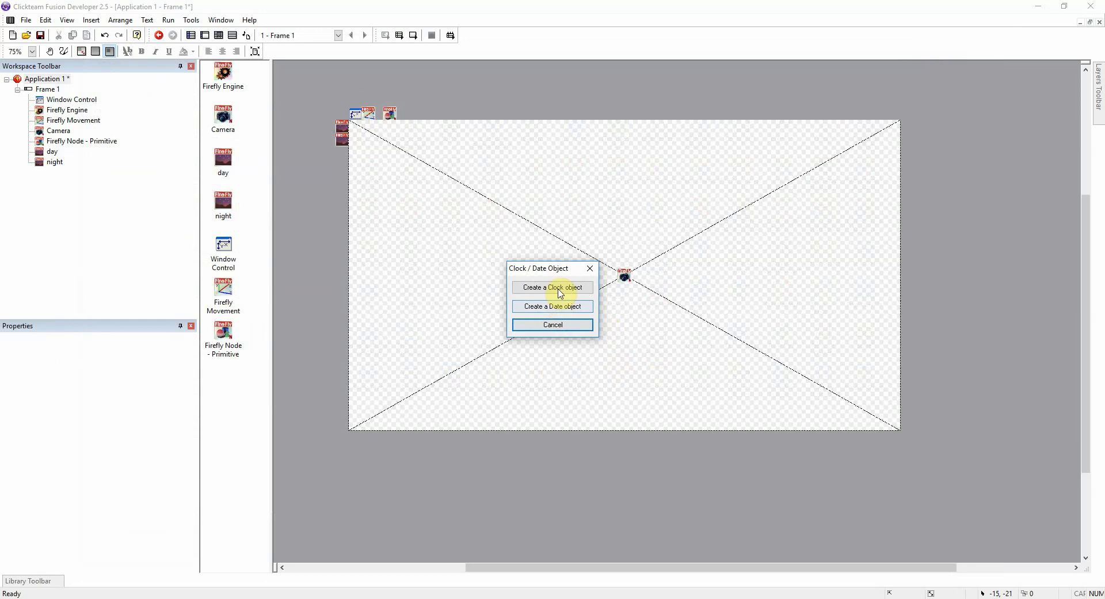
pyautogui.click(551, 286)
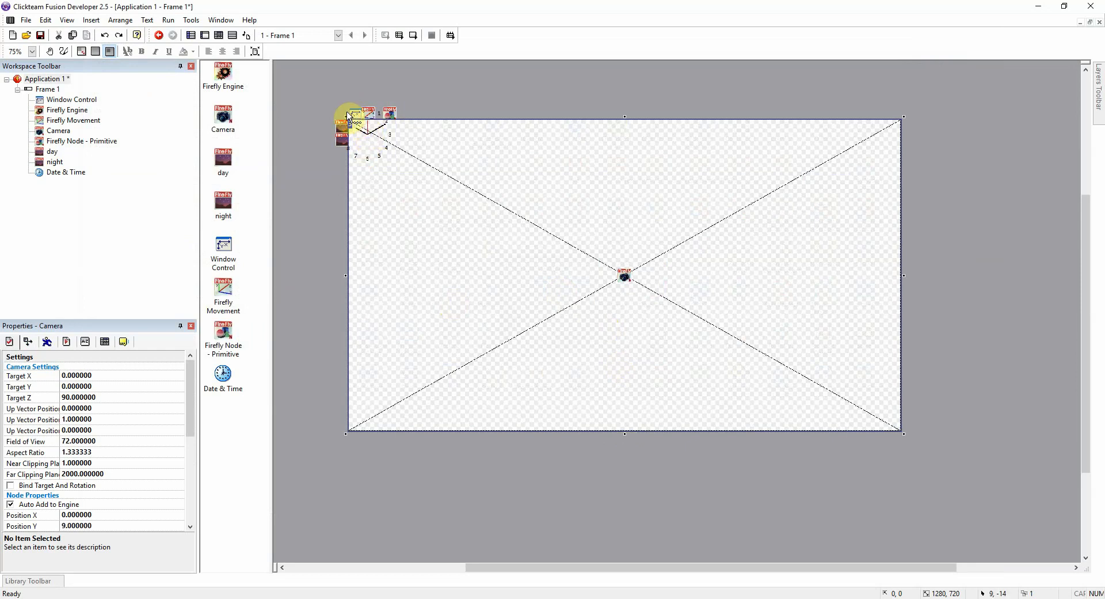
pyautogui.click(388, 113)
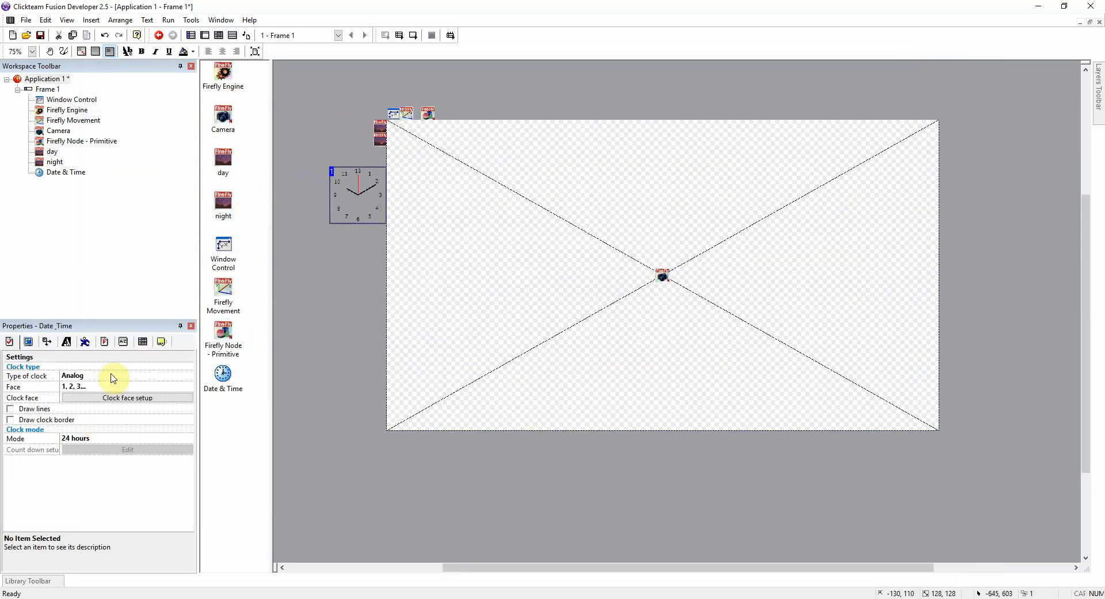
# Make the clock digital with a 24-hour hours-and-minutes face (13:27).
pyautogui.click(73, 374)
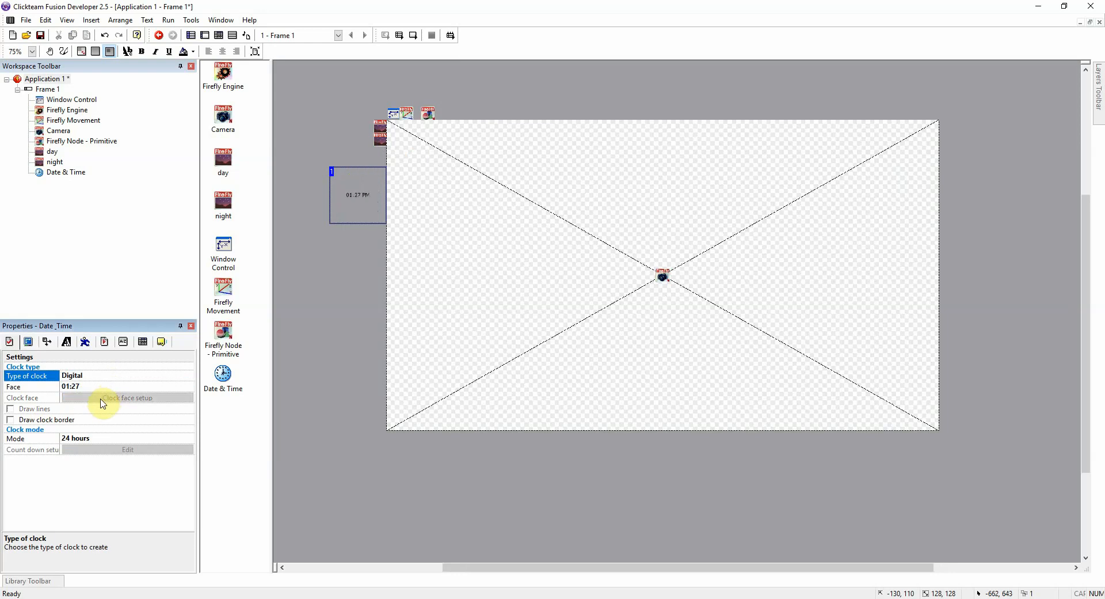
pyautogui.click(188, 387)
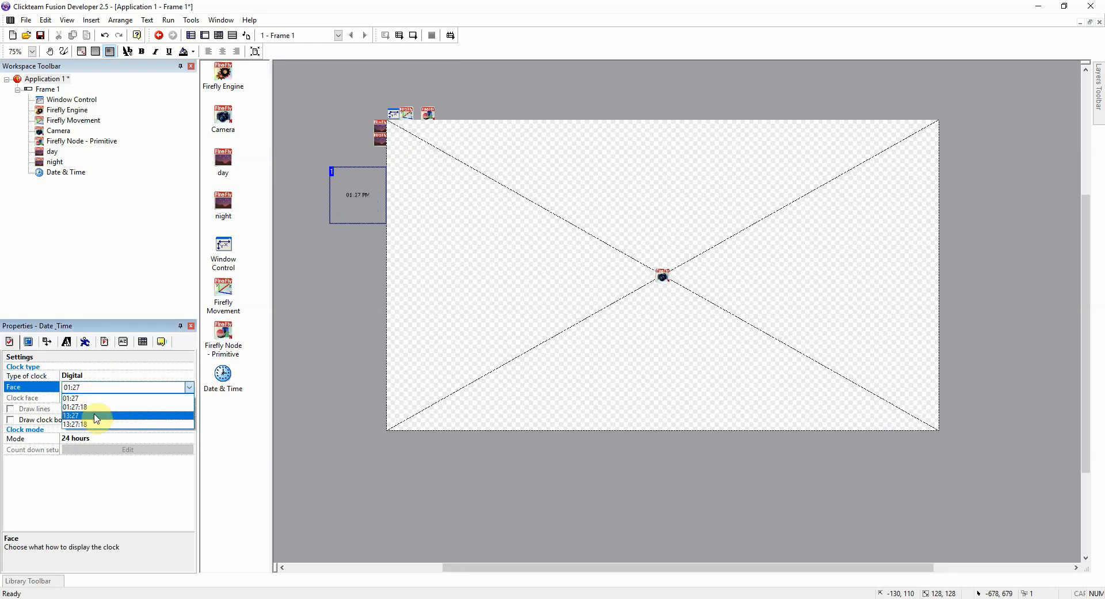
pyautogui.click(70, 416)
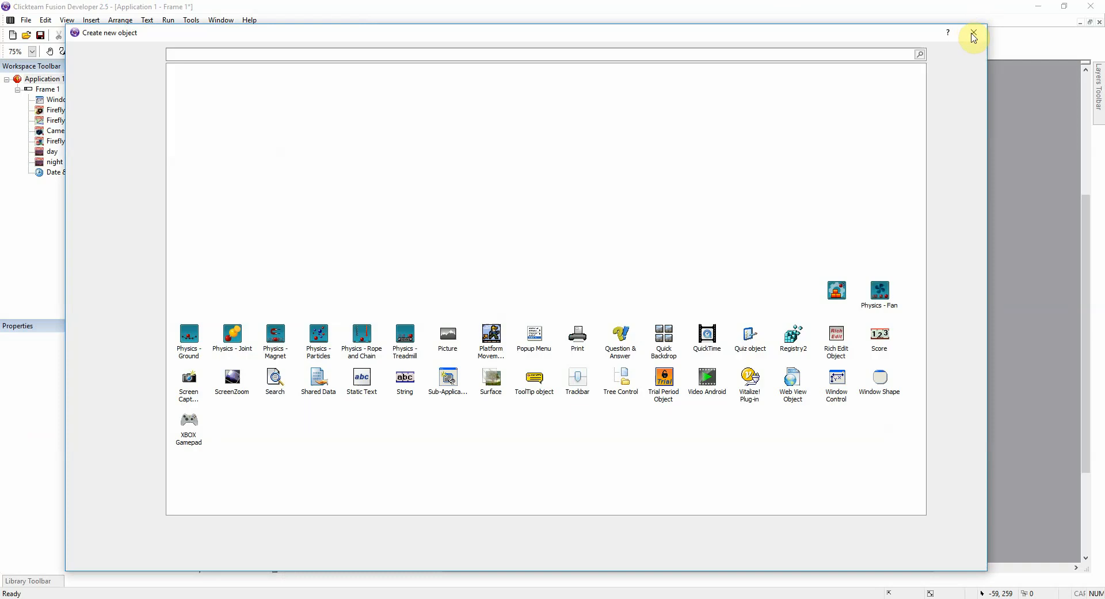
# Close the object catalogue and add an Always event line below the wasd group.
pyautogui.click(973, 37)
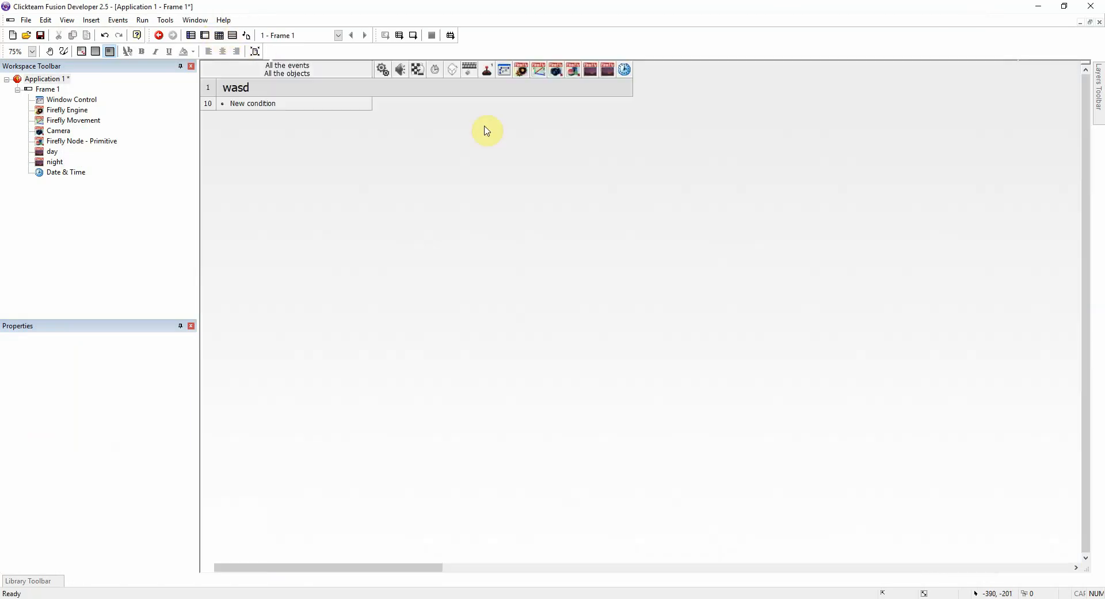
pyautogui.doubleClick(252, 102)
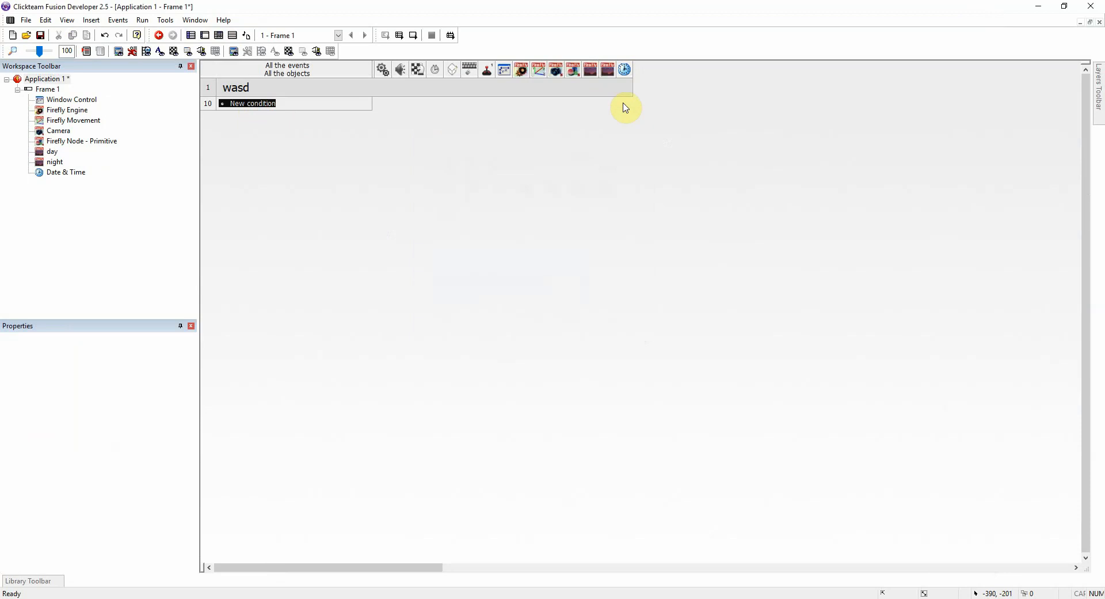
pyautogui.rightClick(624, 102)
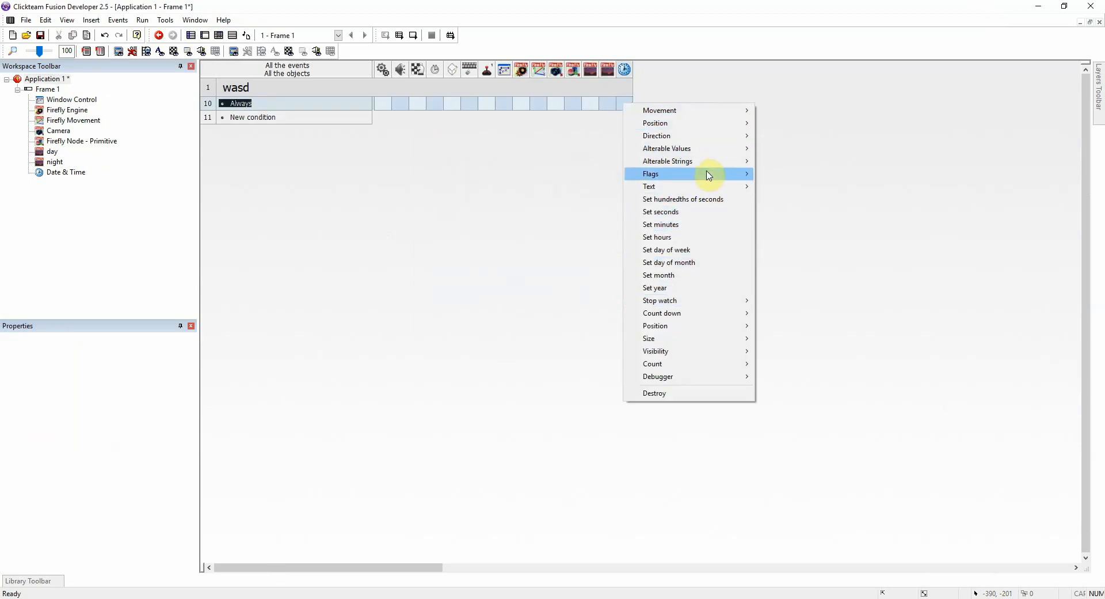
pyautogui.moveTo(717, 300)
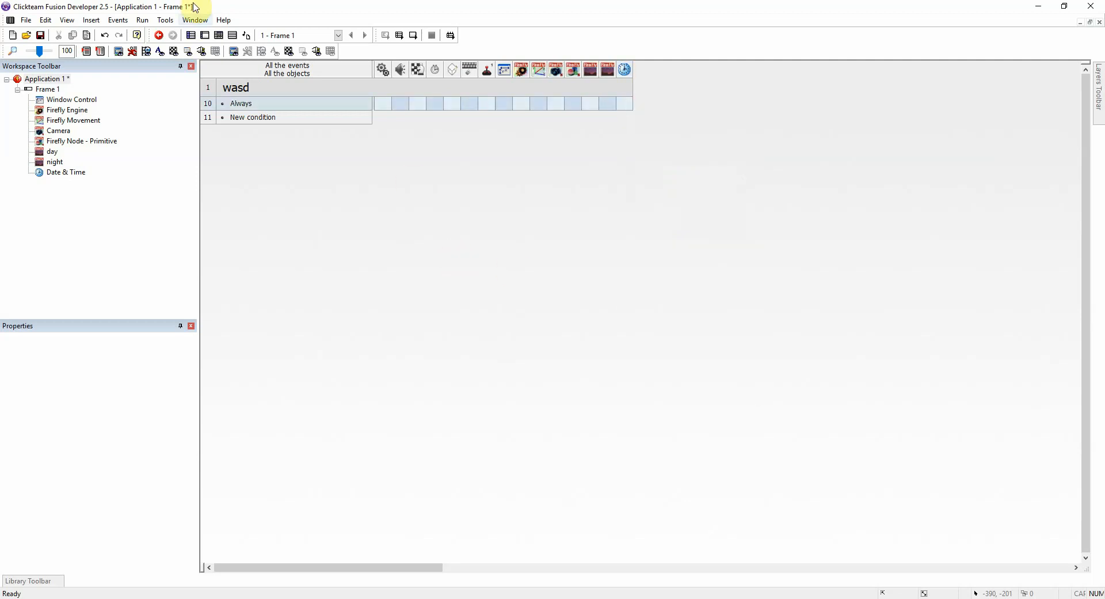
pyautogui.click(208, 103)
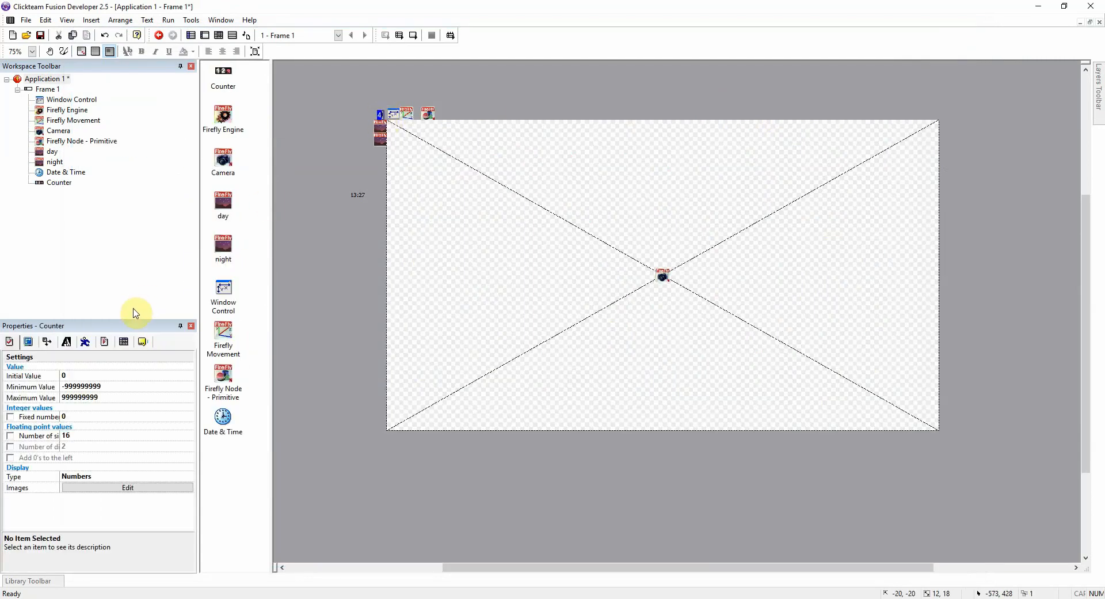
# Limit the Counter to a minimum of 0 and maximum of 23.
pyautogui.click(106, 386)
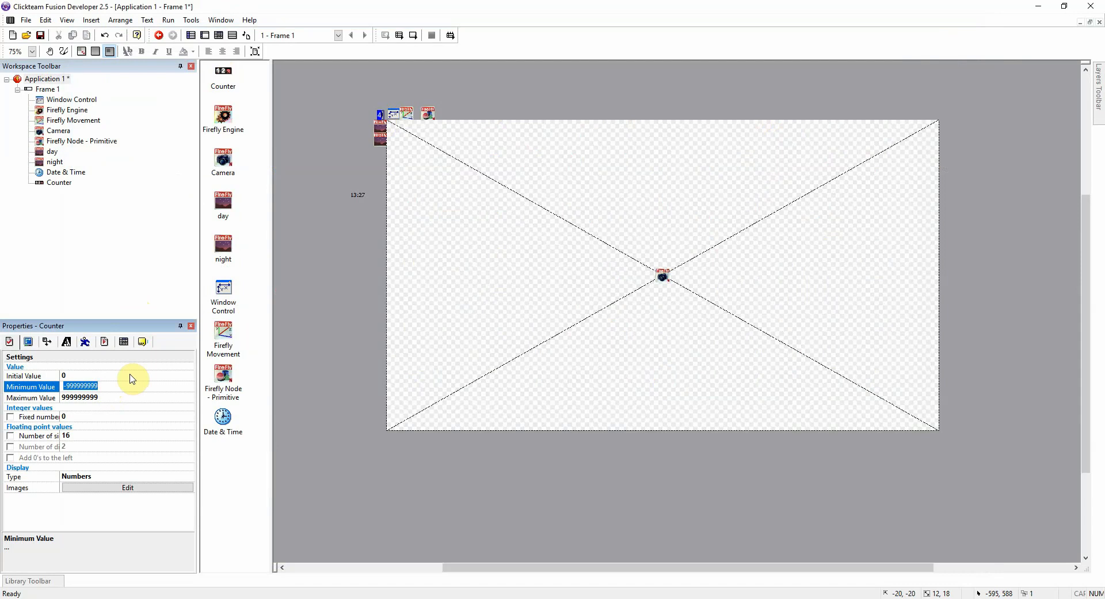
pyautogui.write('0')
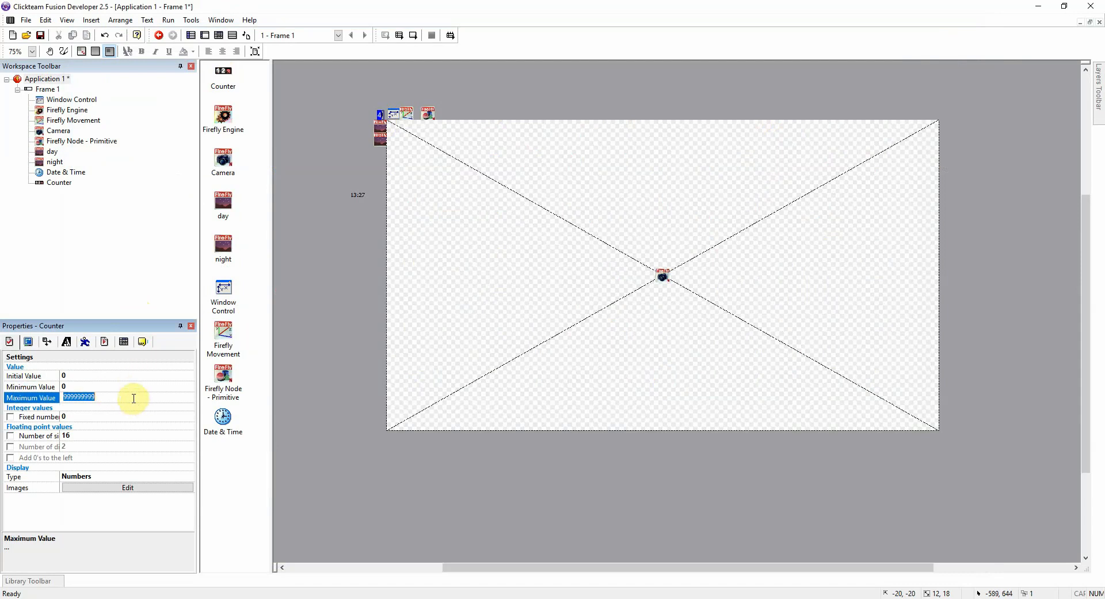
pyautogui.write('23')
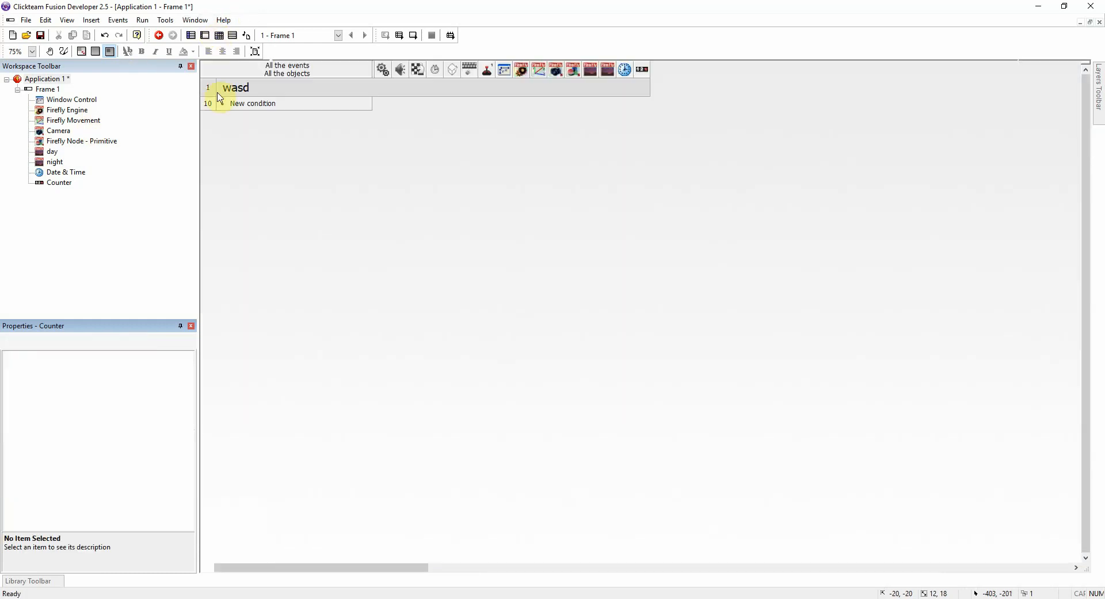
# Add a Start of Frame event whose counter action sets it to the clock's current hour.
pyautogui.click(252, 103)
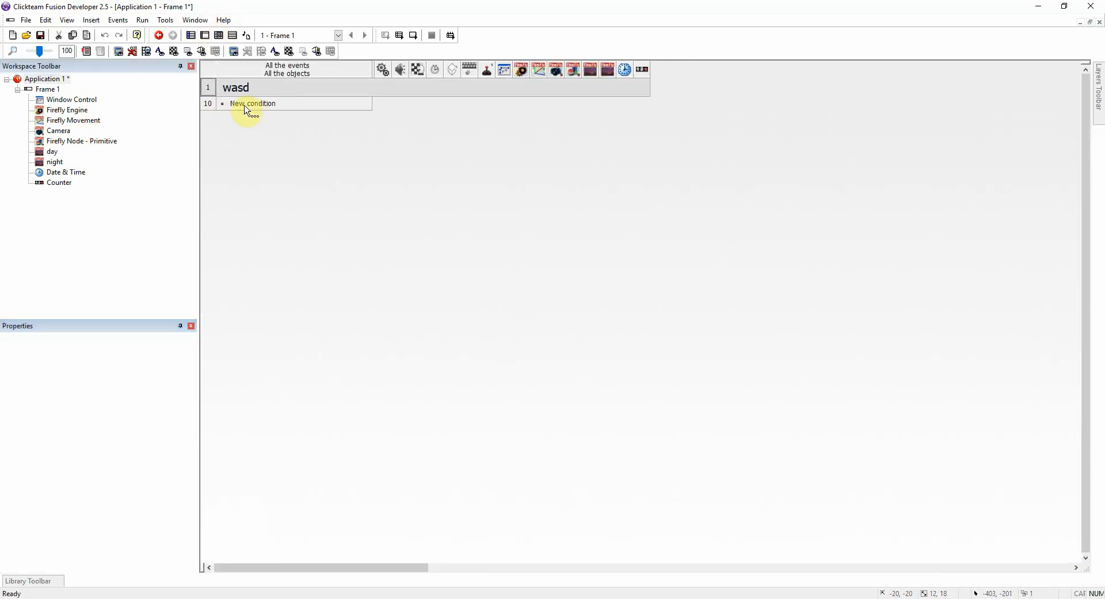
pyautogui.click(252, 102)
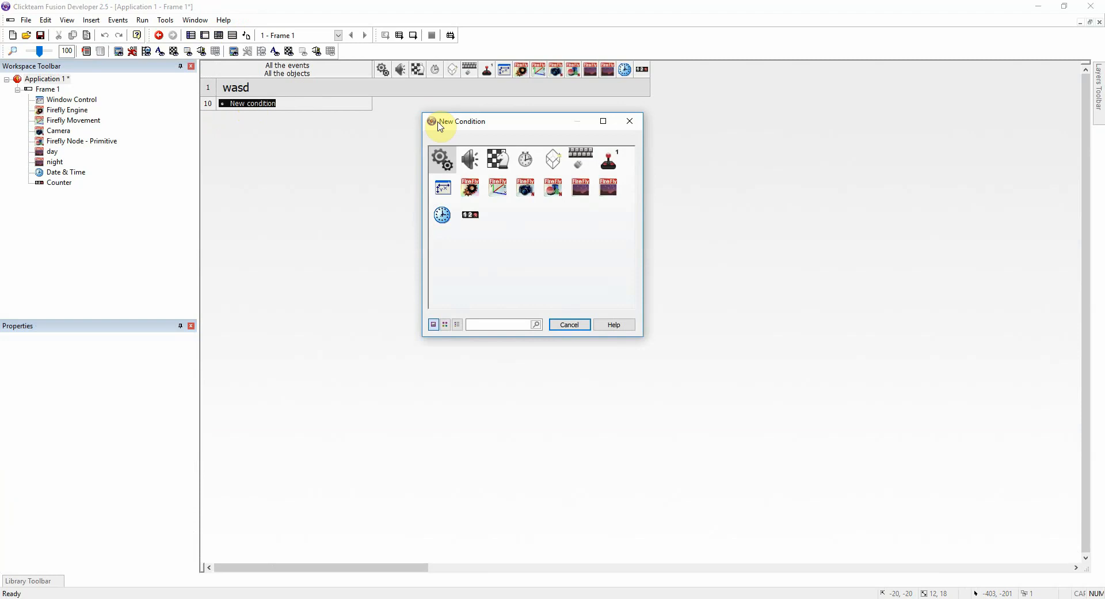
pyautogui.moveTo(442, 158)
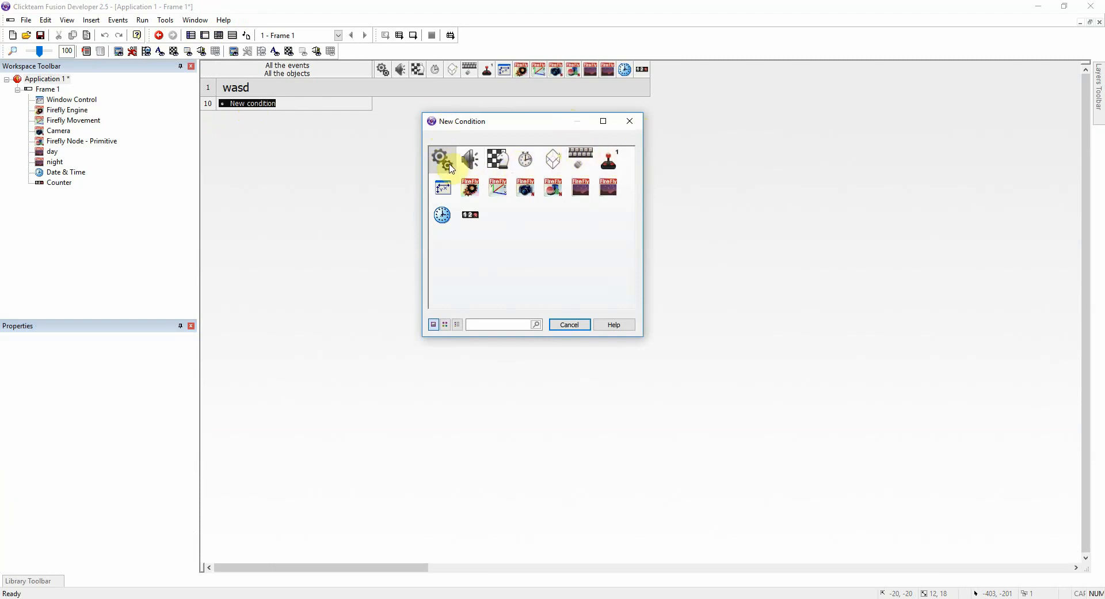
pyautogui.moveTo(525, 157)
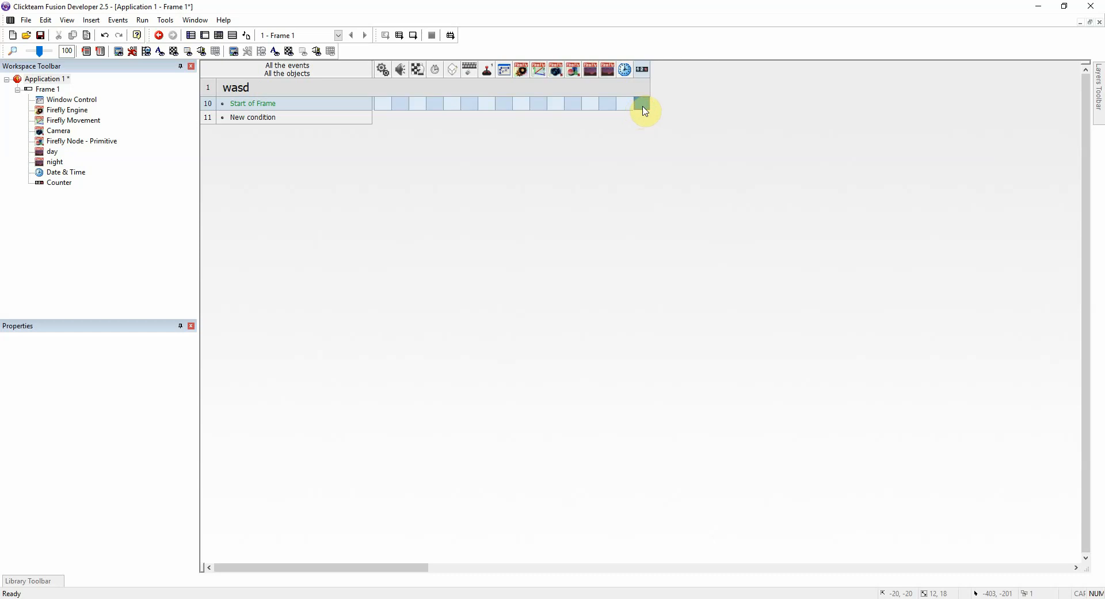
pyautogui.rightClick(643, 110)
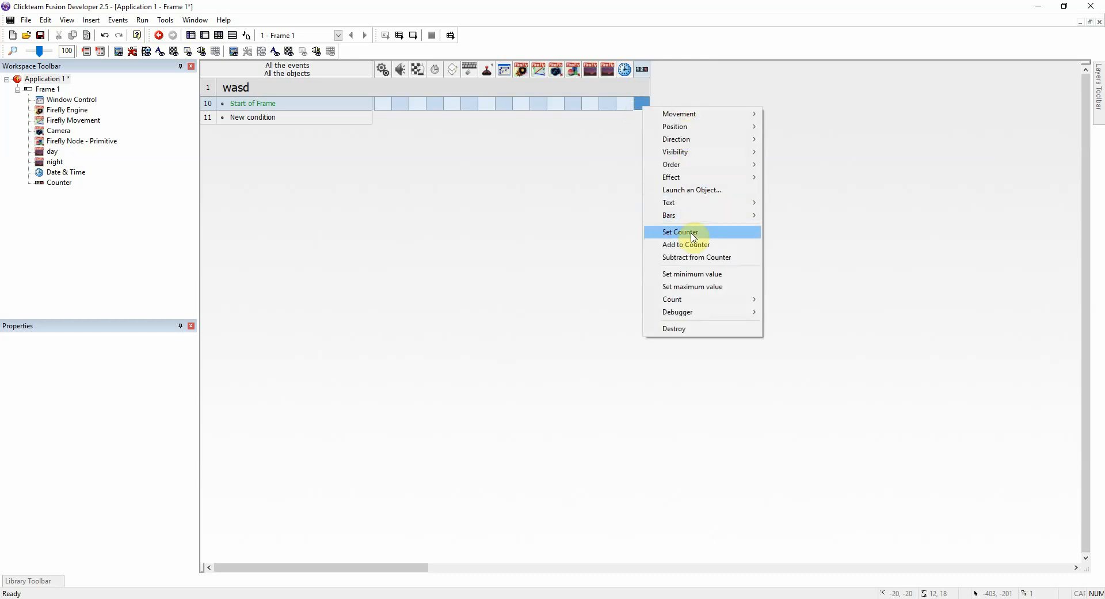
pyautogui.click(681, 233)
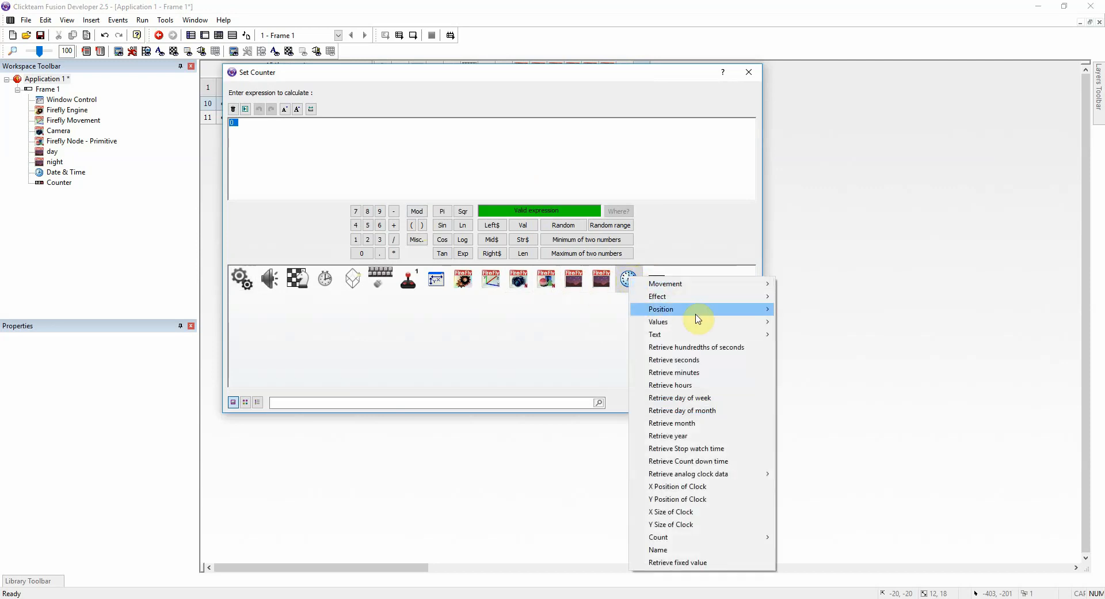
pyautogui.moveTo(721, 385)
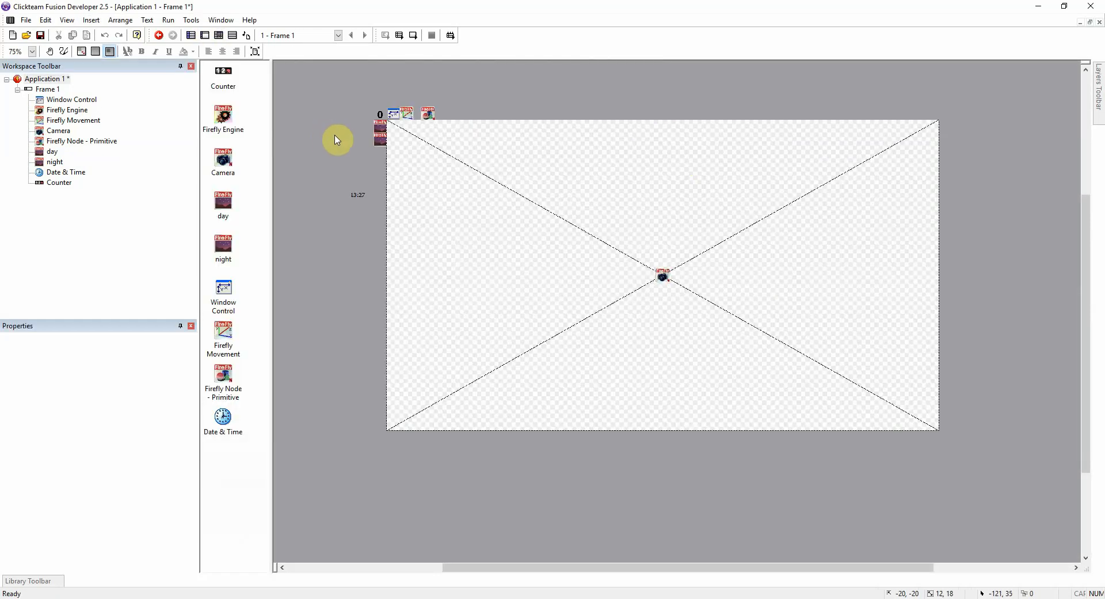
pyautogui.moveTo(304, 115)
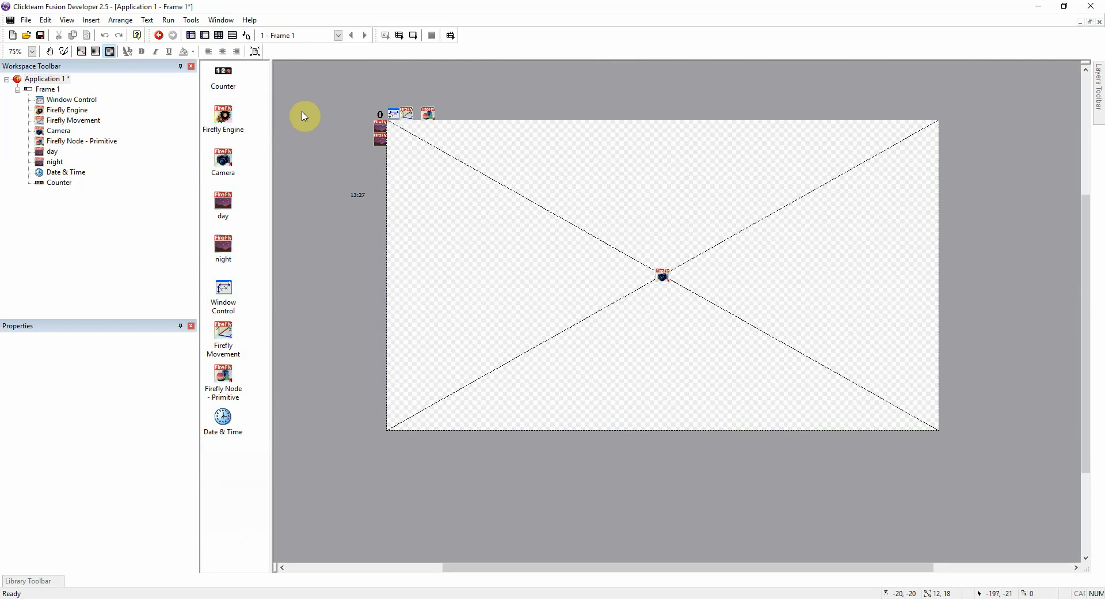
pyautogui.moveTo(312, 125)
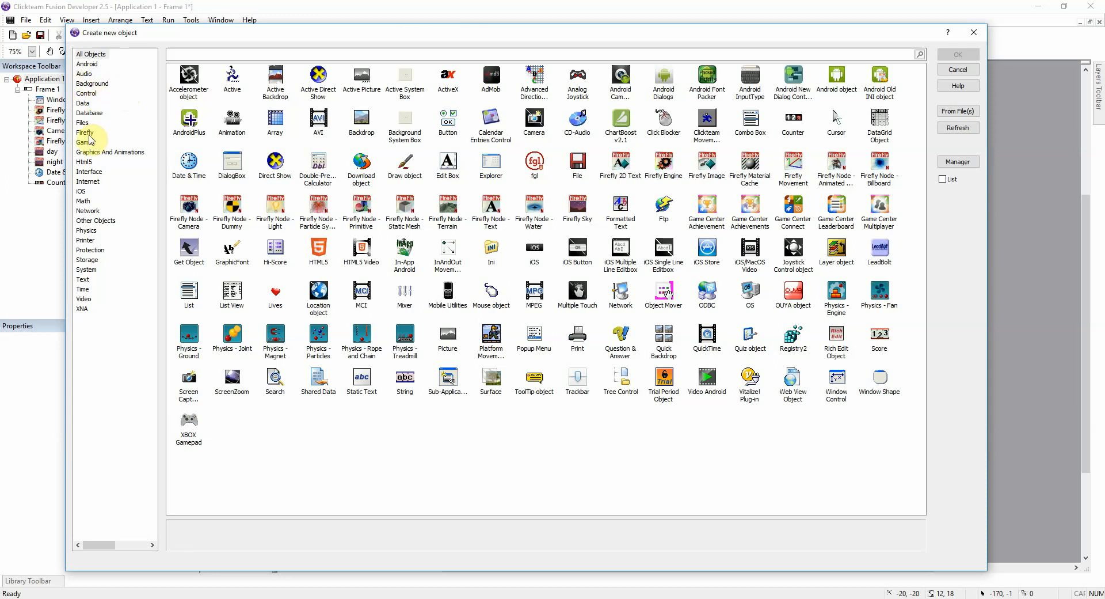
# Insert a Firefly 2D Text object at the frame's top-right corner.
pyautogui.click(85, 134)
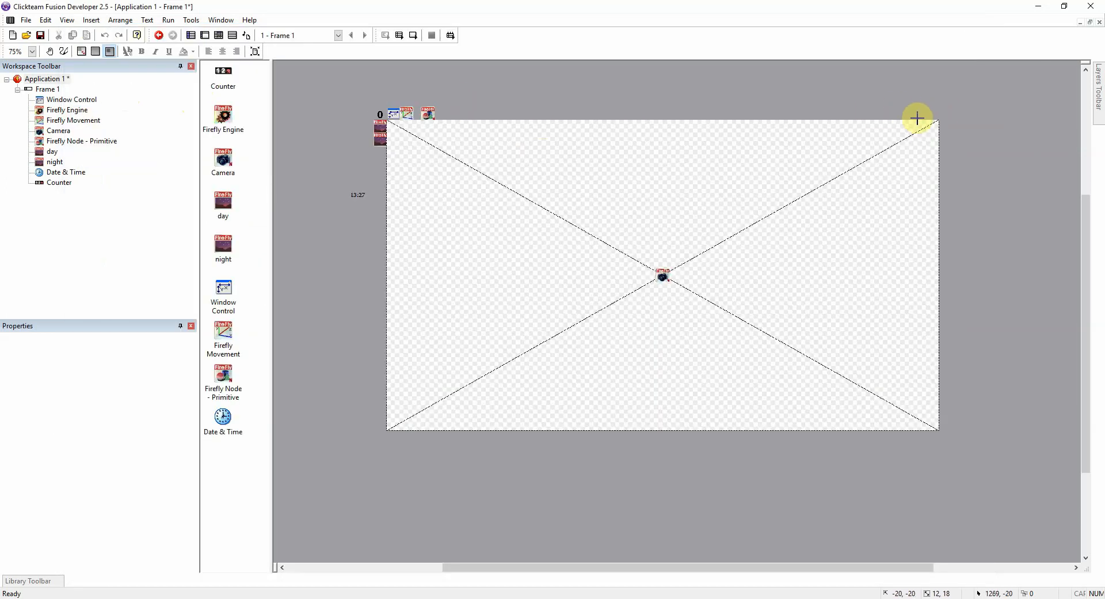
pyautogui.click(917, 117)
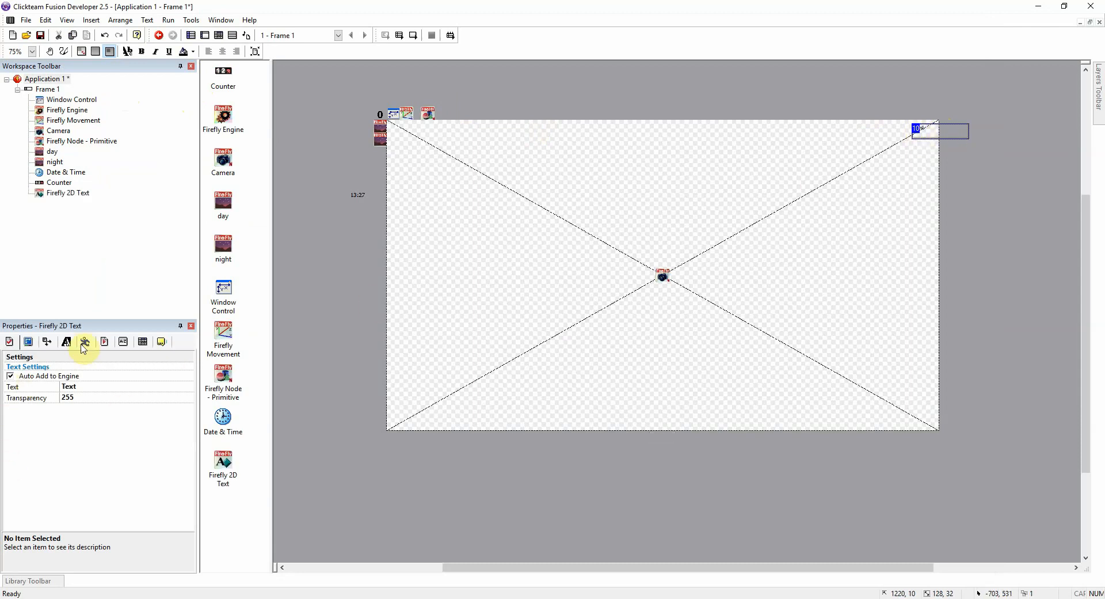
# Give the 2D text a larger font size and return to the event editor.
pyautogui.click(66, 341)
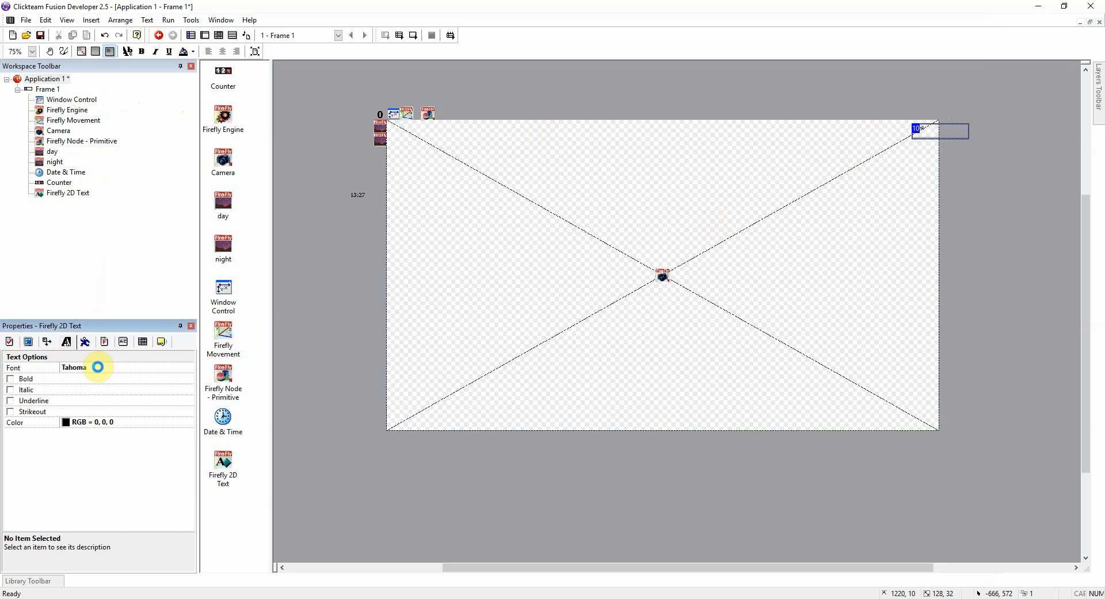
pyautogui.click(32, 367)
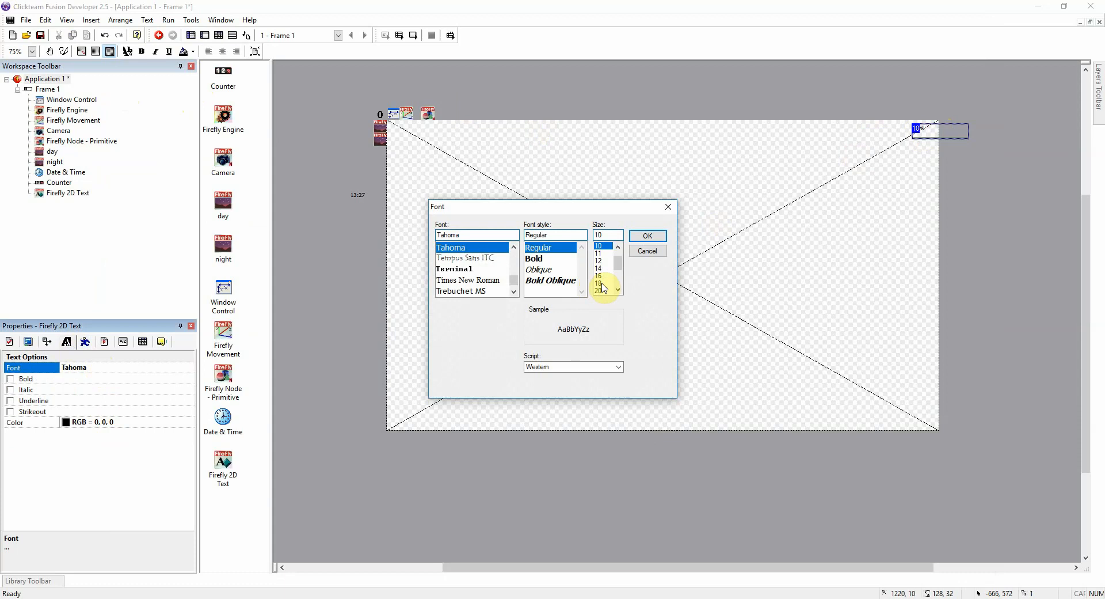
pyautogui.click(646, 235)
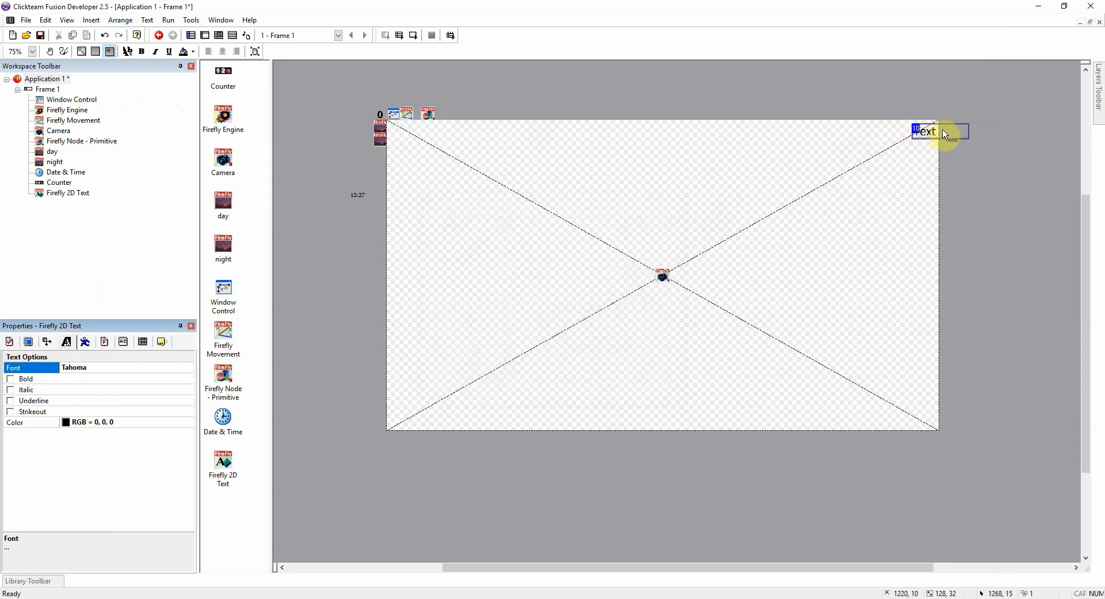
pyautogui.click(218, 36)
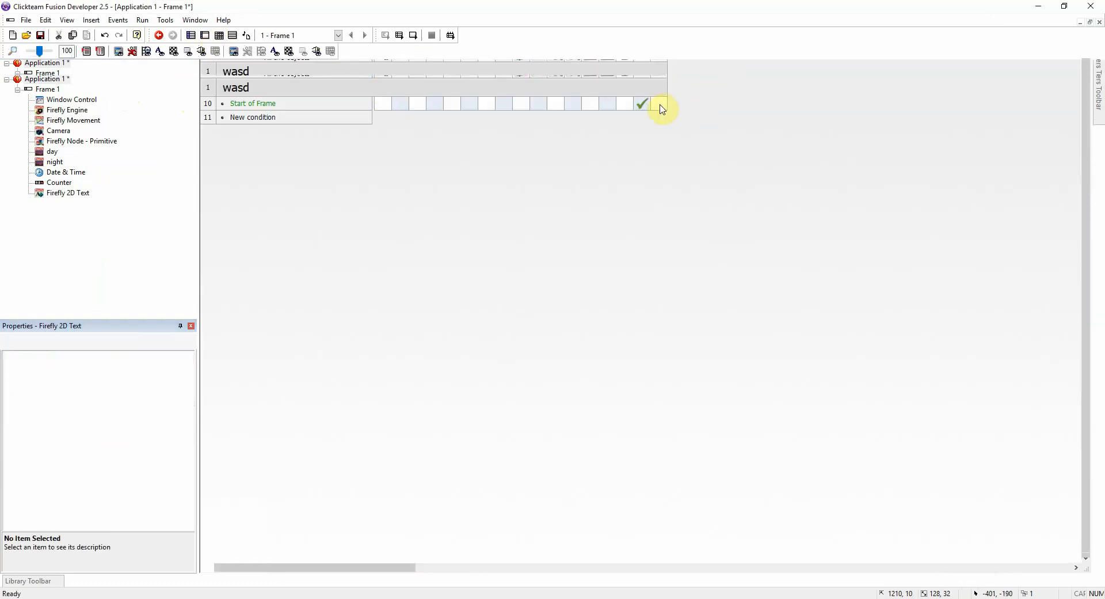
# On Start of Frame, set the 2D text to Str$ of the counter's value.
pyautogui.rightClick(641, 104)
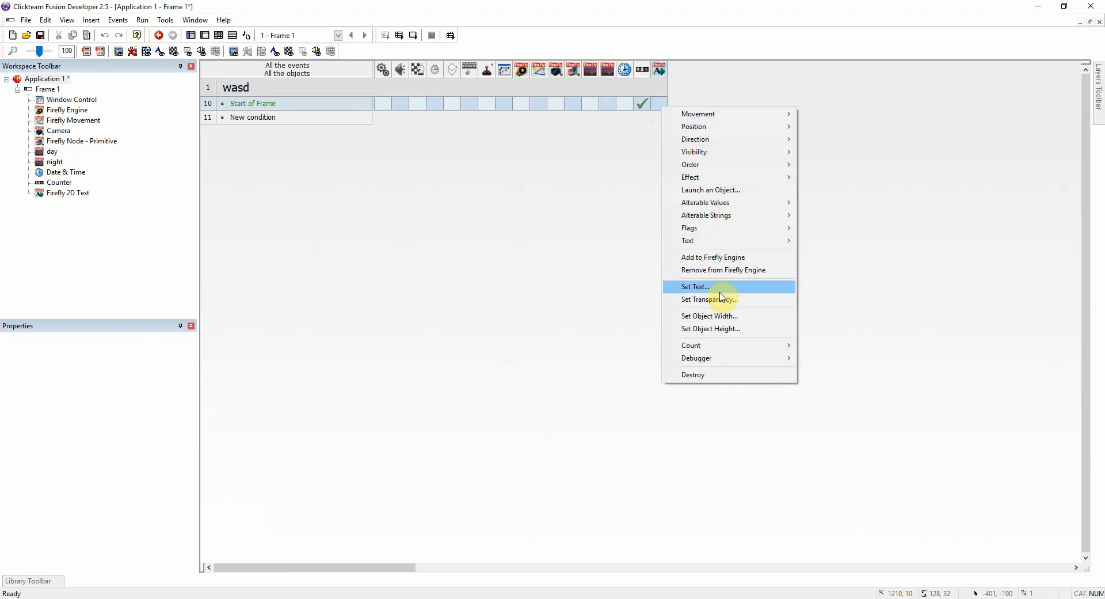
pyautogui.click(696, 287)
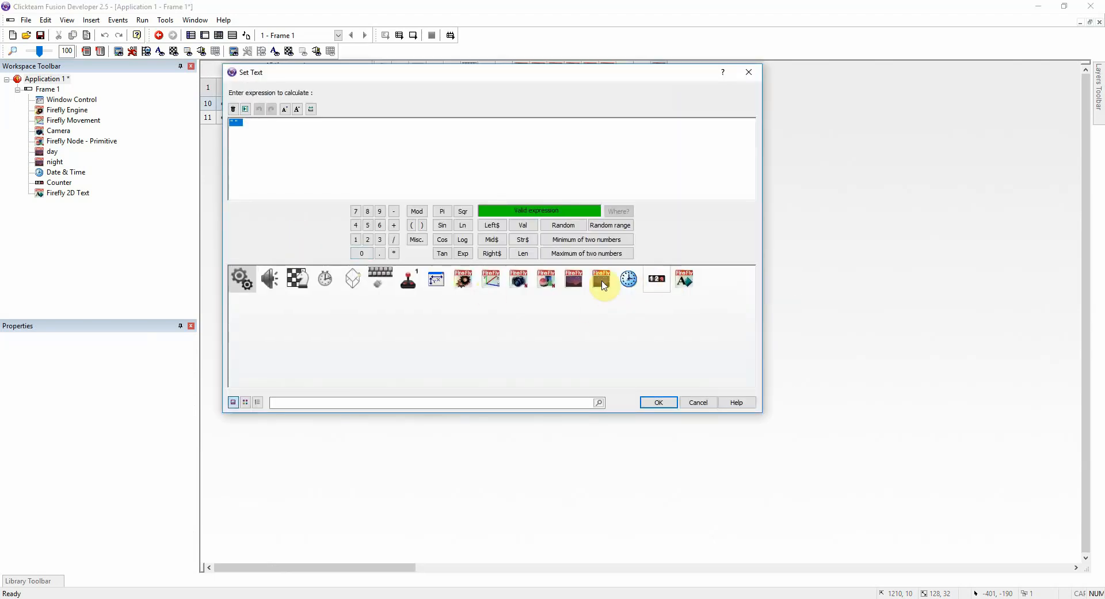
pyautogui.click(523, 252)
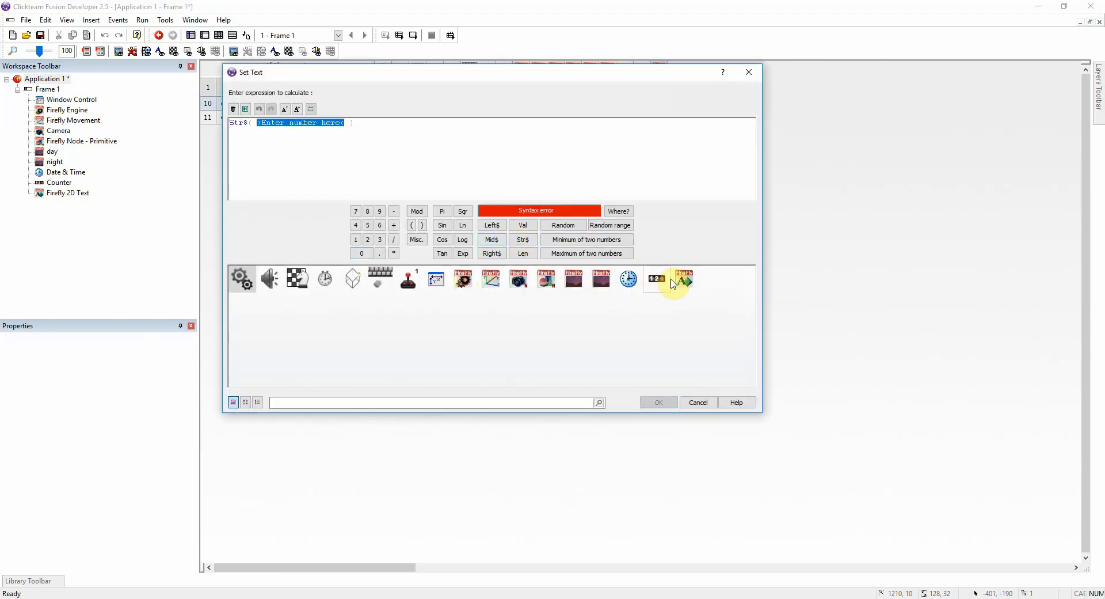
pyautogui.click(683, 277)
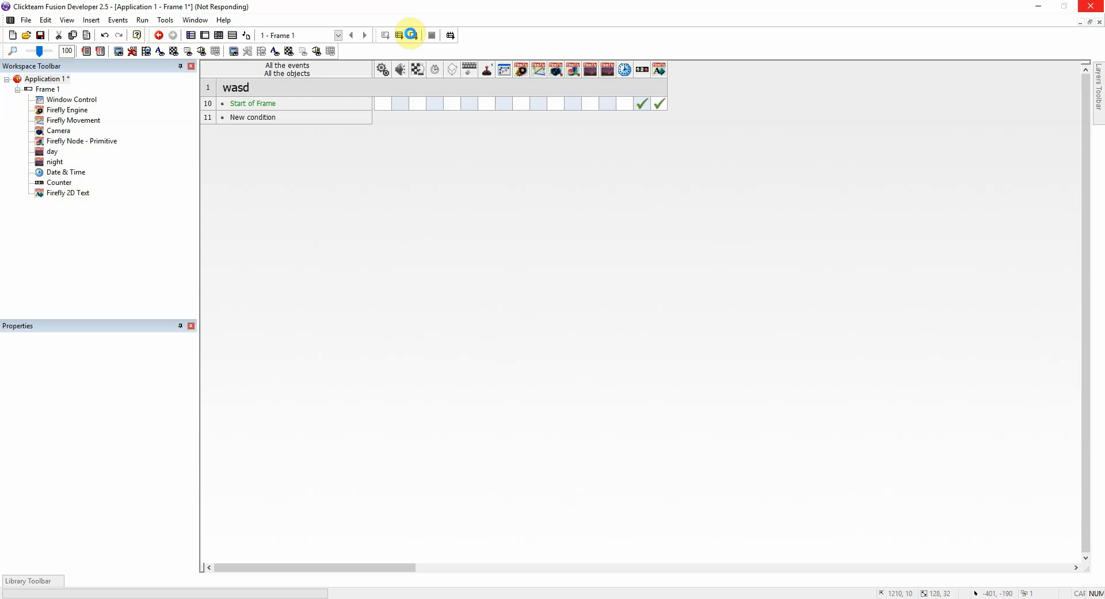
# Test-run the frame to see the starry night sky, then return to the layout.
pyautogui.click(411, 34)
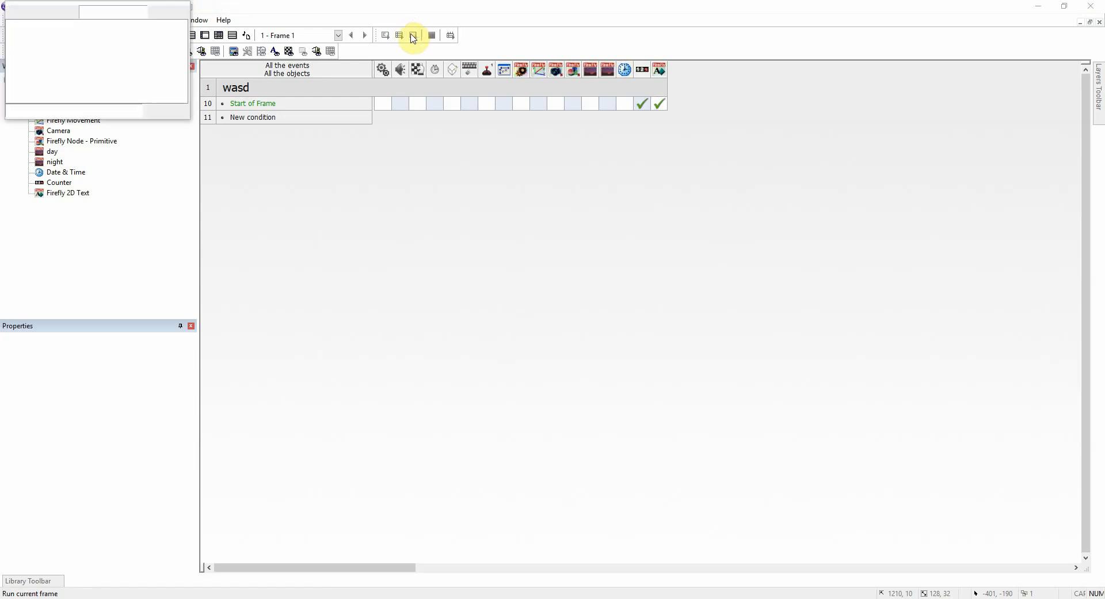
pyautogui.click(412, 36)
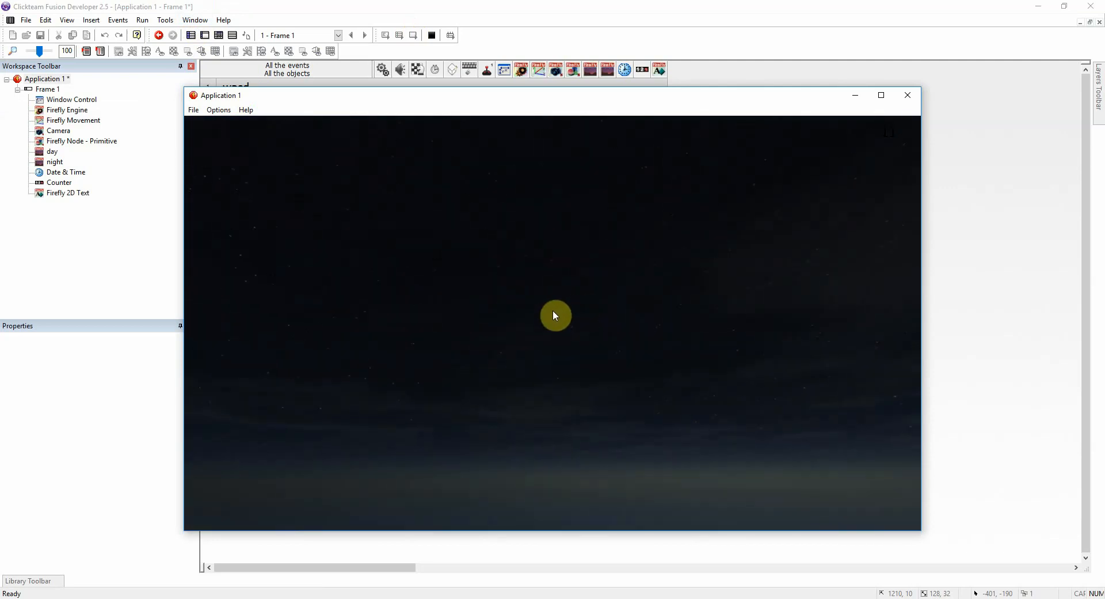
pyautogui.click(907, 95)
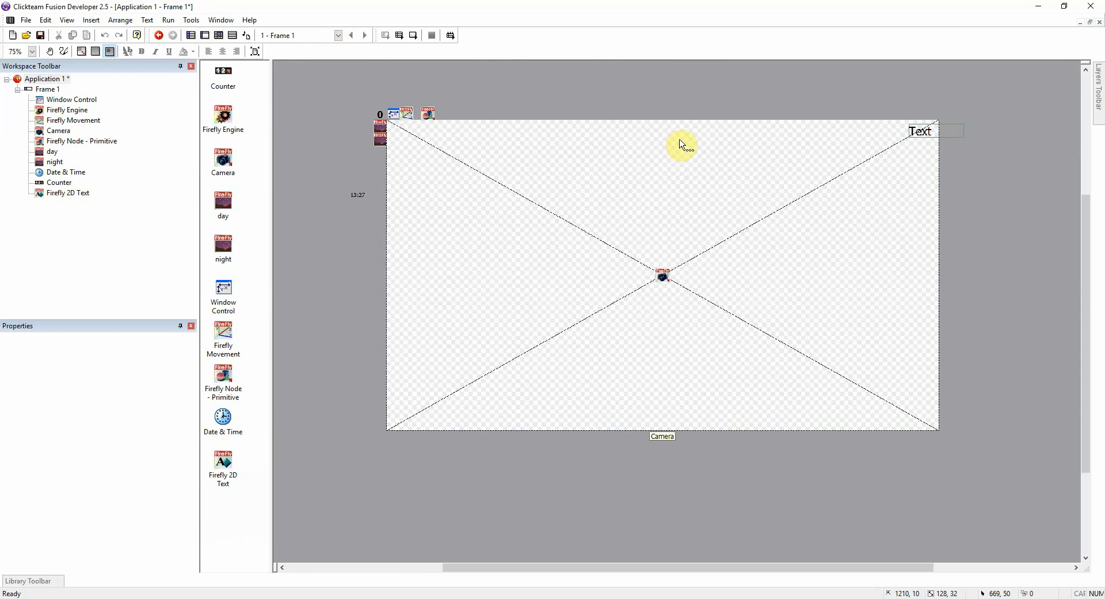
# Colour the top-right 2D text white (RGB 255,255,255) and start a new event row.
pyautogui.click(921, 131)
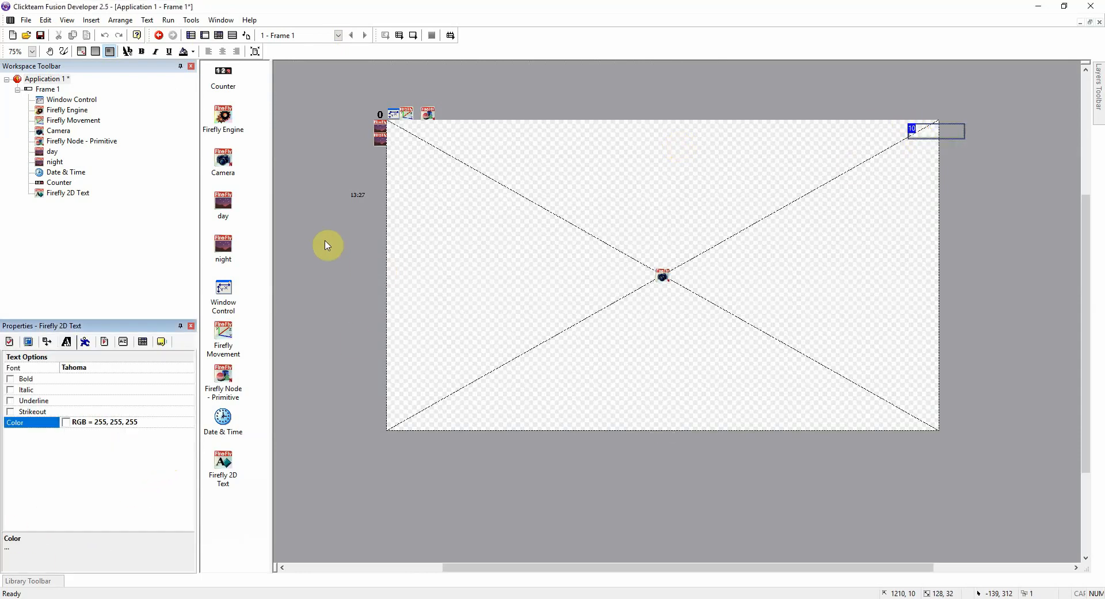
pyautogui.click(219, 36)
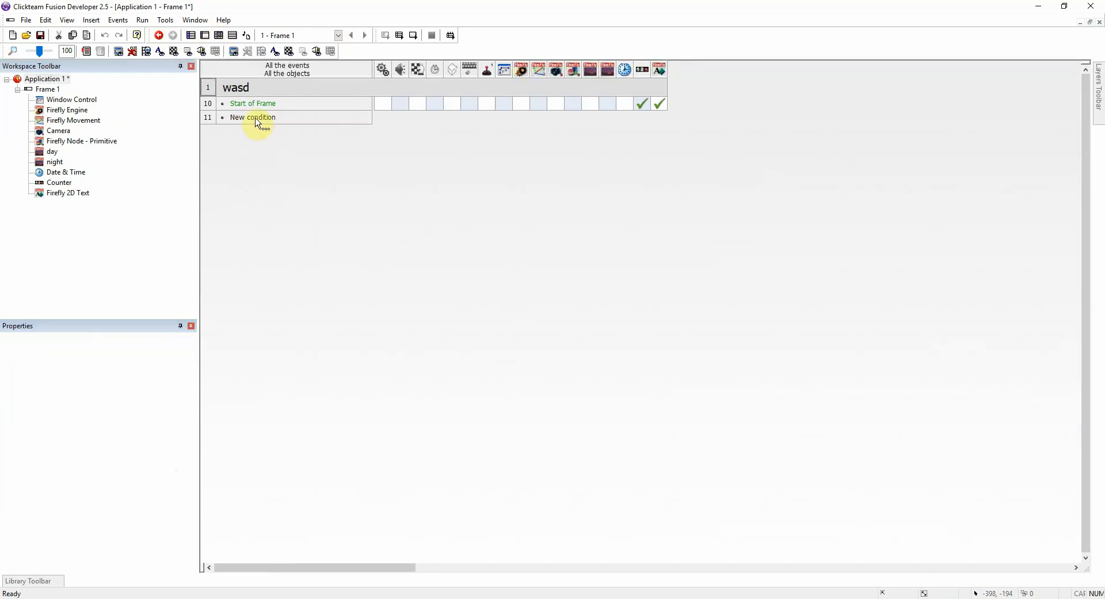
pyautogui.doubleClick(252, 117)
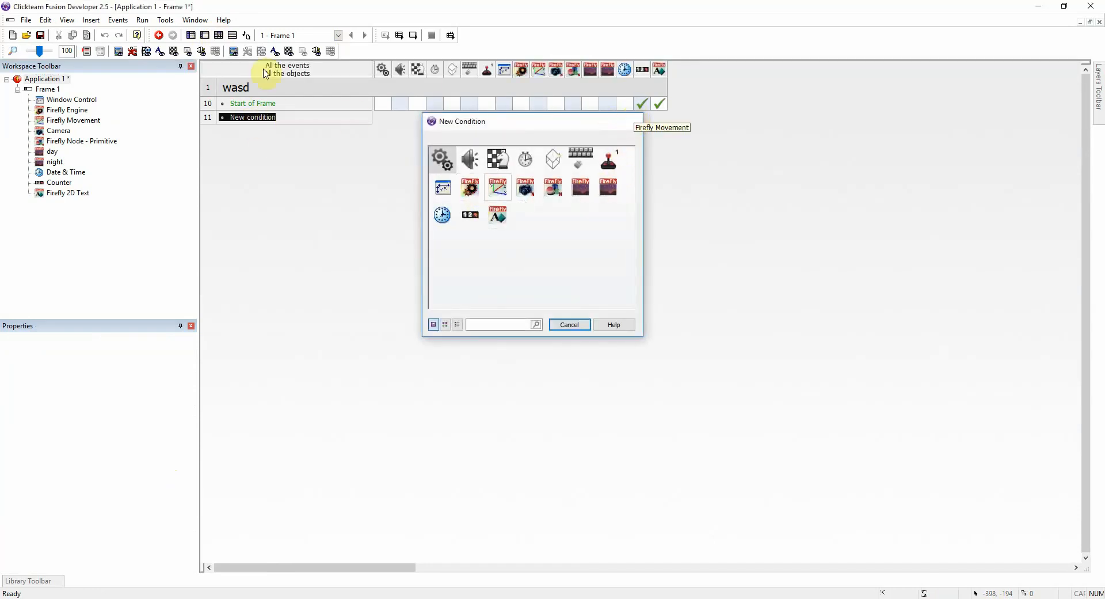
pyautogui.click(568, 324)
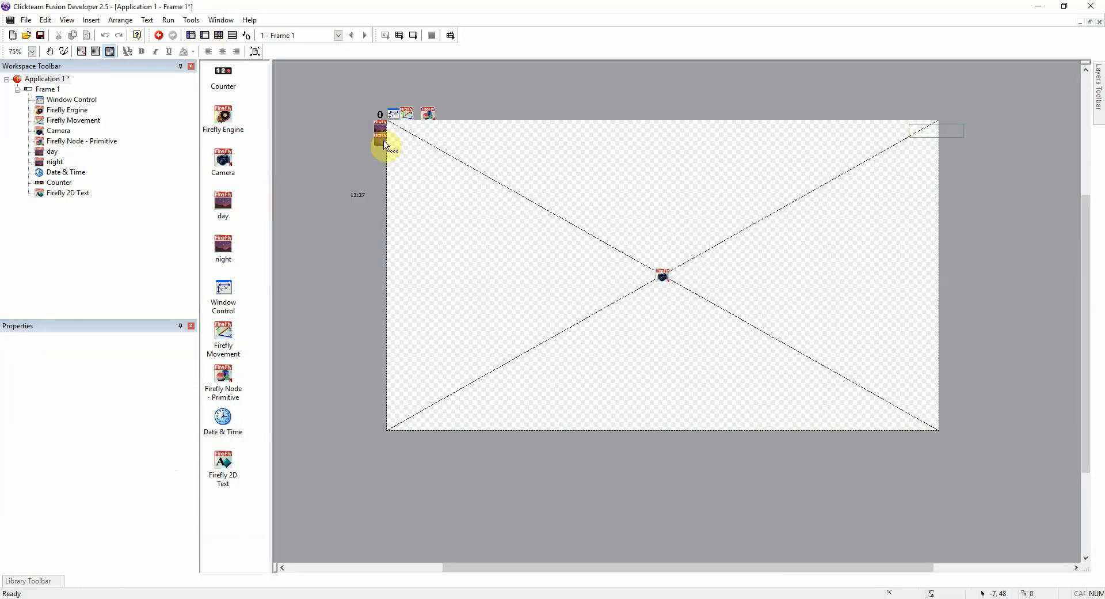
pyautogui.click(382, 137)
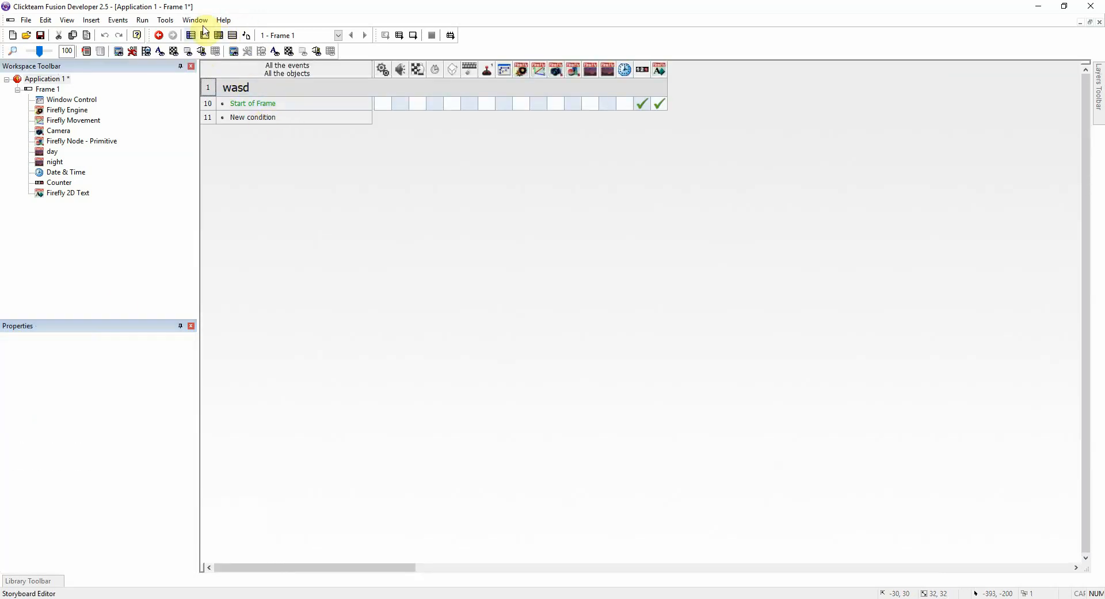
# Add event 11 checking the counter is Greater than 6.
pyautogui.click(252, 118)
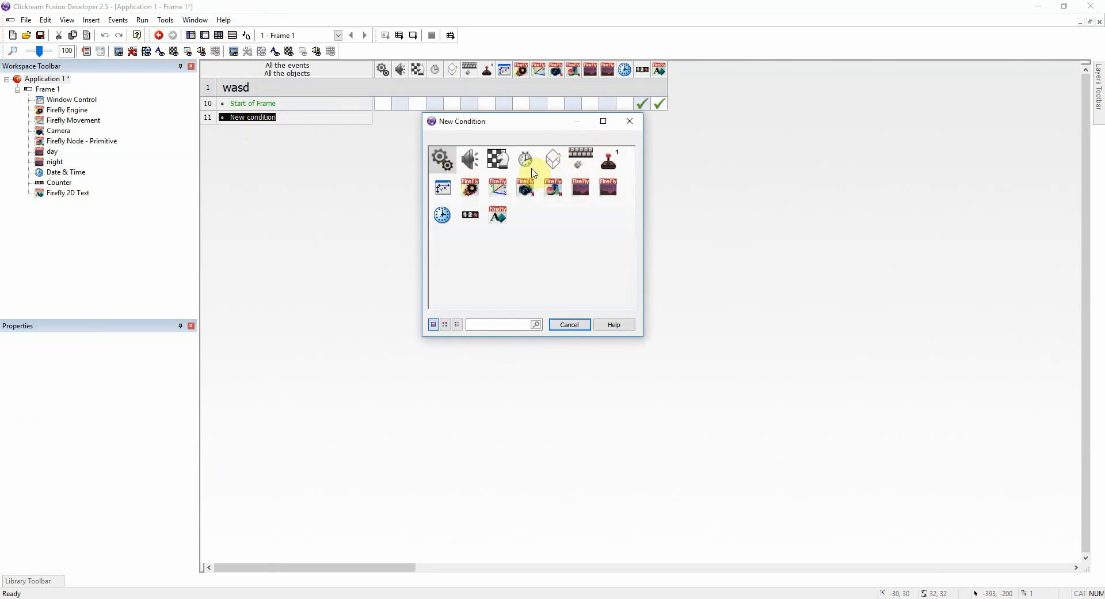
pyautogui.moveTo(498, 216)
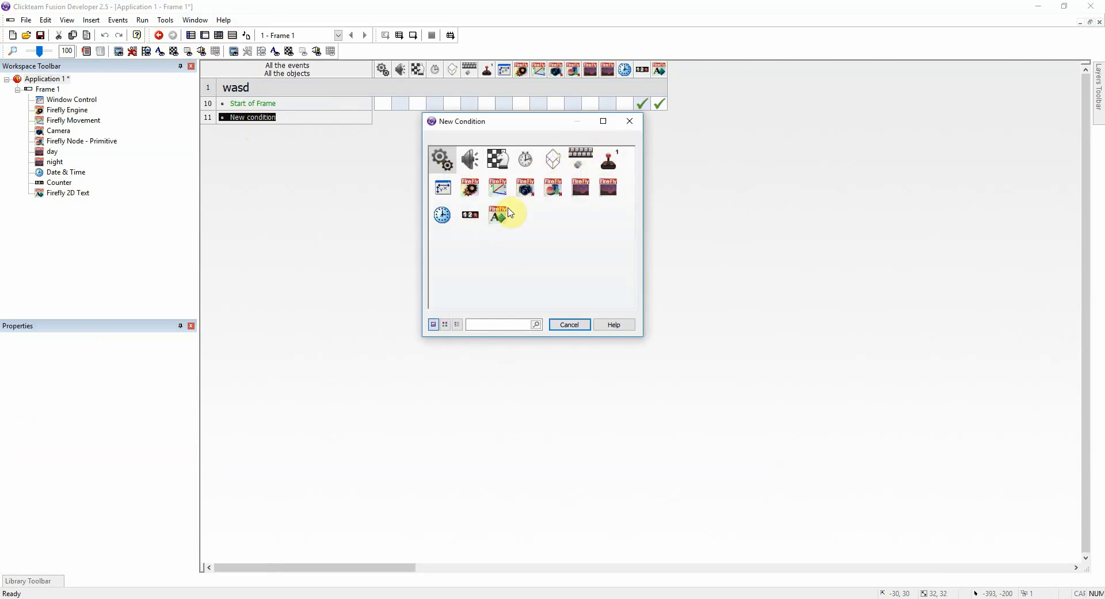
pyautogui.click(442, 214)
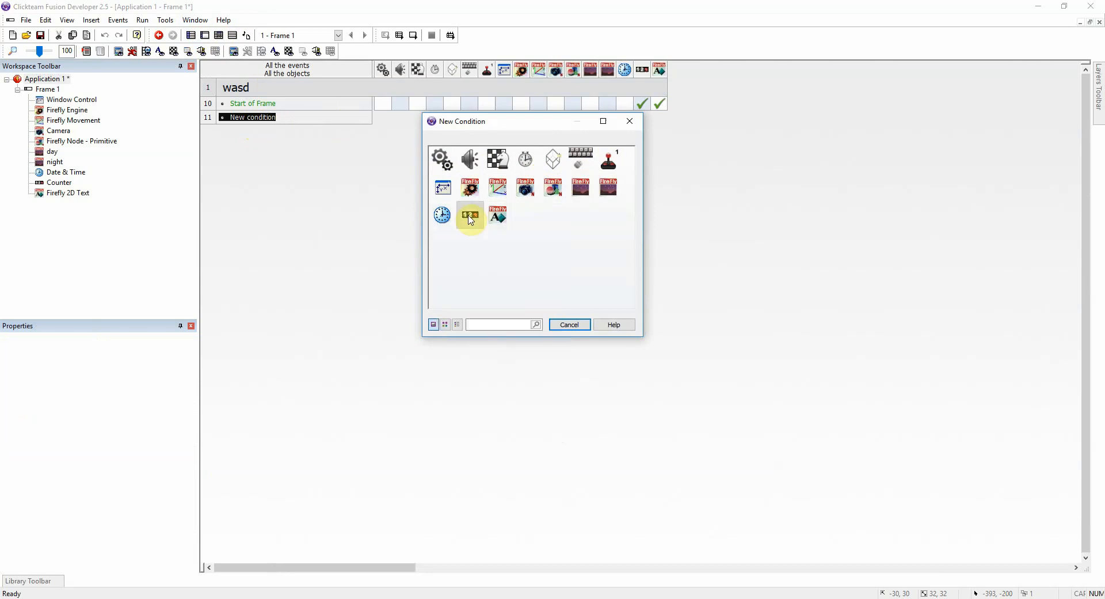
pyautogui.click(470, 215)
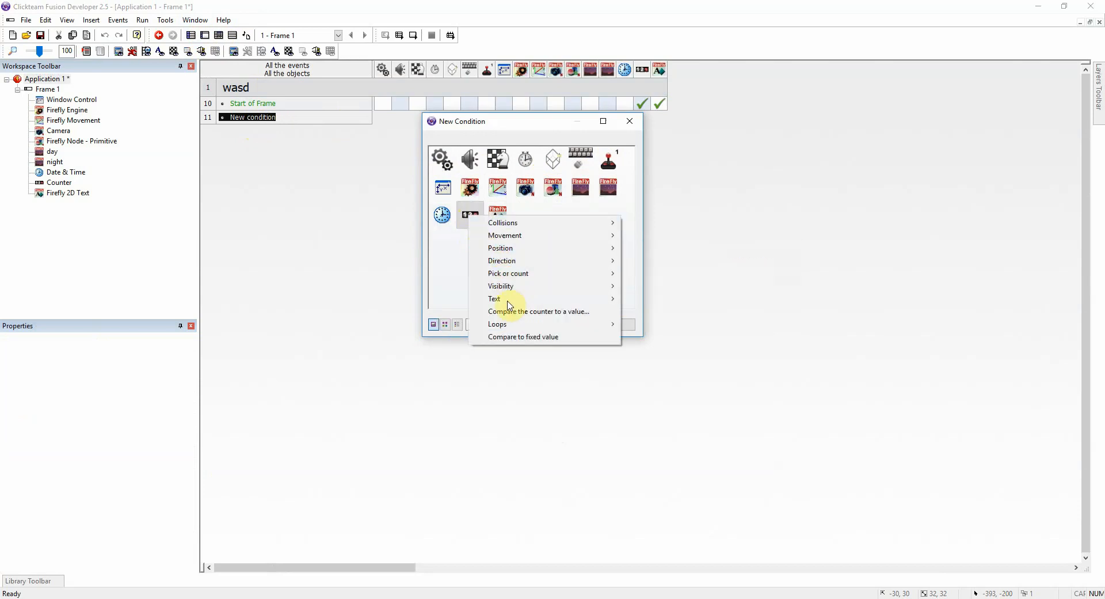
pyautogui.click(537, 311)
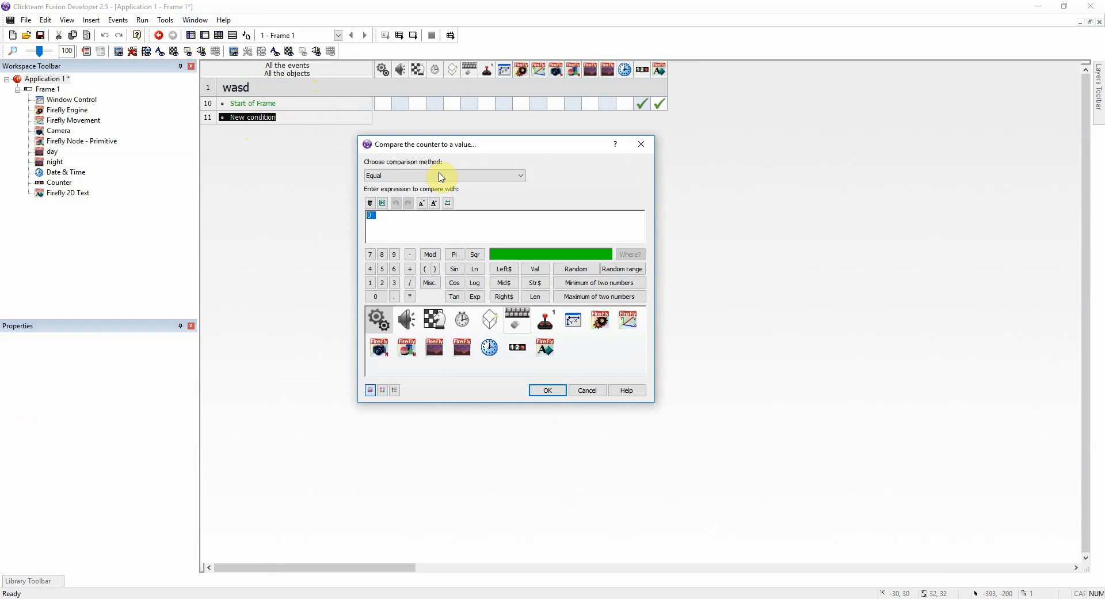
pyautogui.click(520, 176)
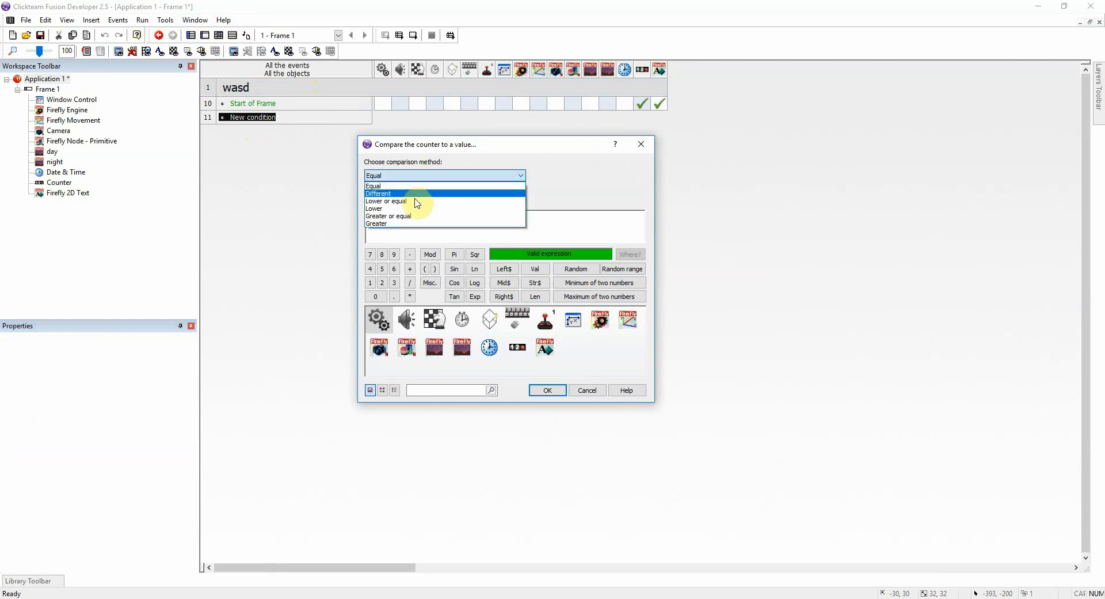
pyautogui.moveTo(412, 216)
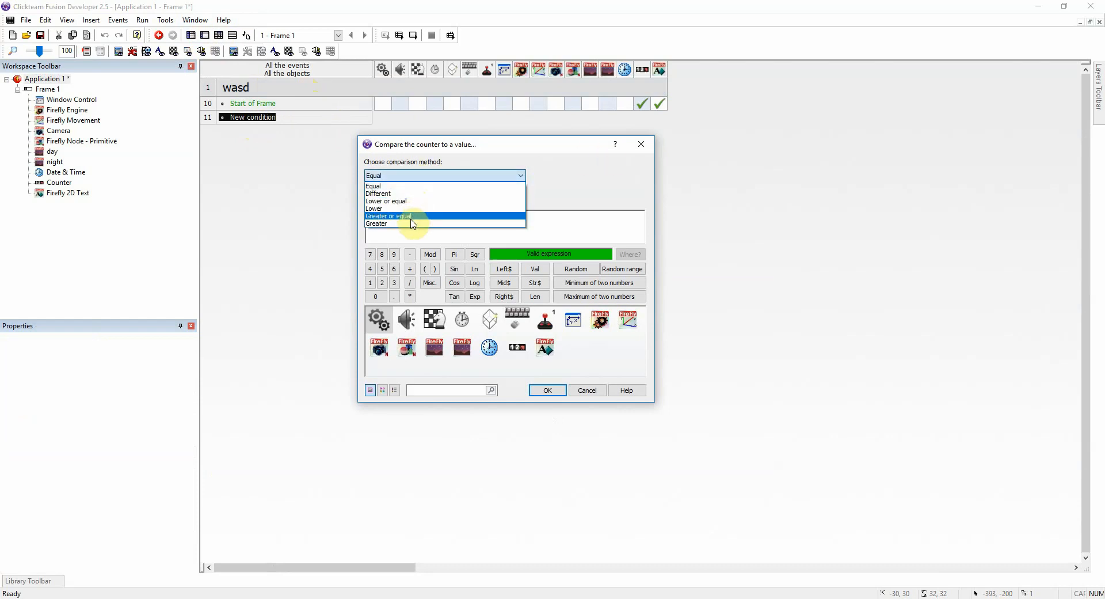
pyautogui.click(377, 223)
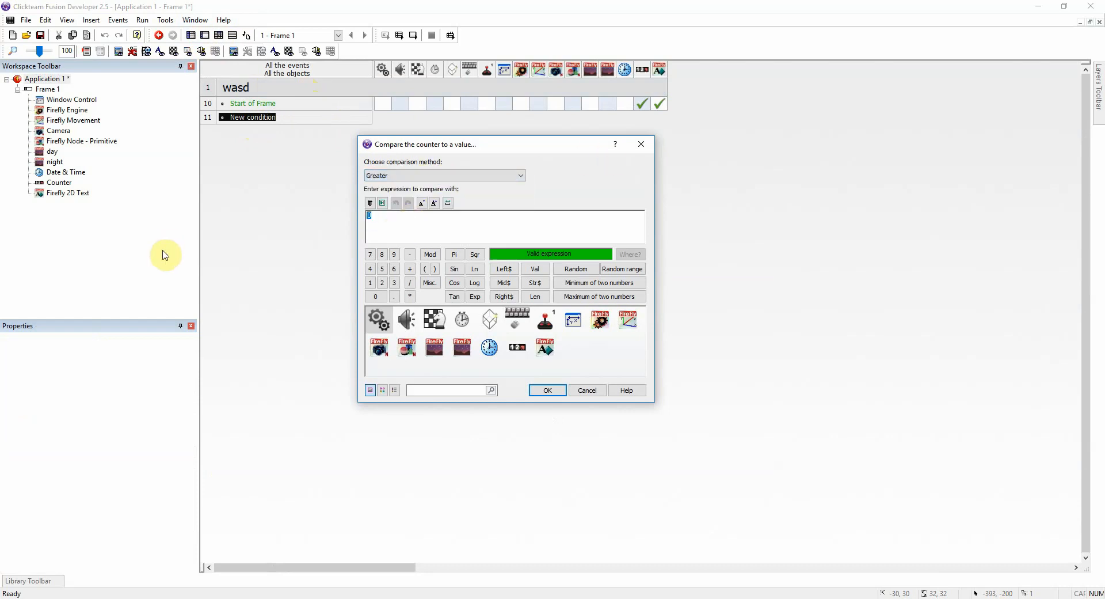
pyautogui.click(547, 390)
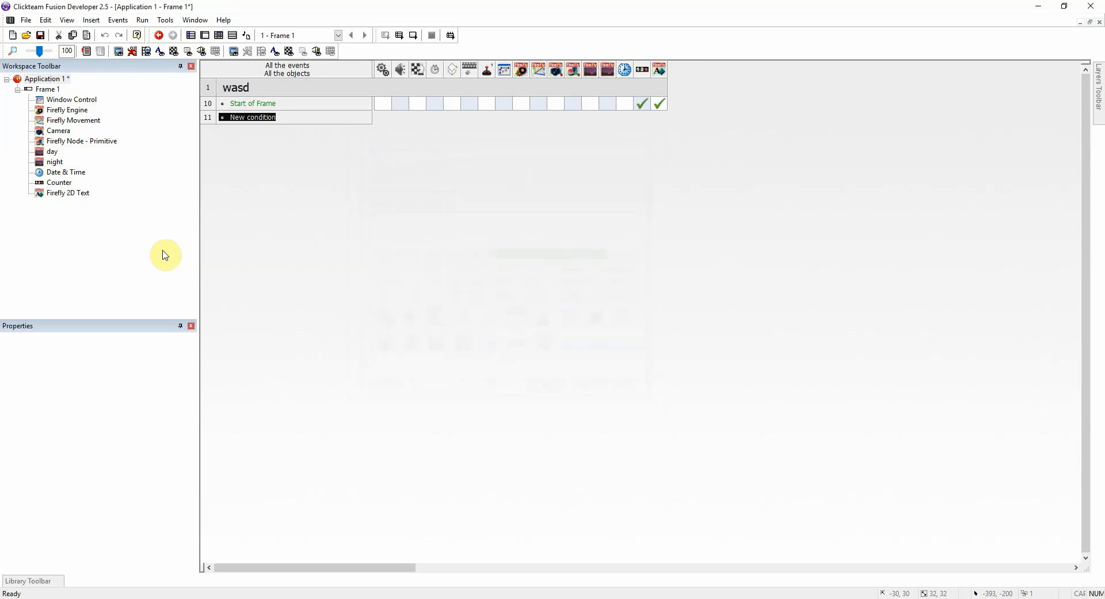
# Insert a second condition requiring the counter Lower than 18 for daytime.
pyautogui.rightClick(252, 117)
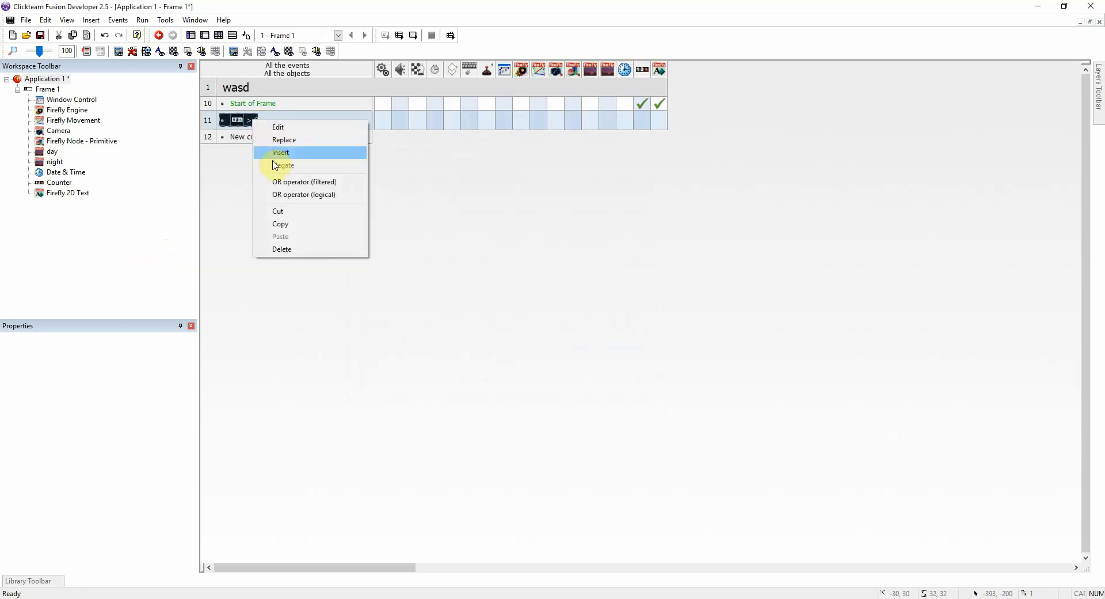
pyautogui.click(281, 152)
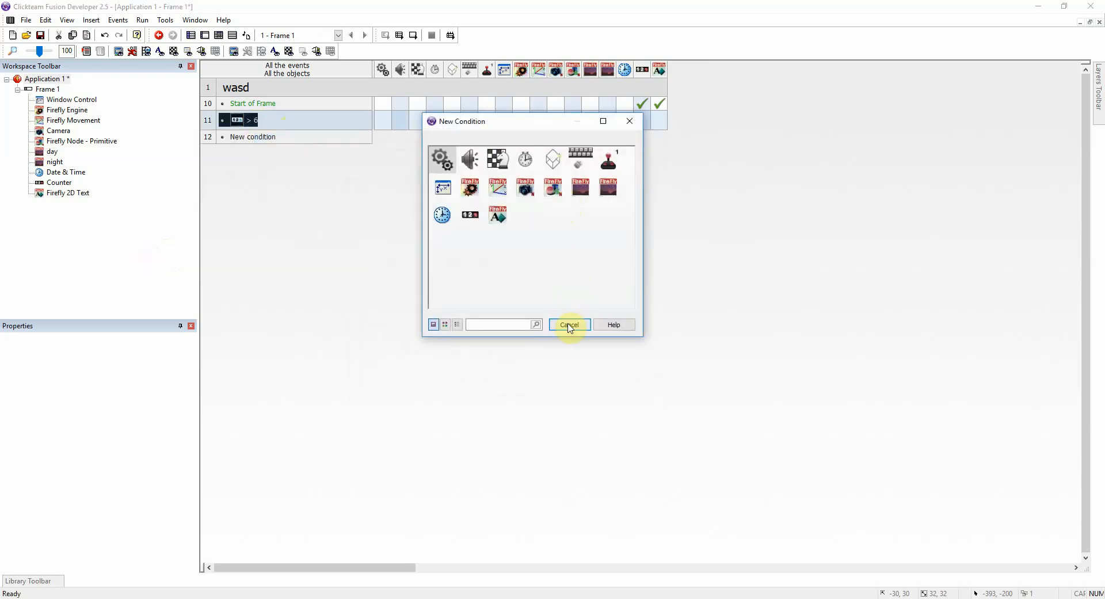
pyautogui.click(567, 325)
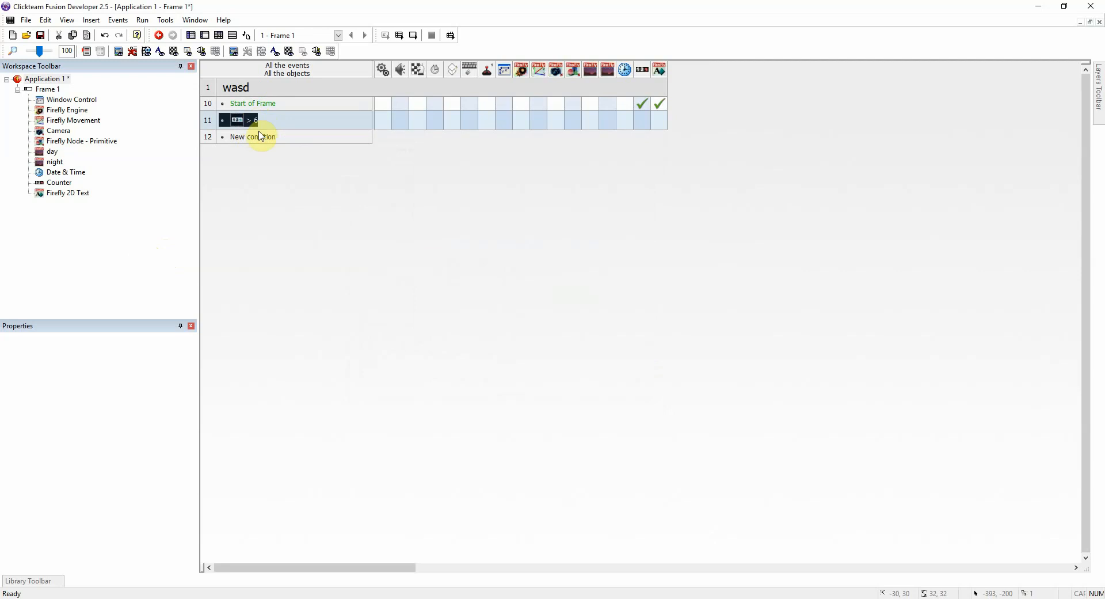
pyautogui.rightClick(239, 119)
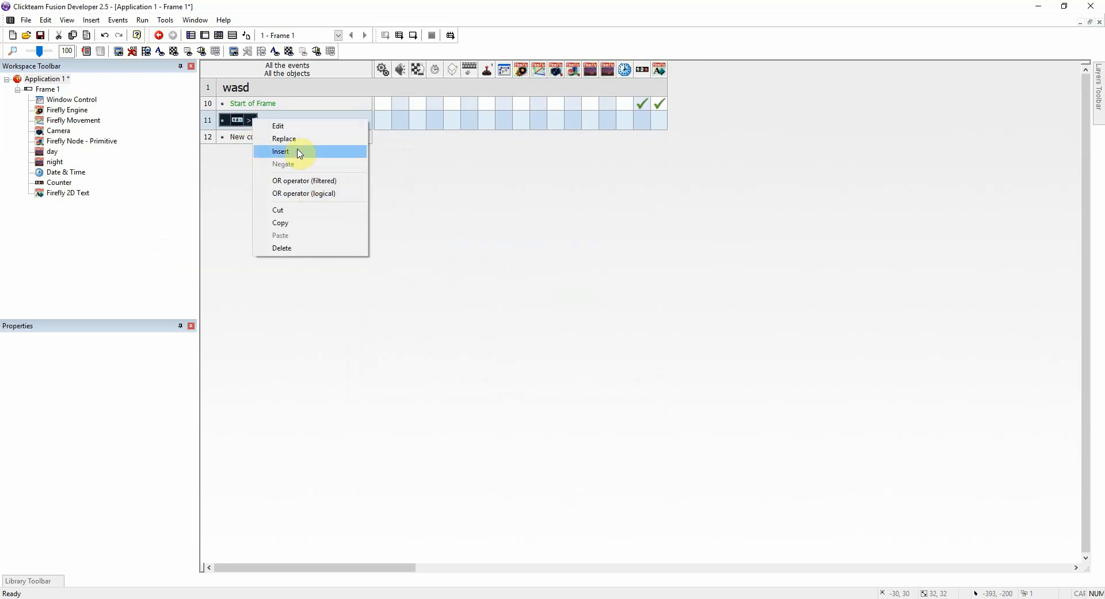
pyautogui.click(281, 151)
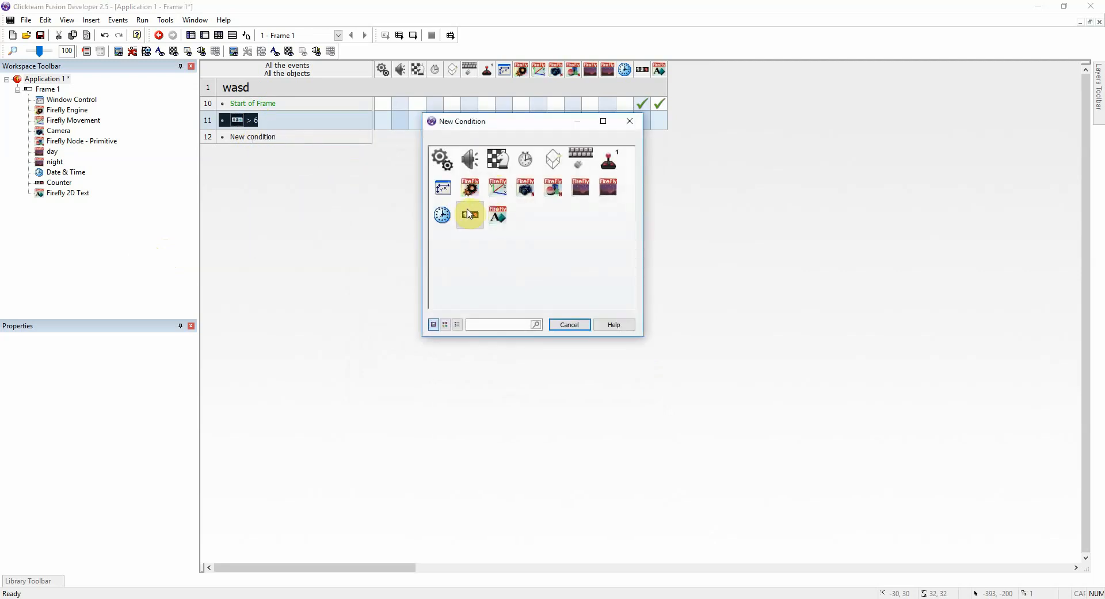
pyautogui.click(568, 325)
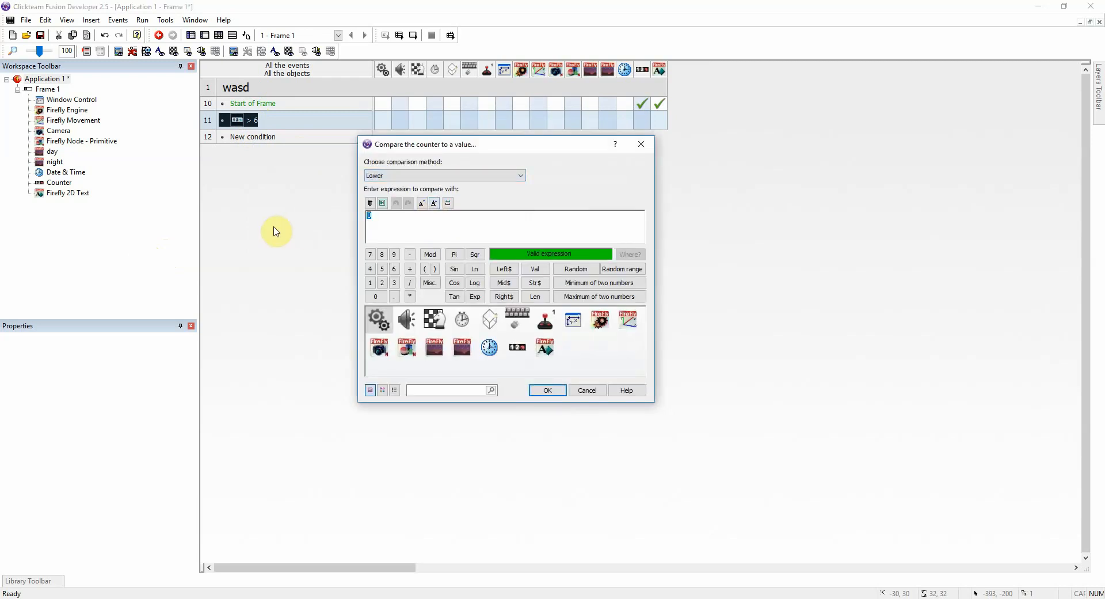
pyautogui.click(547, 390)
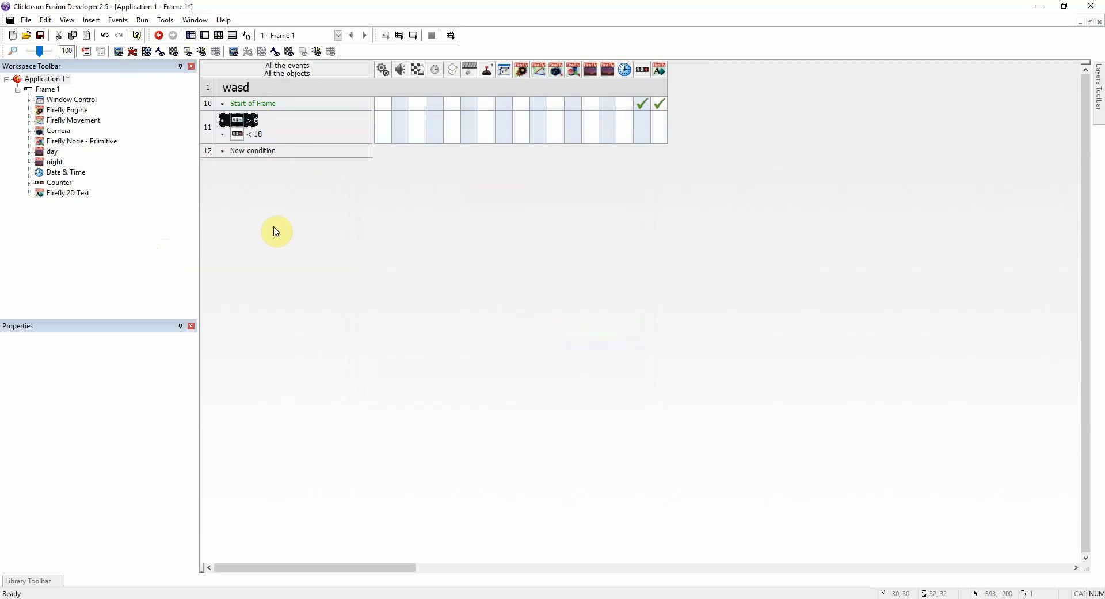
pyautogui.moveTo(639, 128)
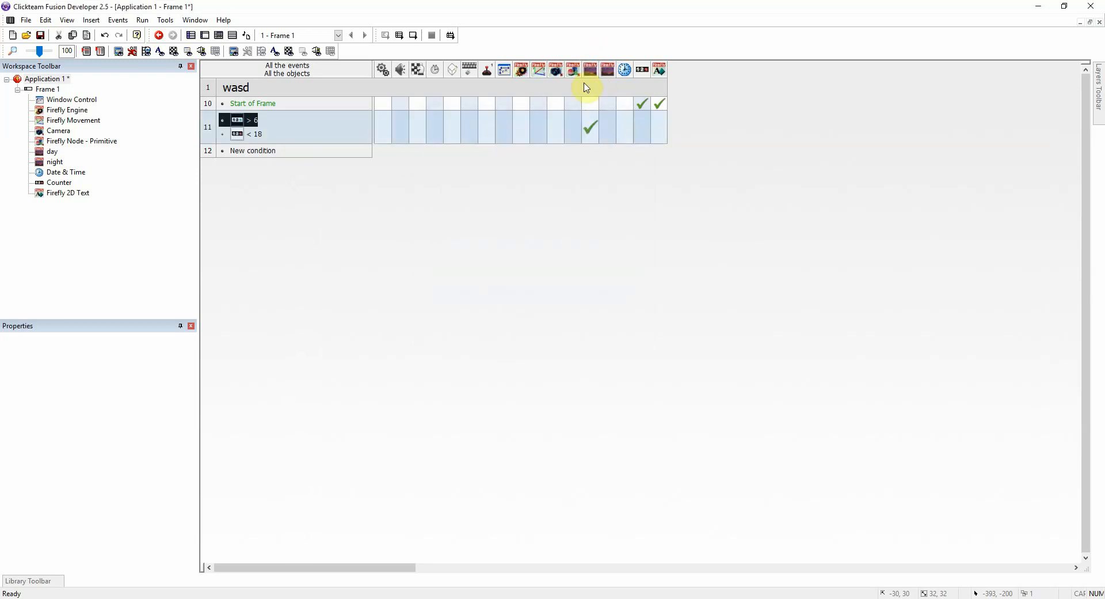
pyautogui.moveTo(463, 27)
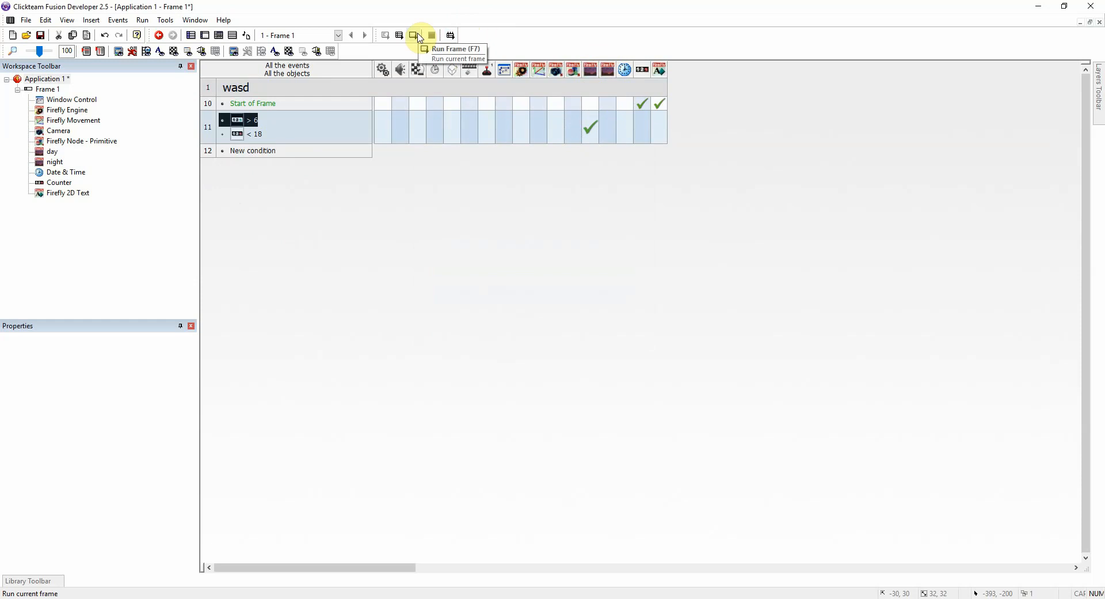
pyautogui.click(422, 36)
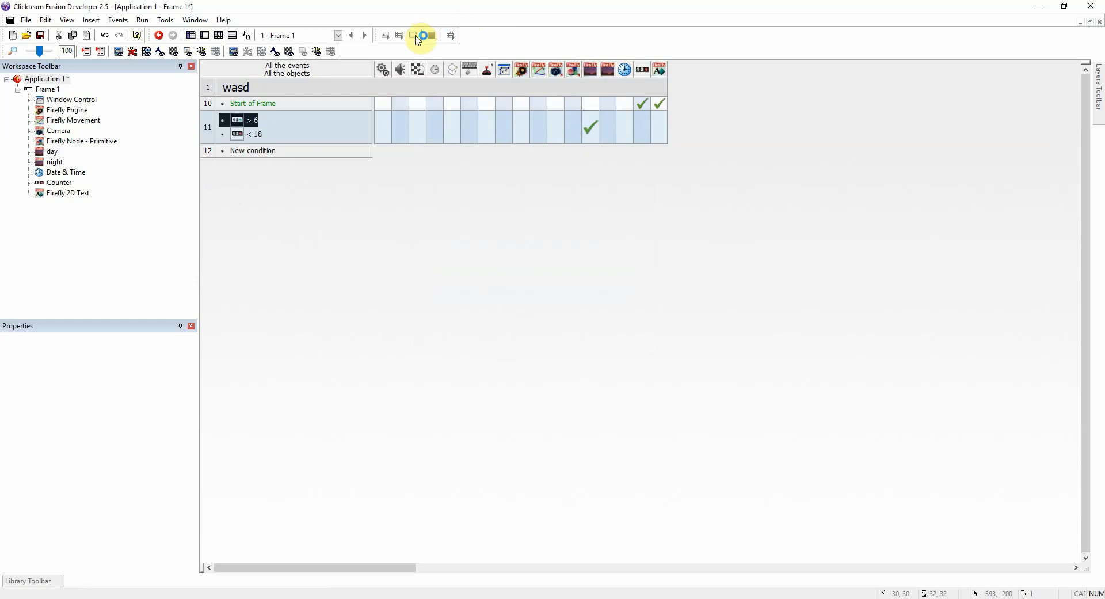
pyautogui.click(421, 36)
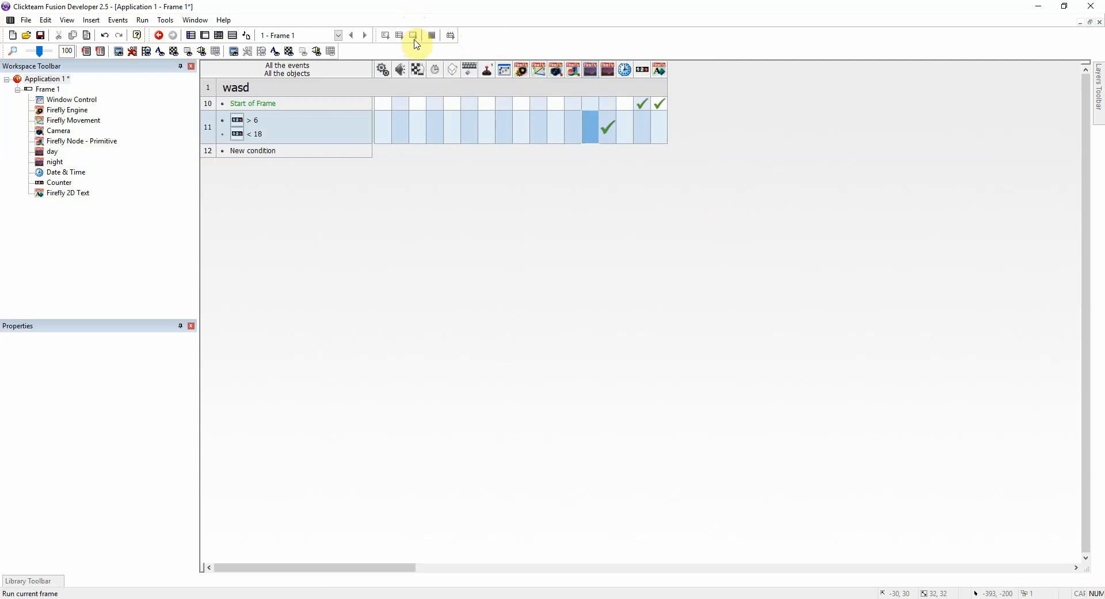
pyautogui.click(412, 36)
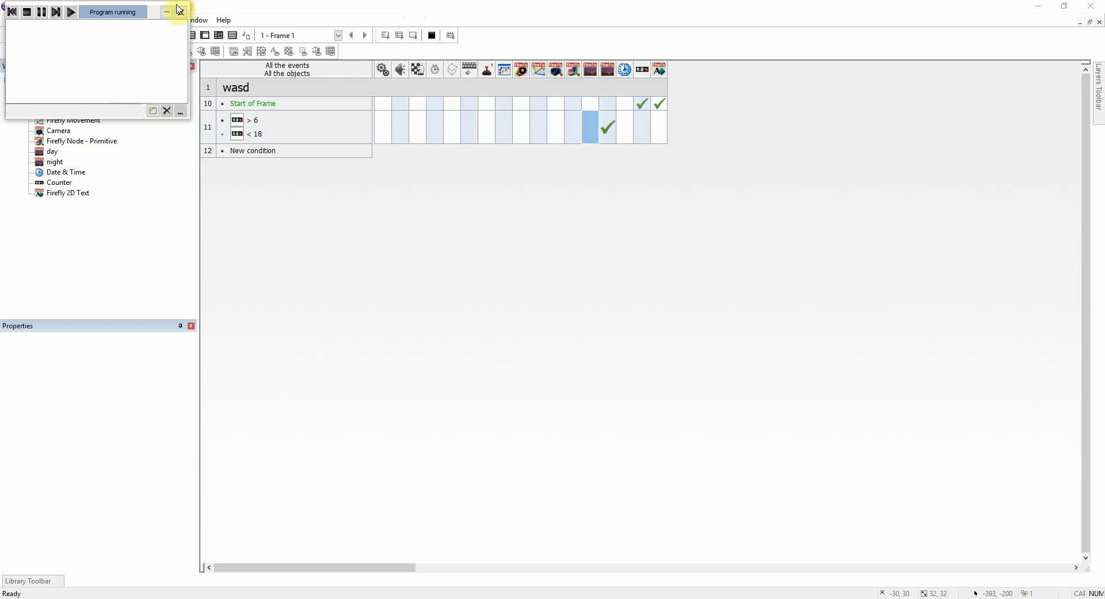
pyautogui.click(70, 12)
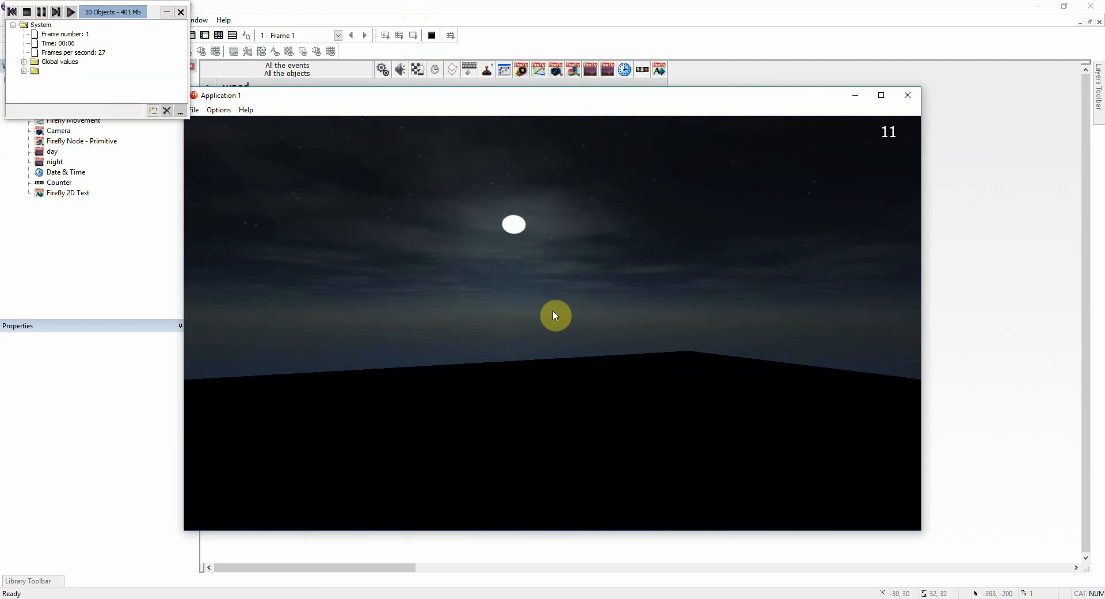
pyautogui.click(908, 95)
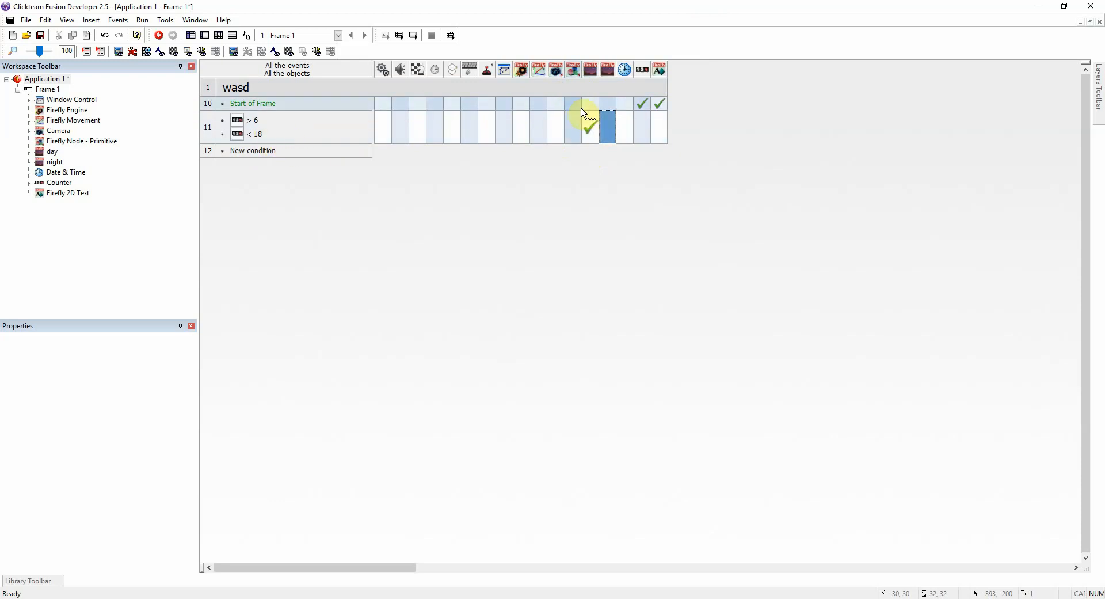
pyautogui.moveTo(588, 127)
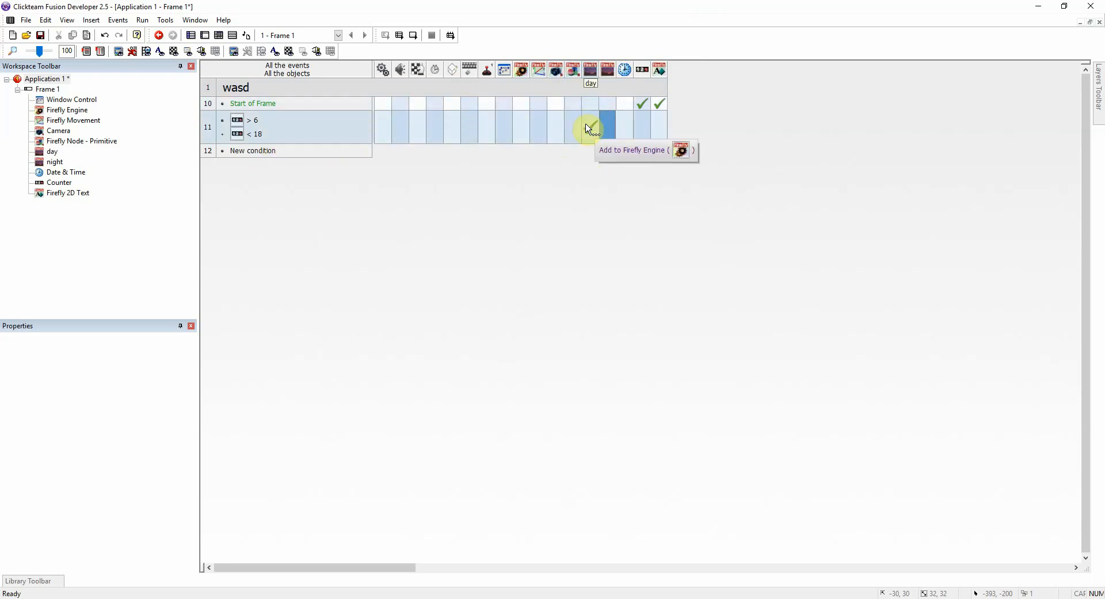
pyautogui.moveTo(588, 128)
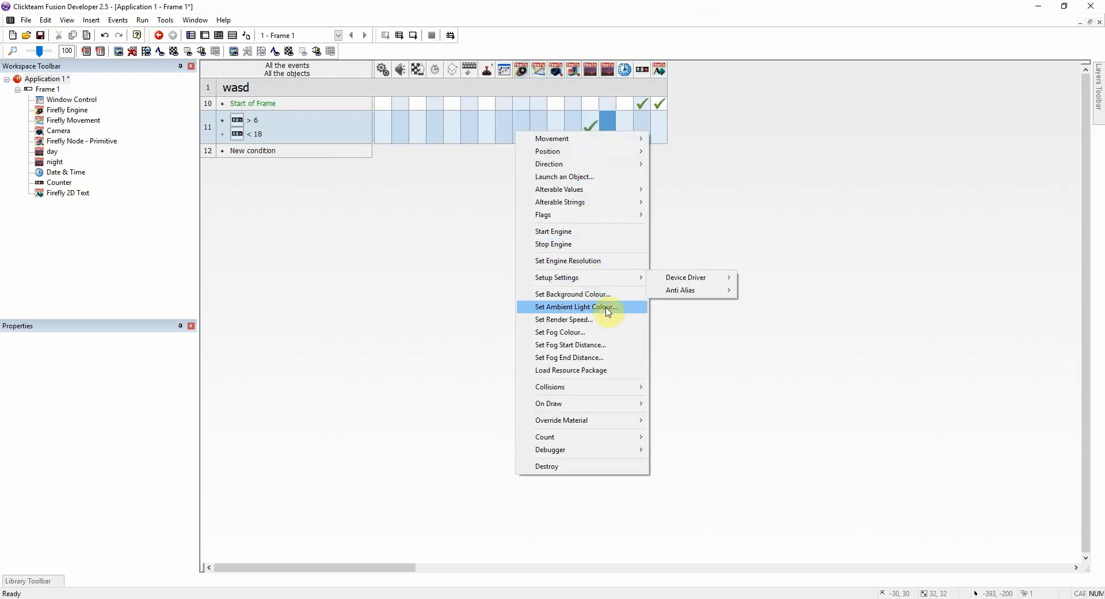
# Give event 11 a Set Ambient Light Colour action with a pale near-white colour.
pyautogui.click(576, 306)
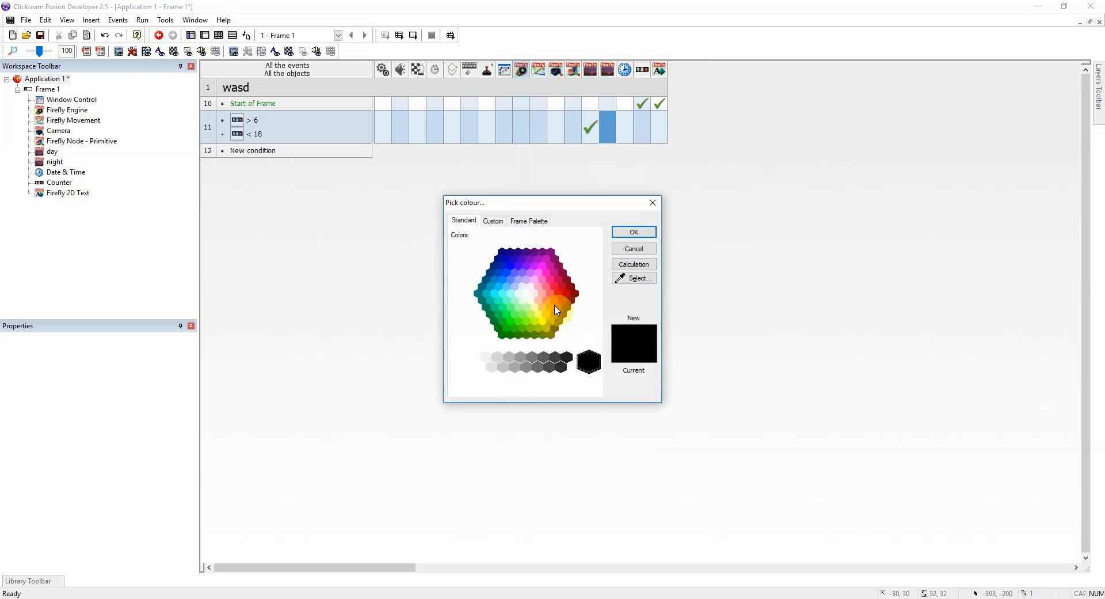
pyautogui.click(530, 299)
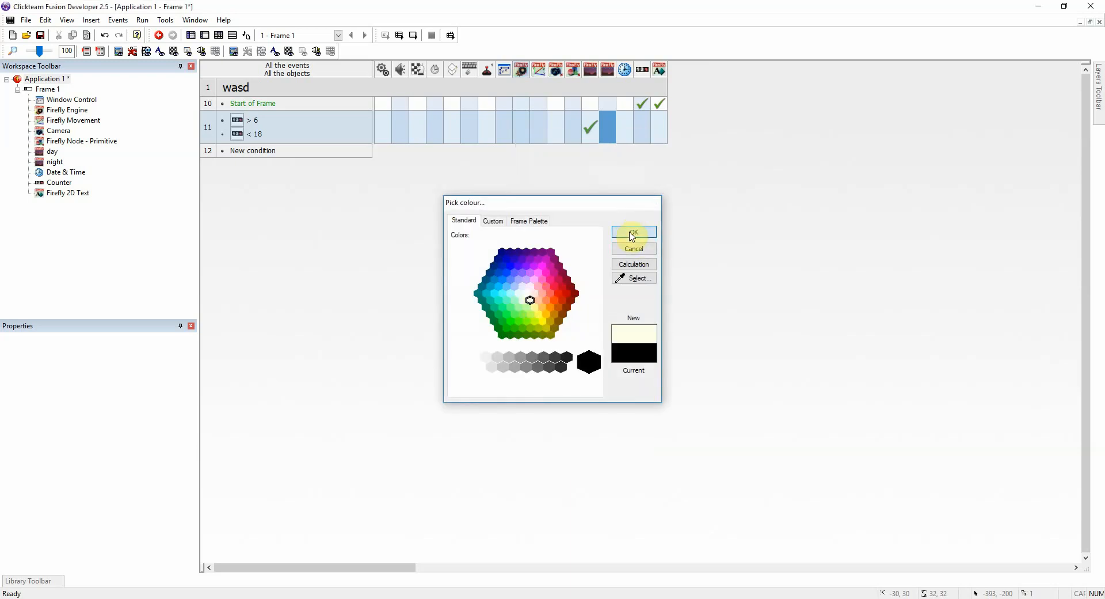
pyautogui.click(632, 233)
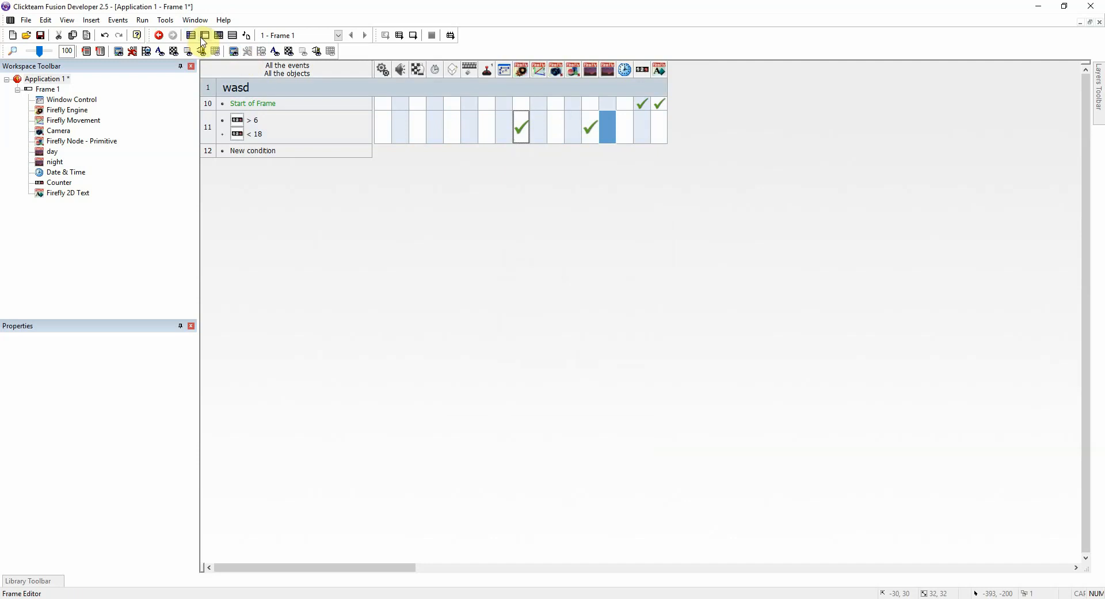
pyautogui.click(203, 36)
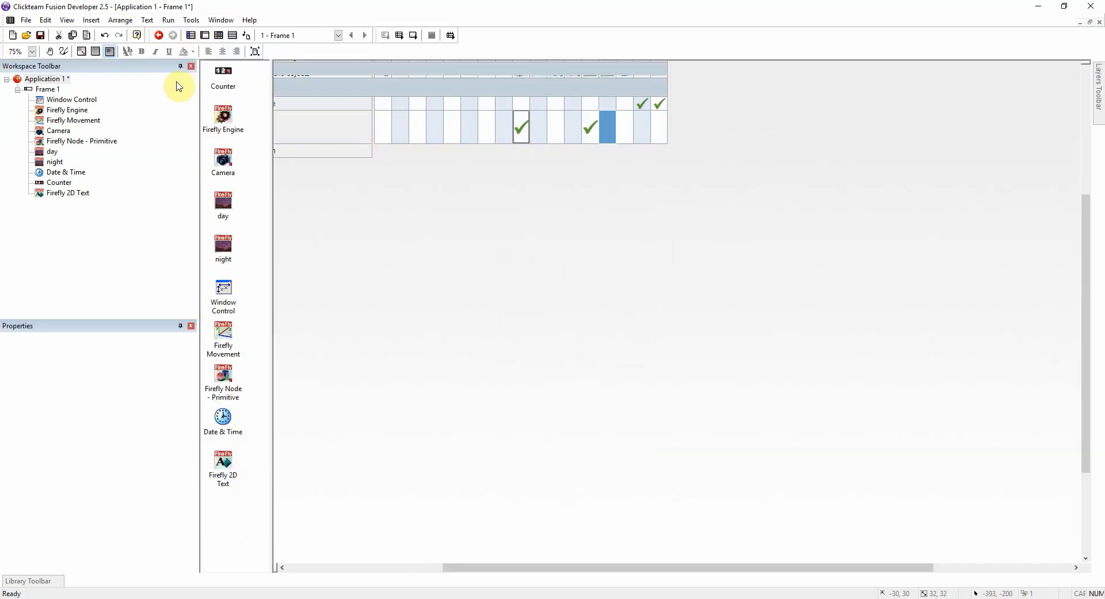
# Select the Firefly Engine, view its Settings properties, and test-run the frame.
pyautogui.click(222, 113)
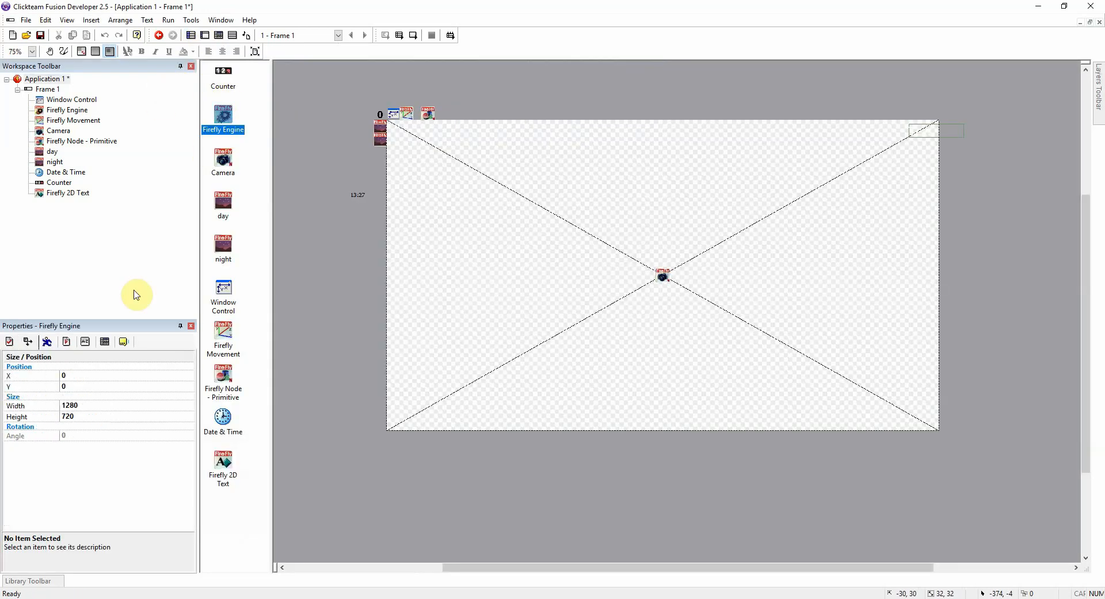
pyautogui.click(9, 341)
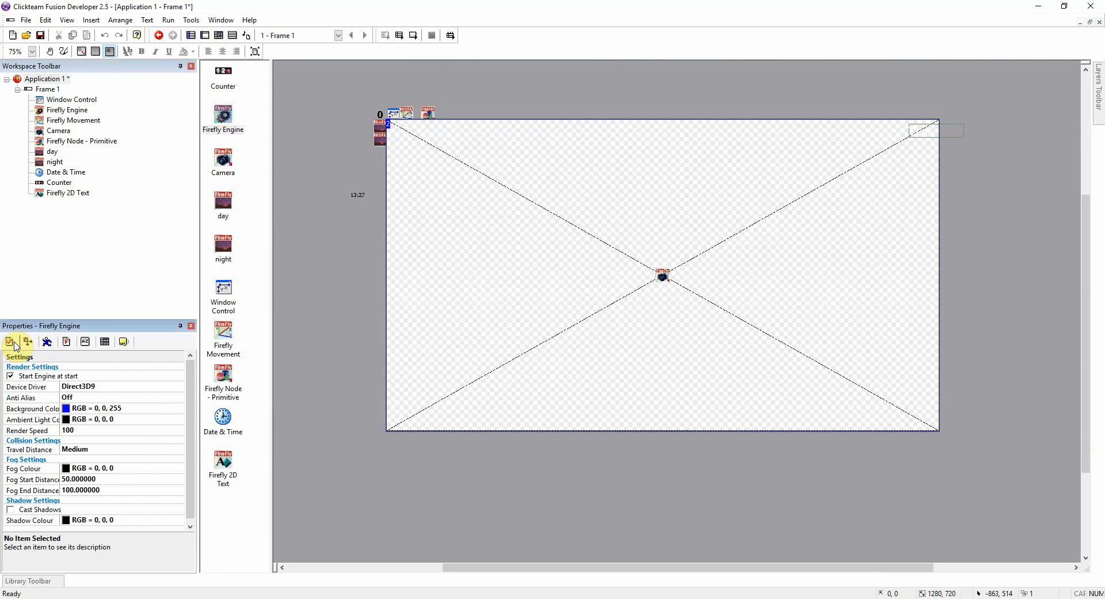
pyautogui.moveTo(360, 90)
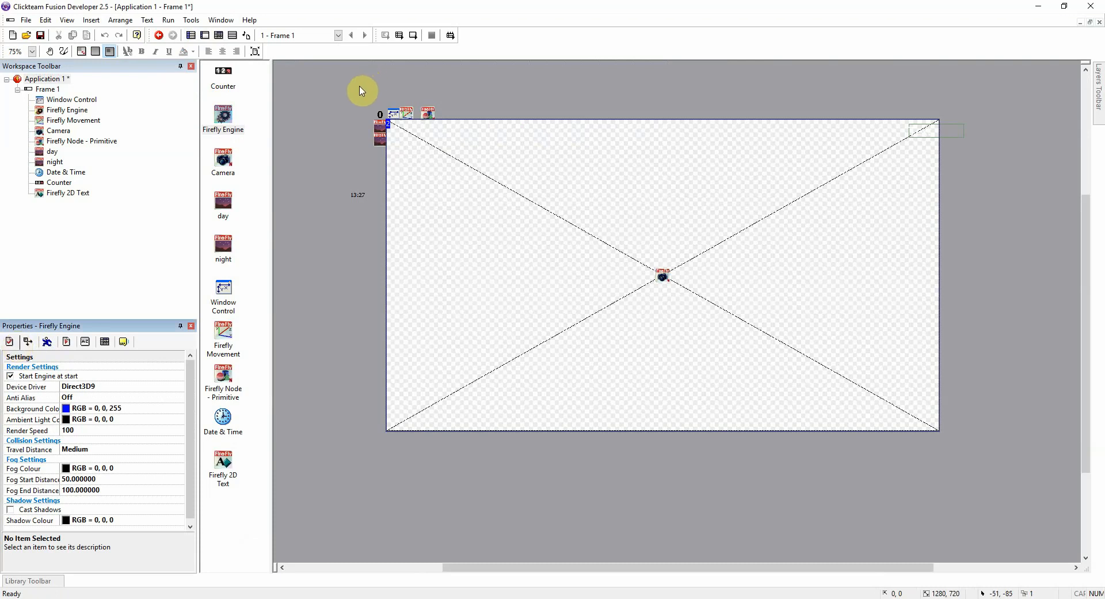
pyautogui.moveTo(414, 36)
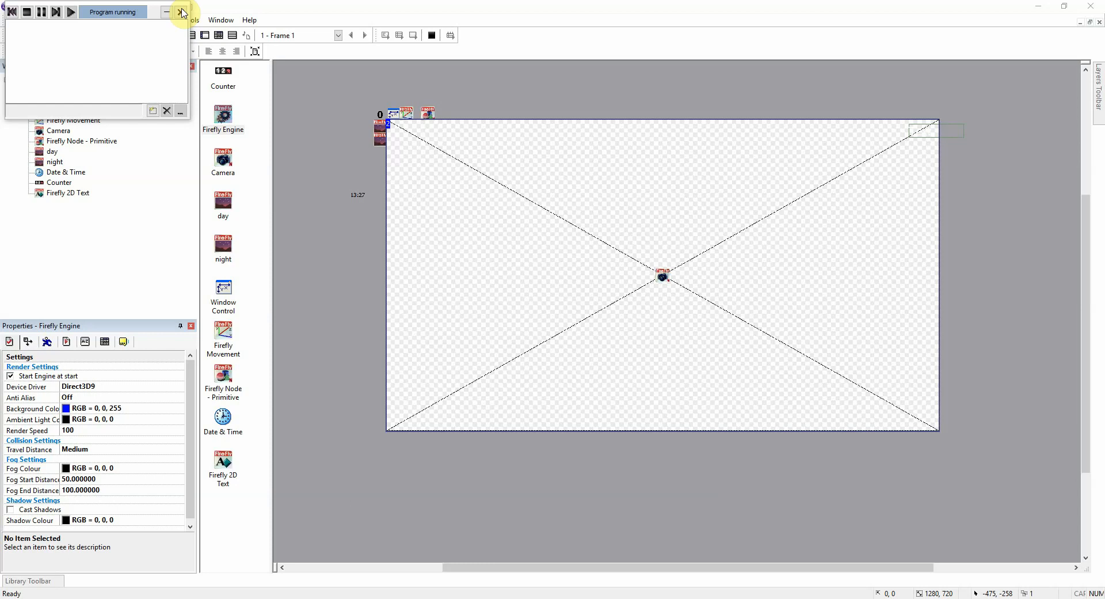
pyautogui.click(181, 12)
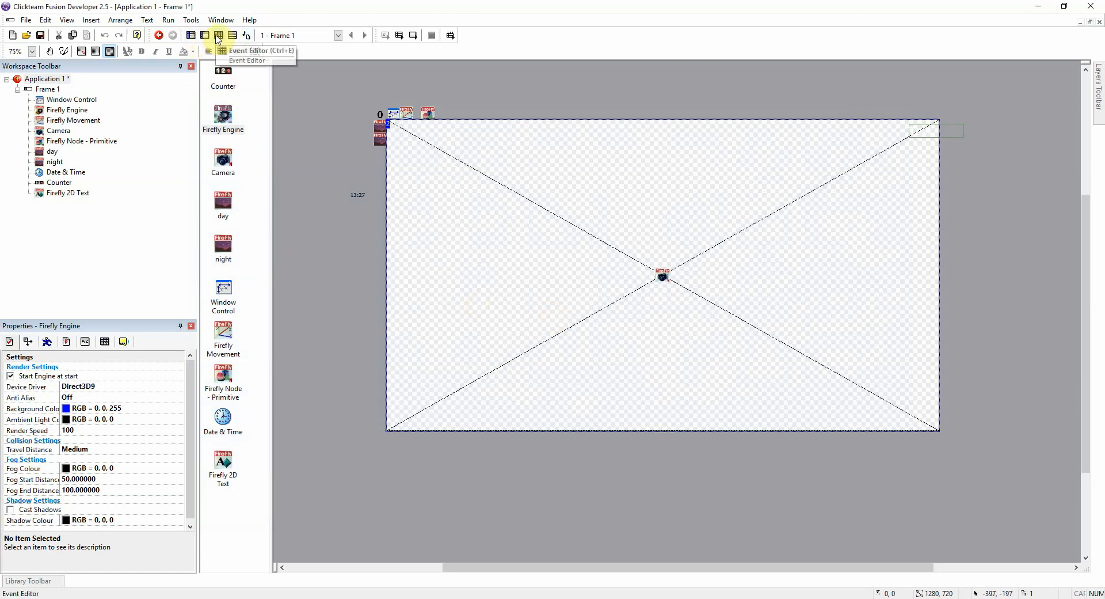
# Edit event 11's ambient light action to the darker grey RGB 75,75,75.
pyautogui.click(219, 35)
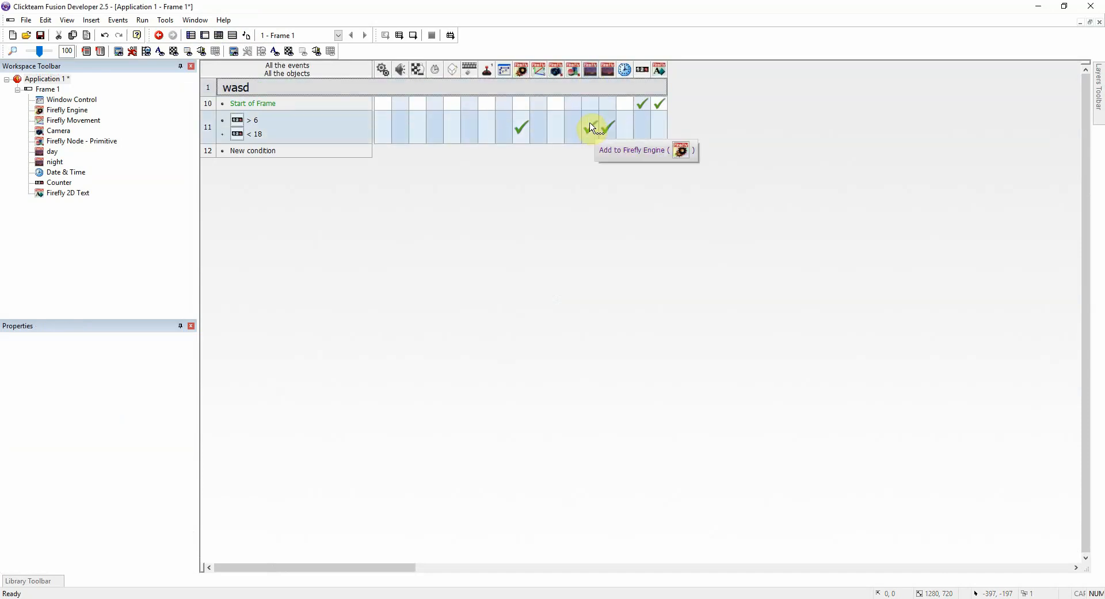
pyautogui.rightClick(589, 126)
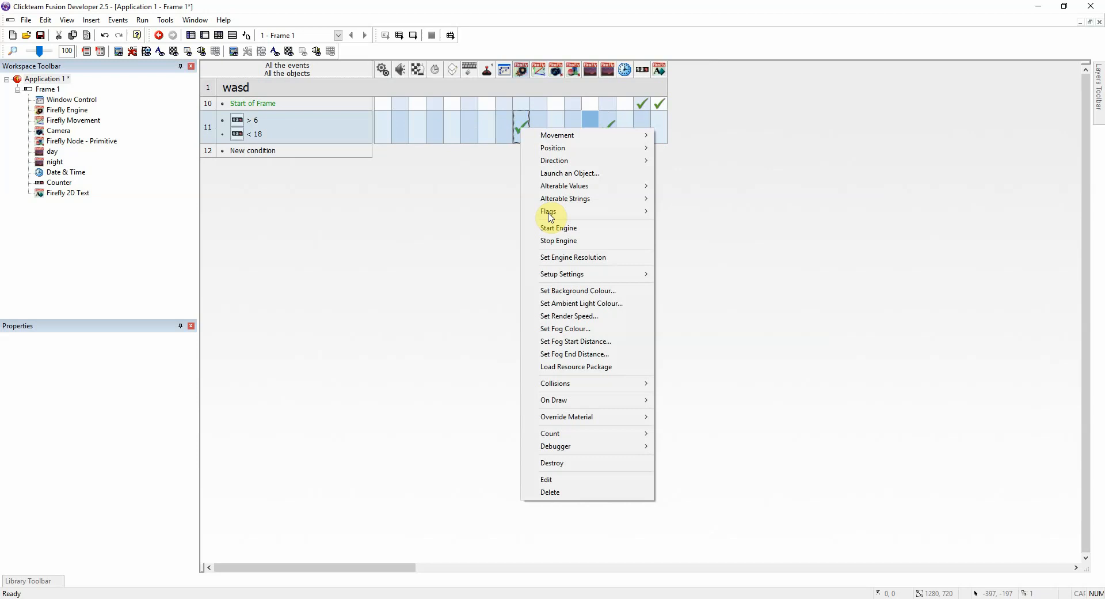
pyautogui.click(577, 290)
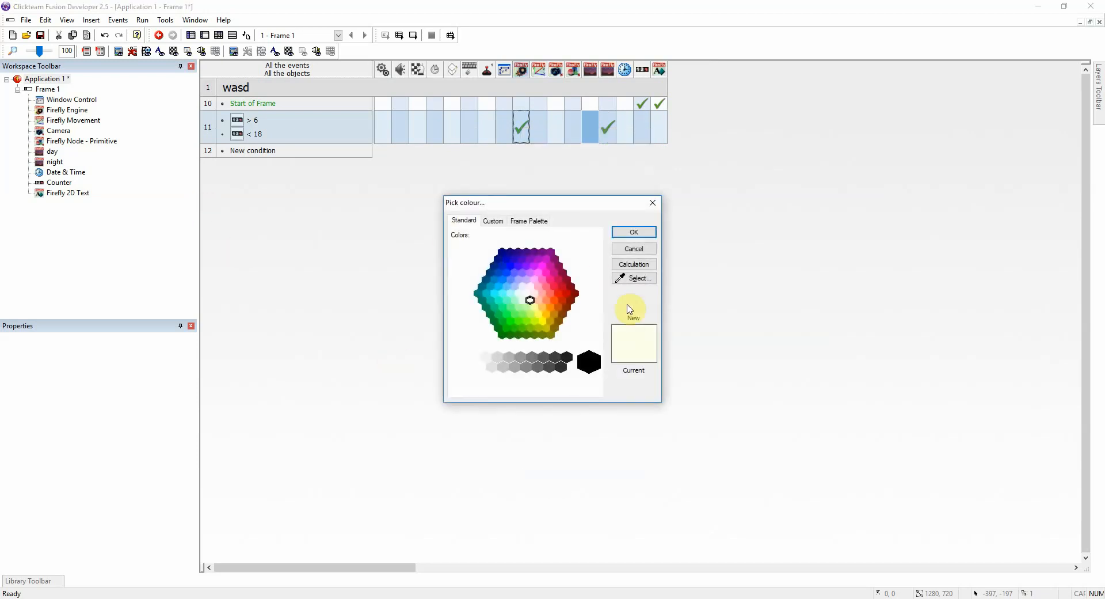
pyautogui.click(546, 372)
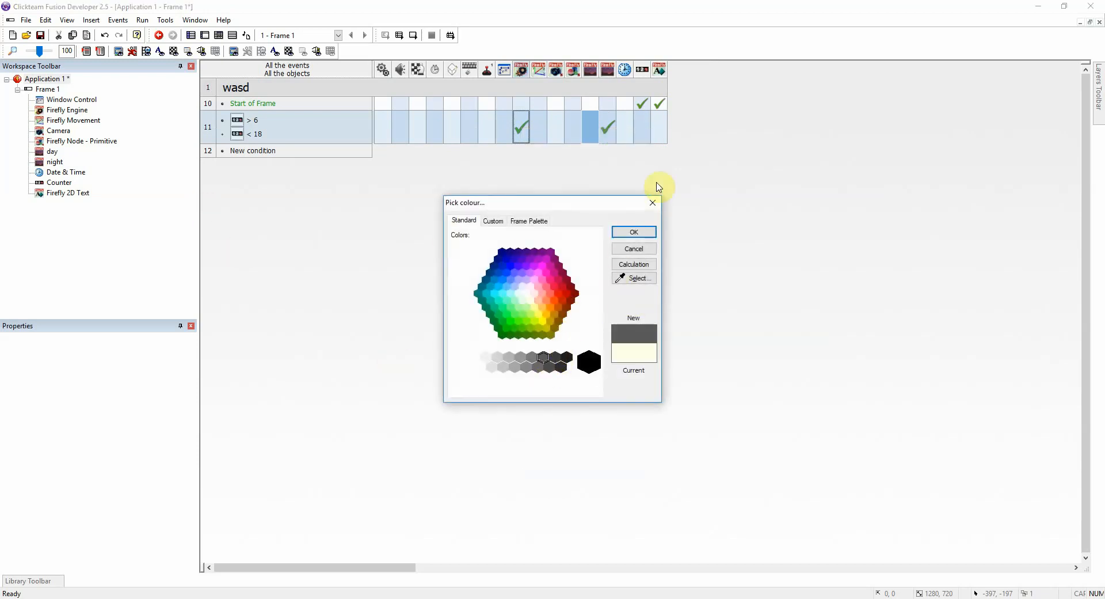
pyautogui.click(632, 232)
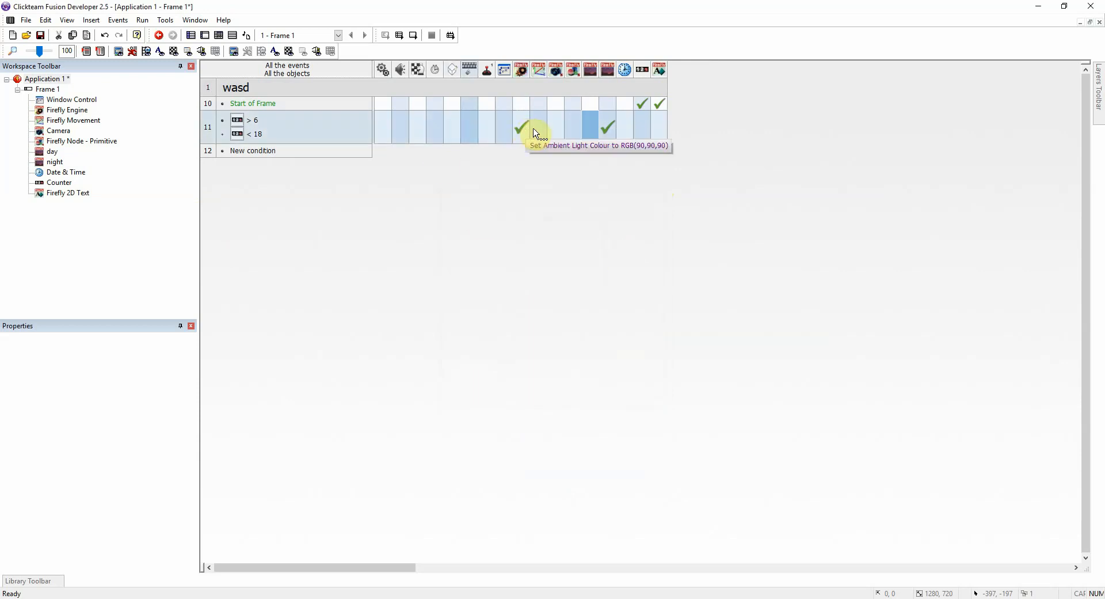
pyautogui.rightClick(521, 127)
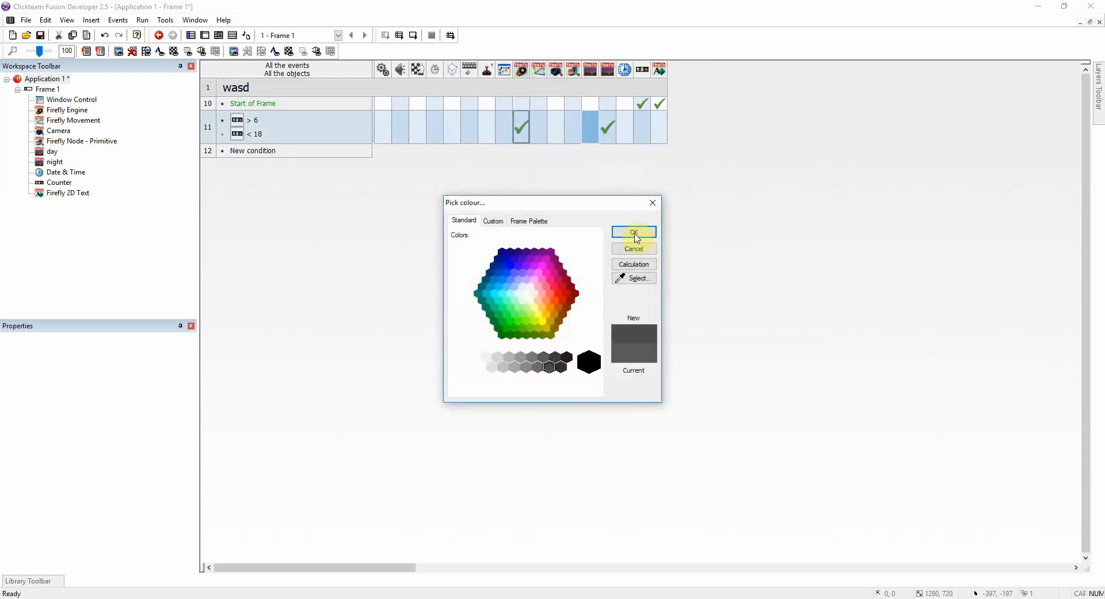
pyautogui.click(632, 234)
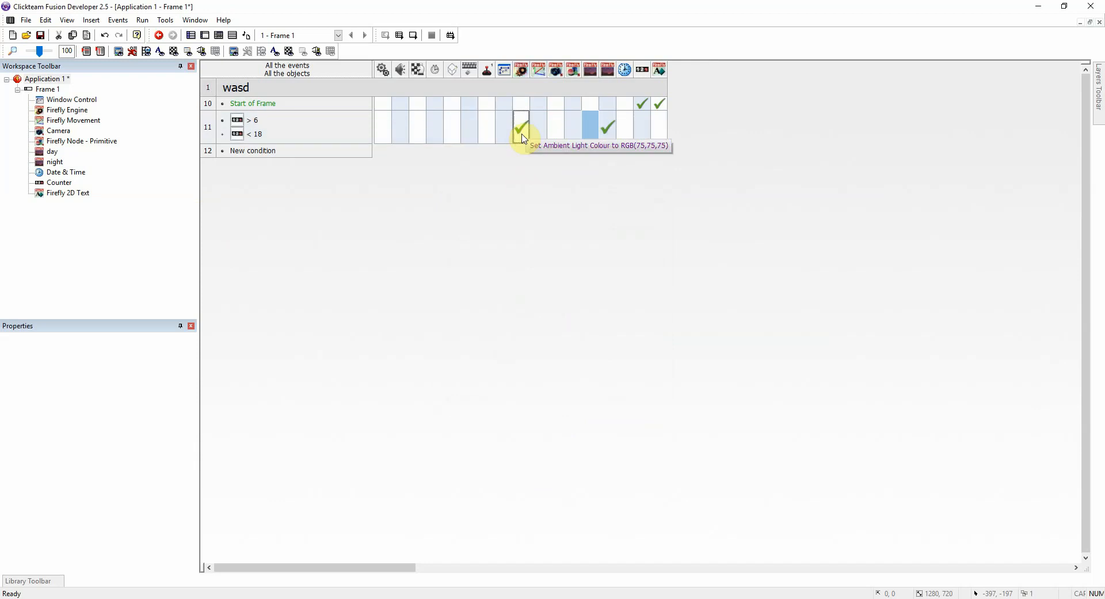
# Test-run the application, then remove event 11's > 6 condition.
pyautogui.click(415, 34)
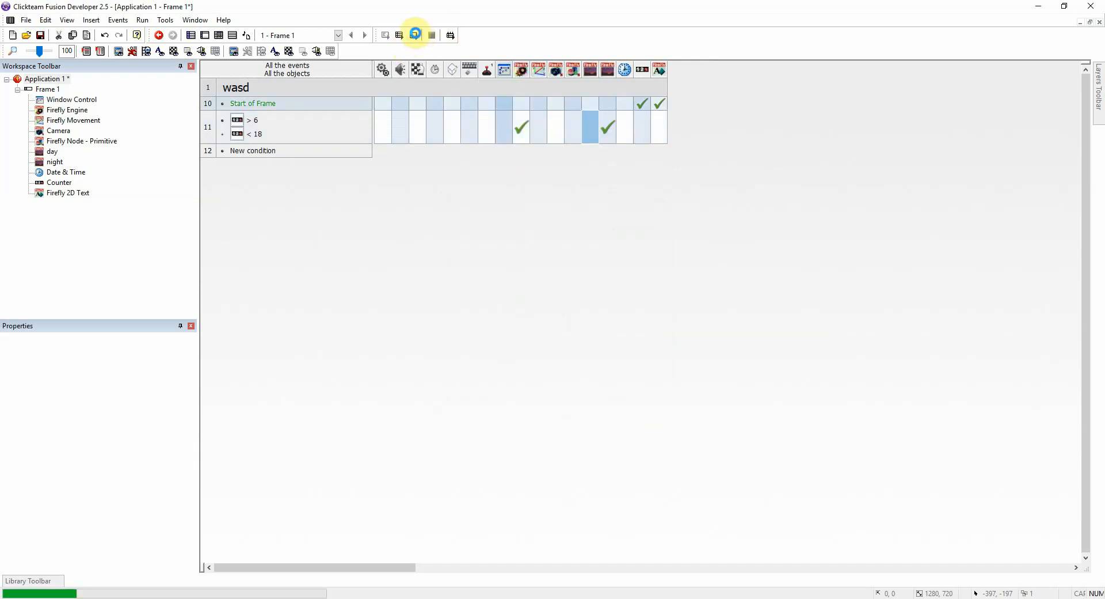
pyautogui.click(416, 34)
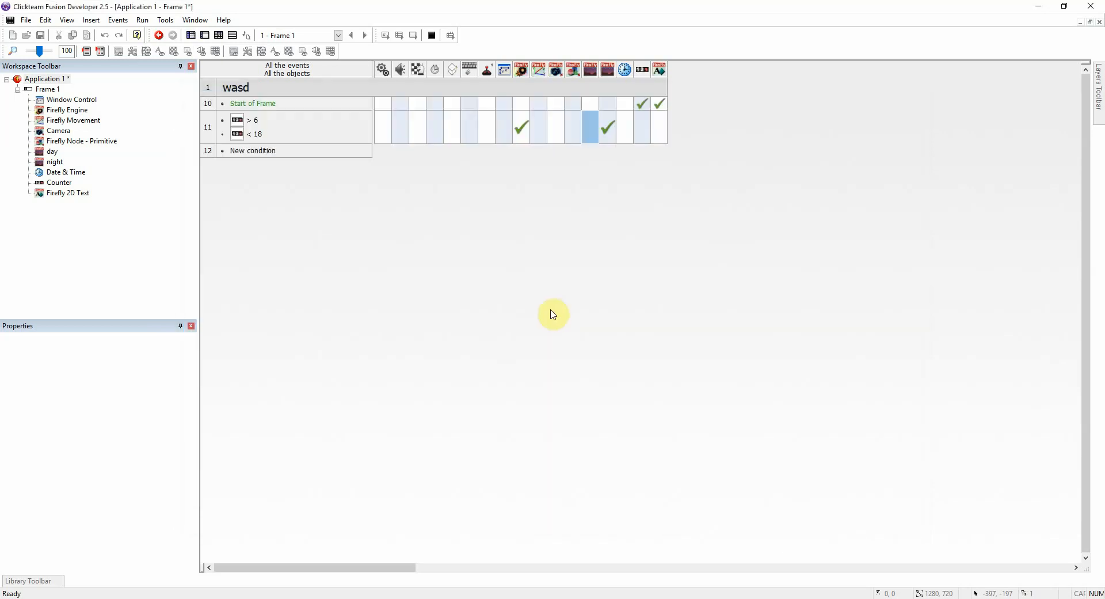
pyautogui.click(520, 127)
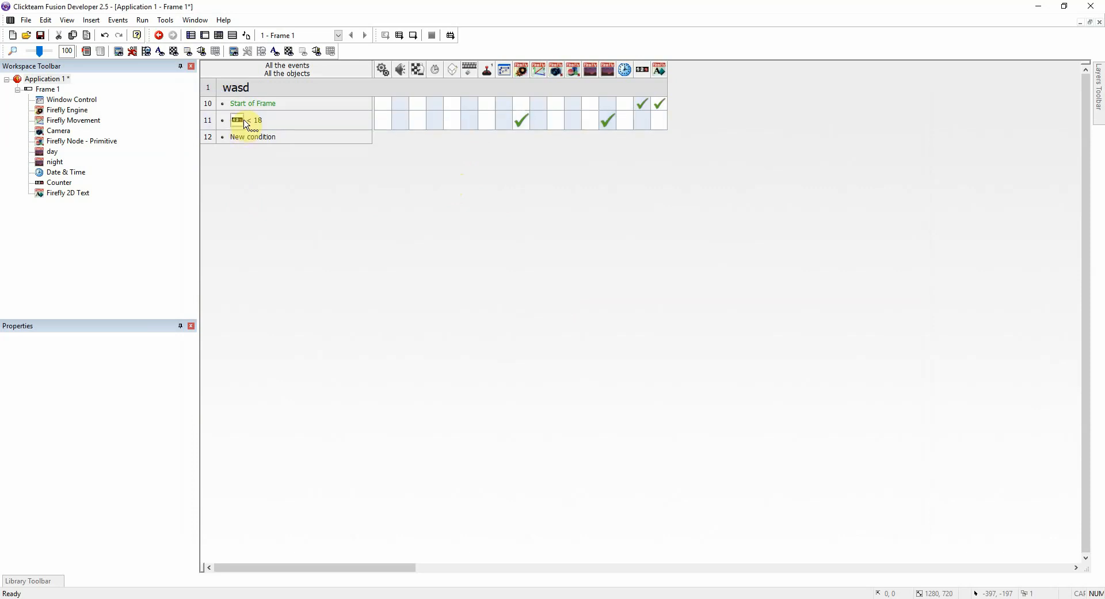
# Replace event 11's condition with Firefly Engine Flag 0 is off.
pyautogui.rightClick(247, 120)
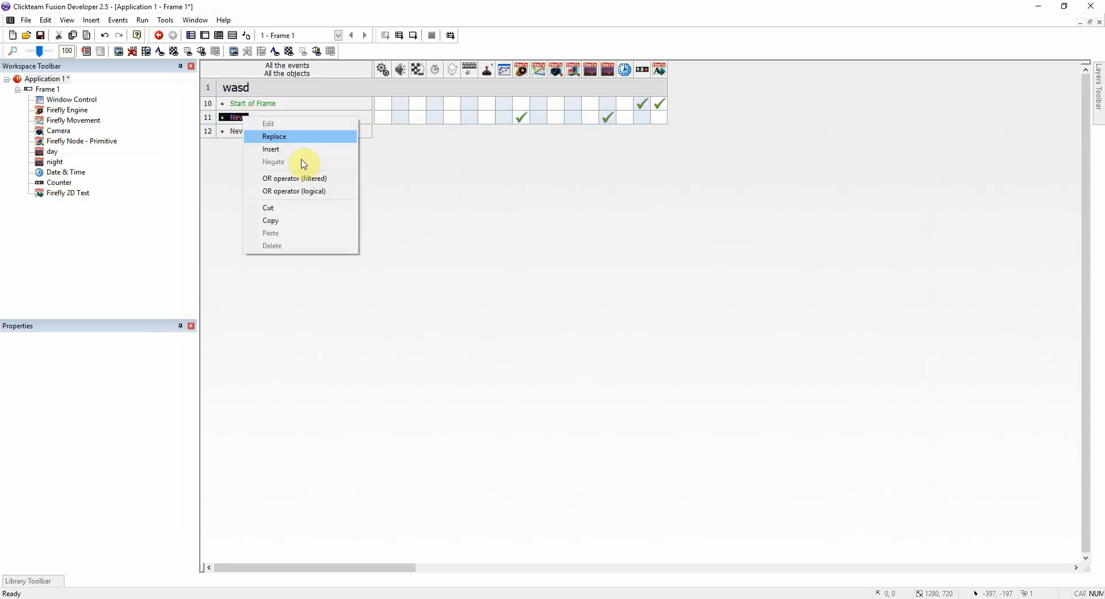
pyautogui.click(274, 136)
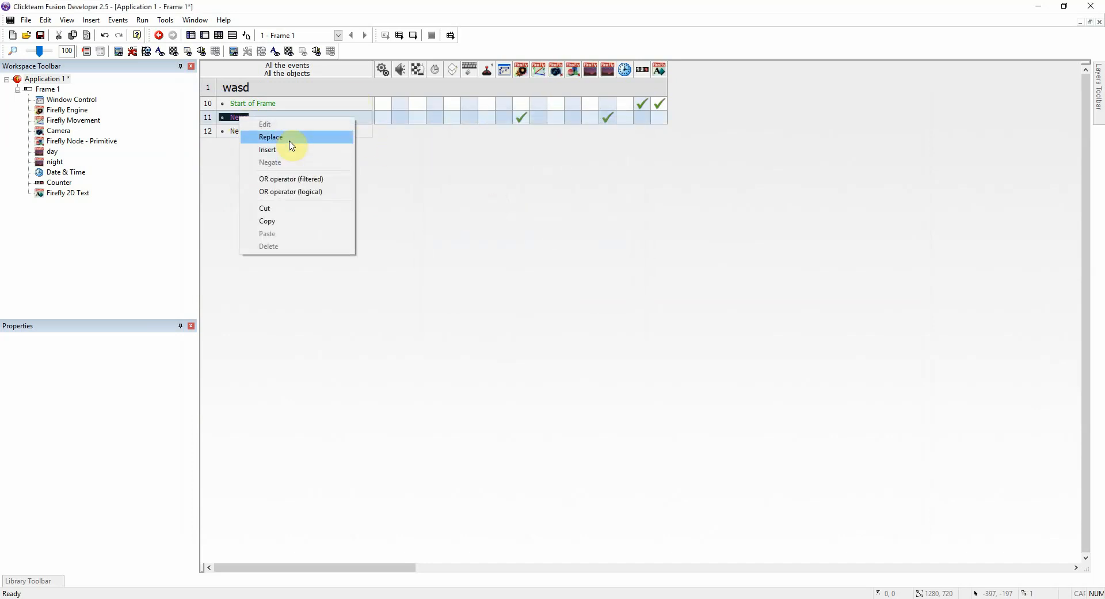
pyautogui.click(270, 137)
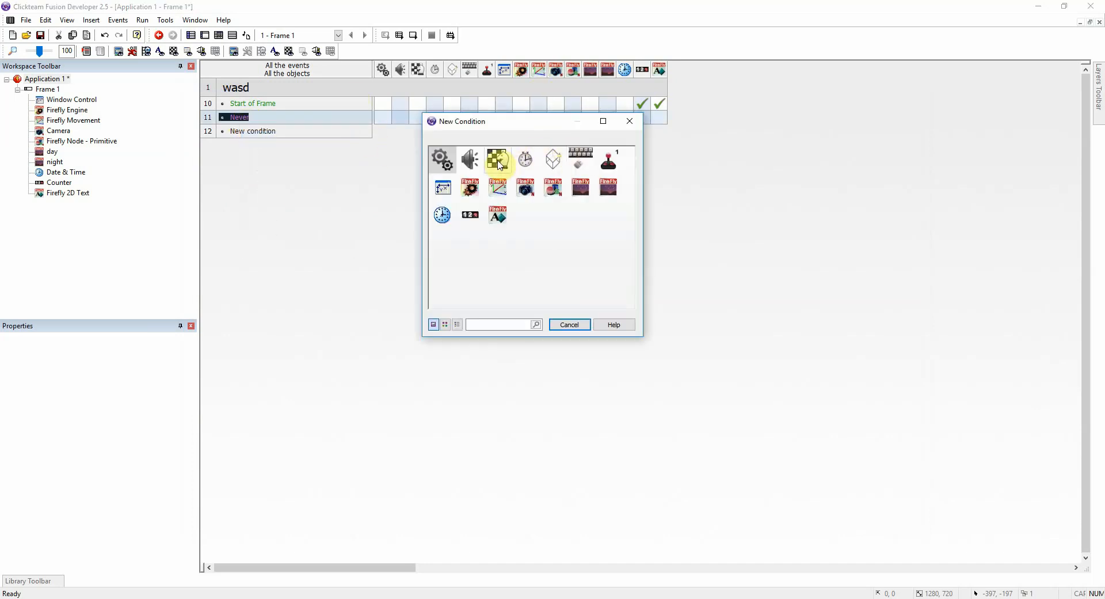
pyautogui.click(580, 158)
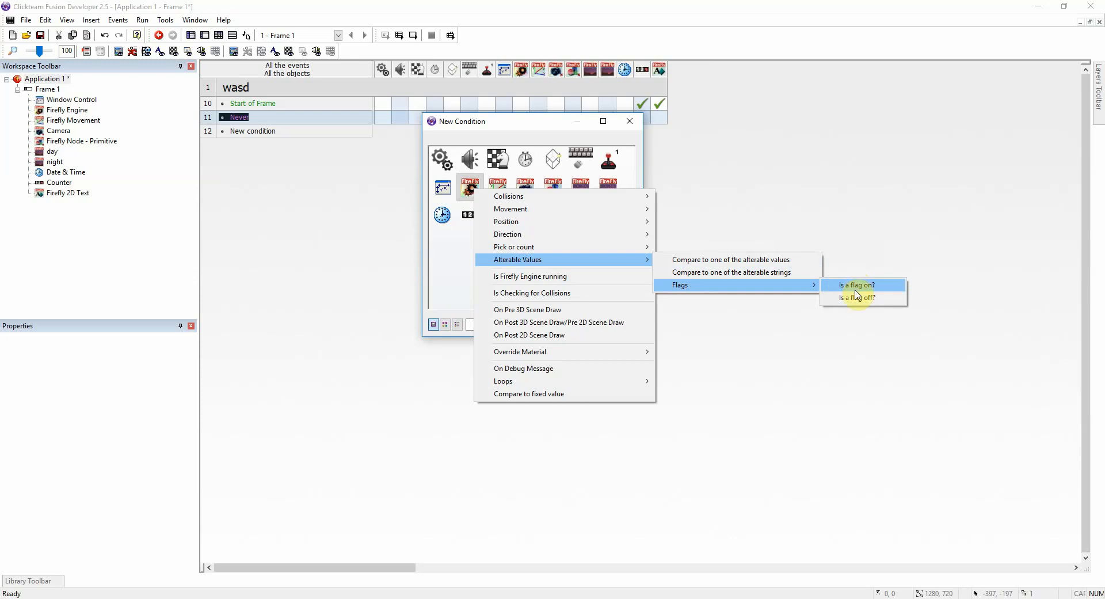
pyautogui.click(855, 284)
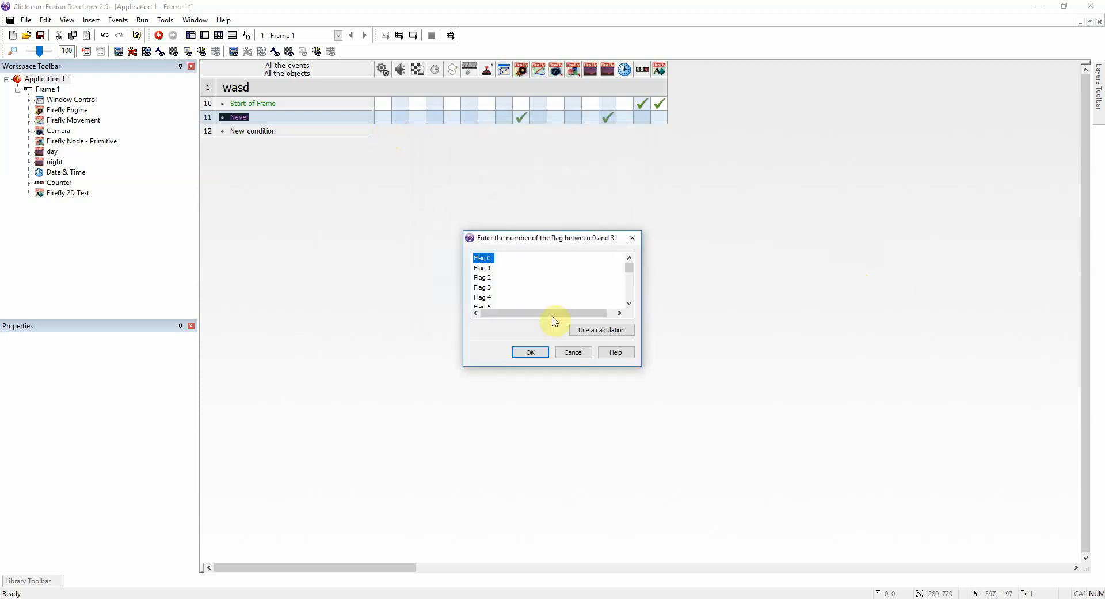
pyautogui.click(529, 353)
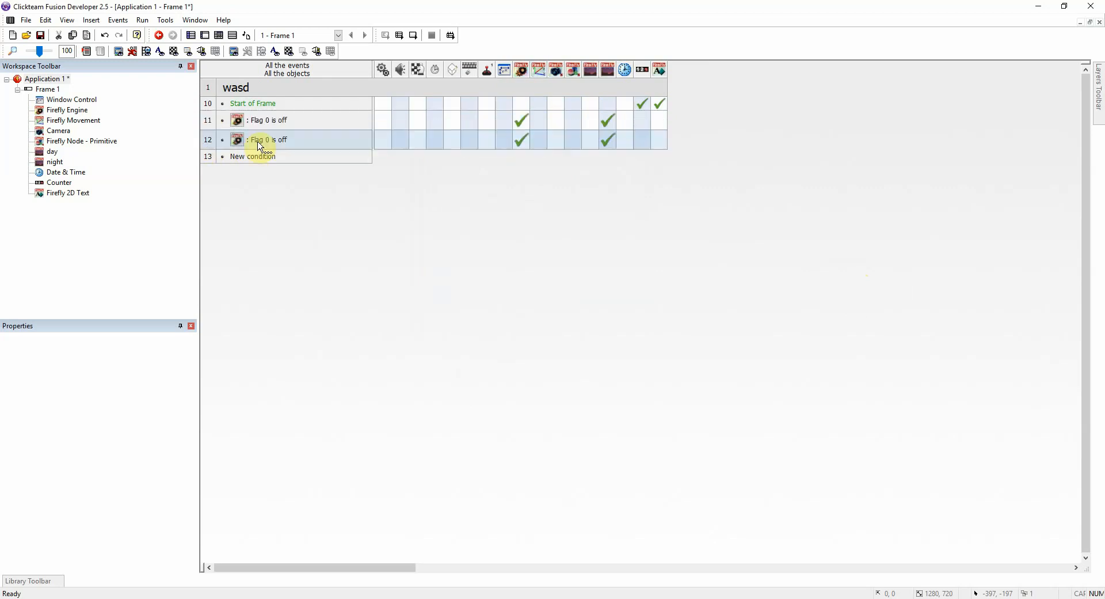
# Make copied event 12 require Flag 0 on and give it a lighter ambient light colour.
pyautogui.click(520, 139)
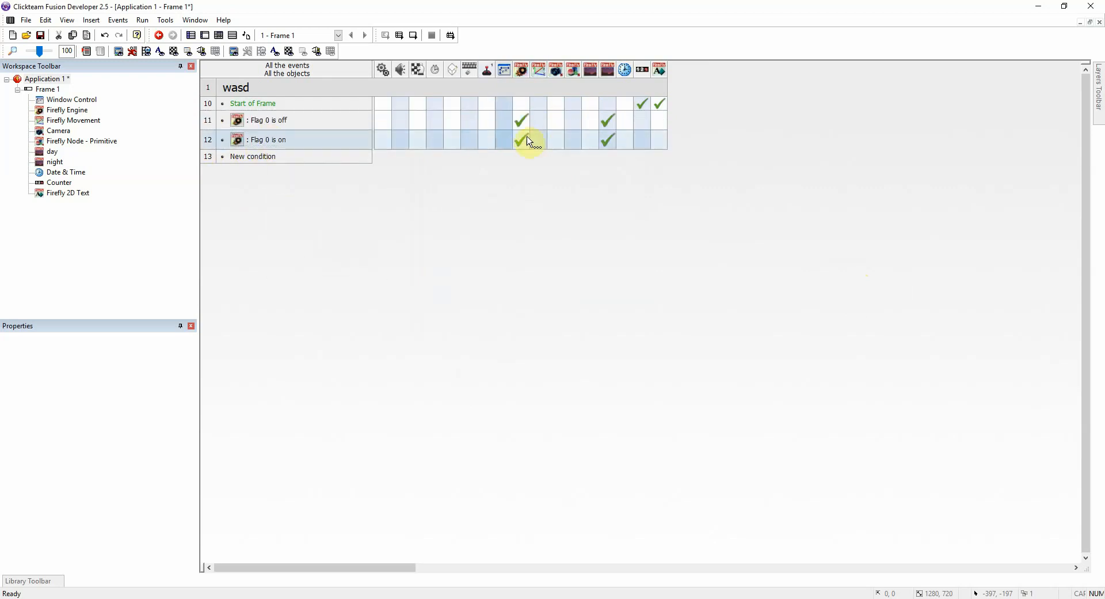
pyautogui.rightClick(525, 139)
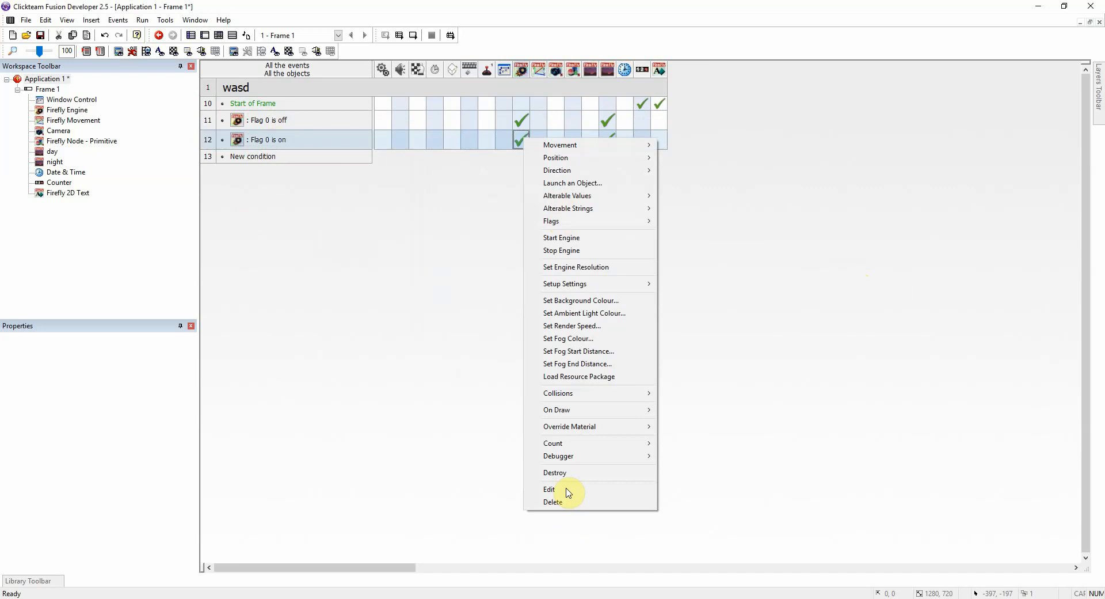
pyautogui.click(581, 299)
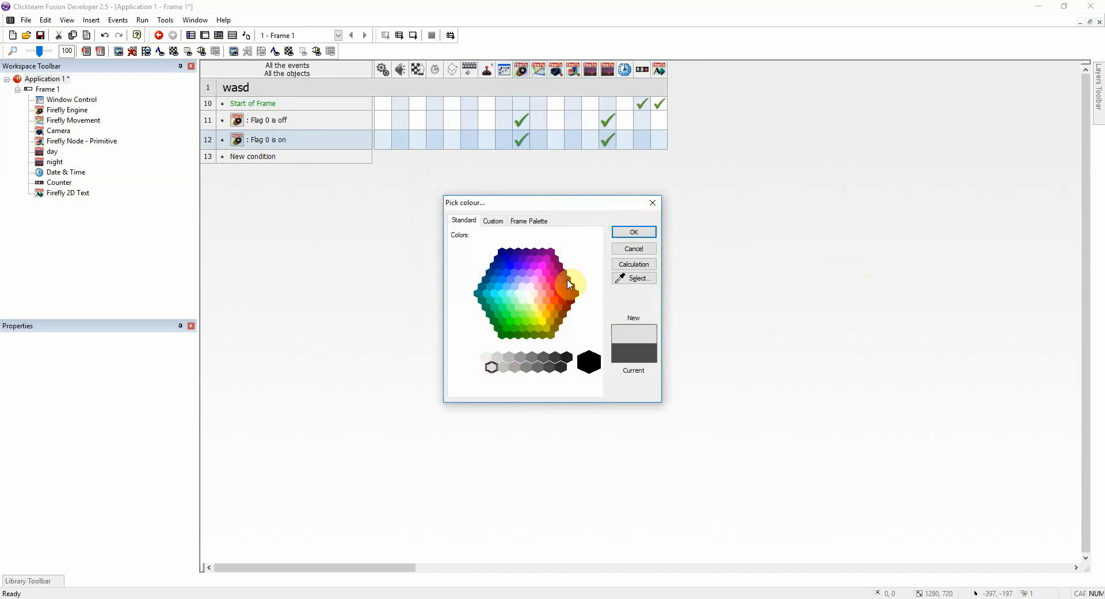
pyautogui.click(632, 231)
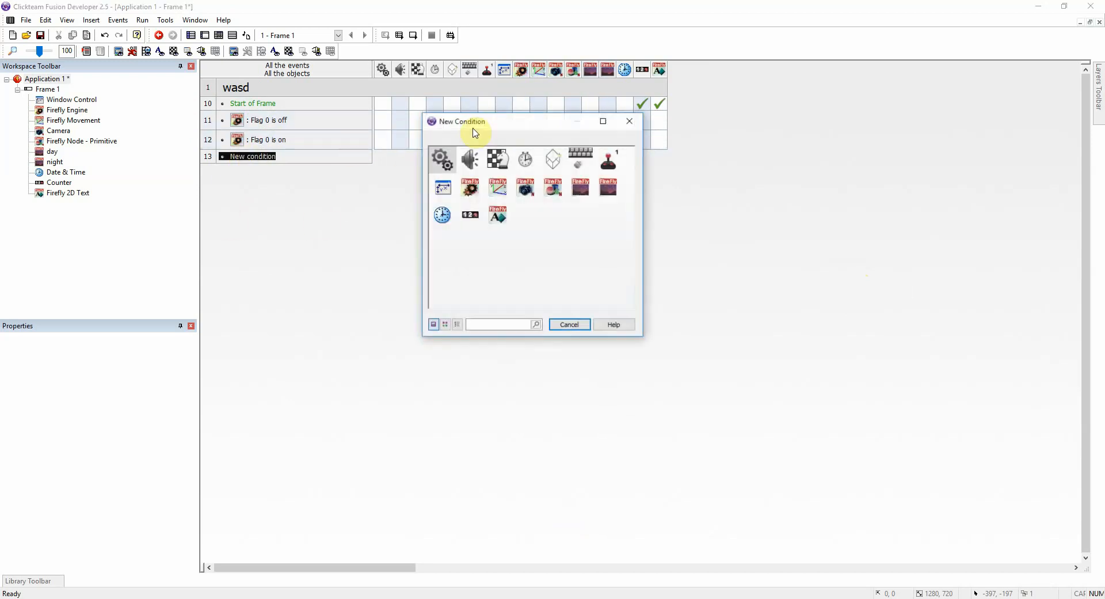
# Create event 13: upon pressing Space, toggle the Firefly Engine's Flag 0, then test-run.
pyautogui.click(609, 159)
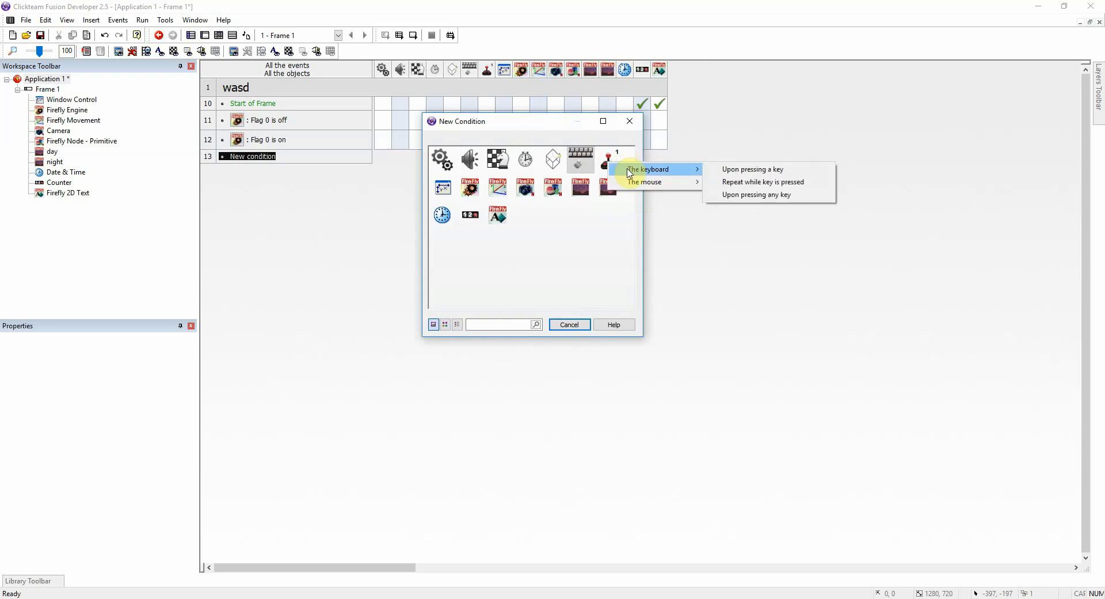
pyautogui.moveTo(752, 161)
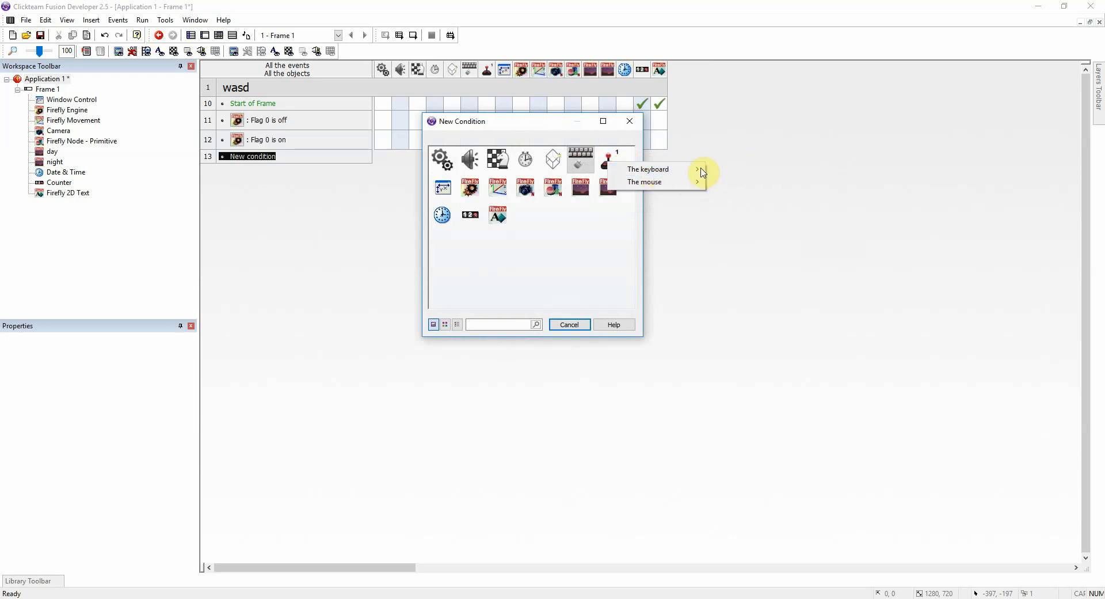
pyautogui.click(646, 168)
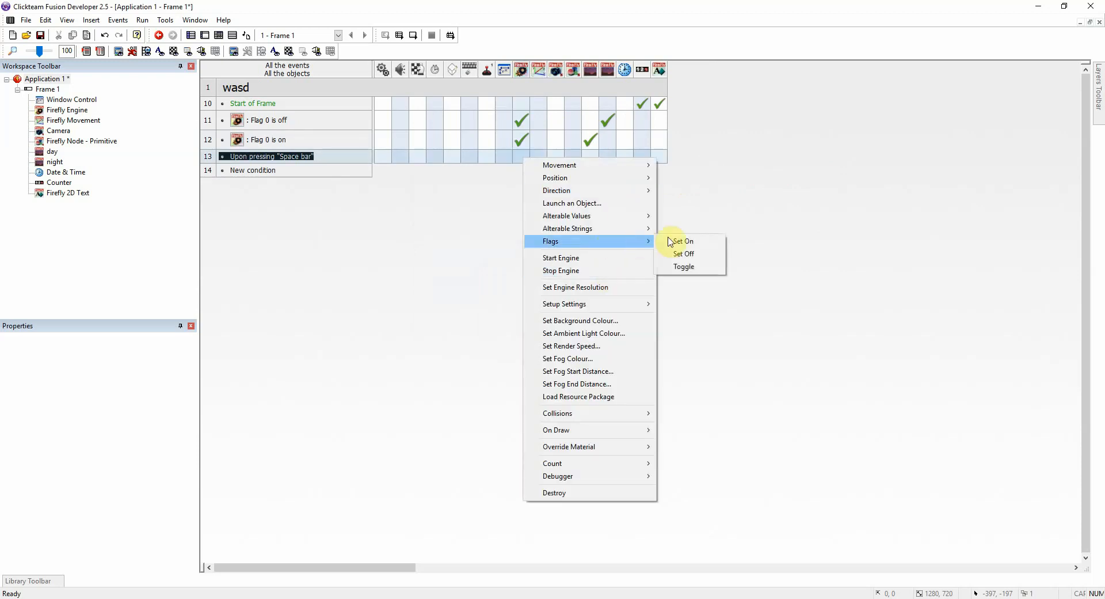
pyautogui.click(681, 240)
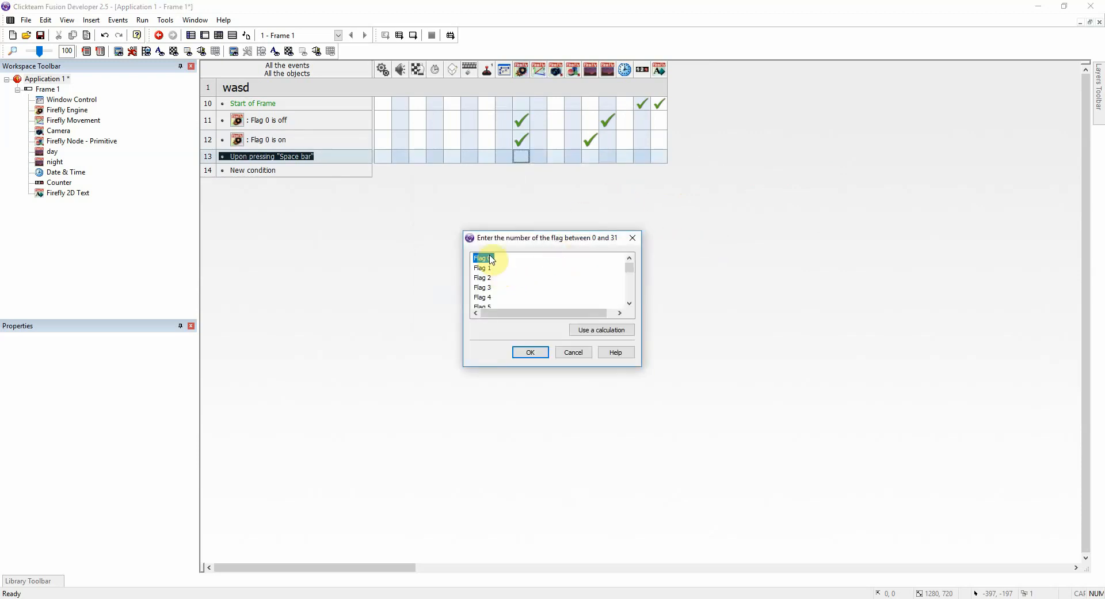
pyautogui.click(529, 352)
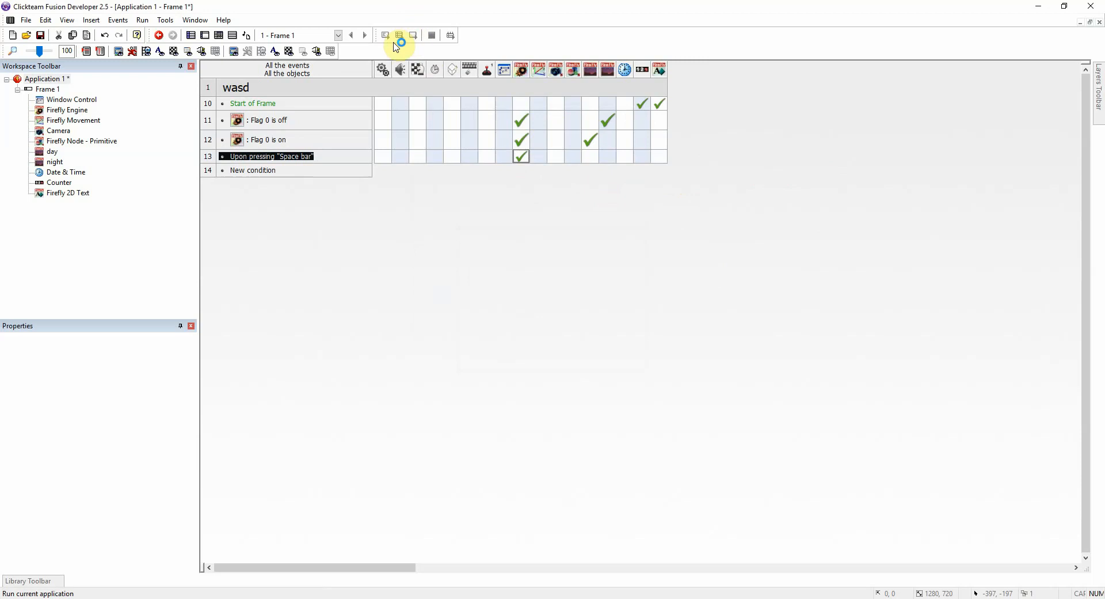
pyautogui.click(398, 40)
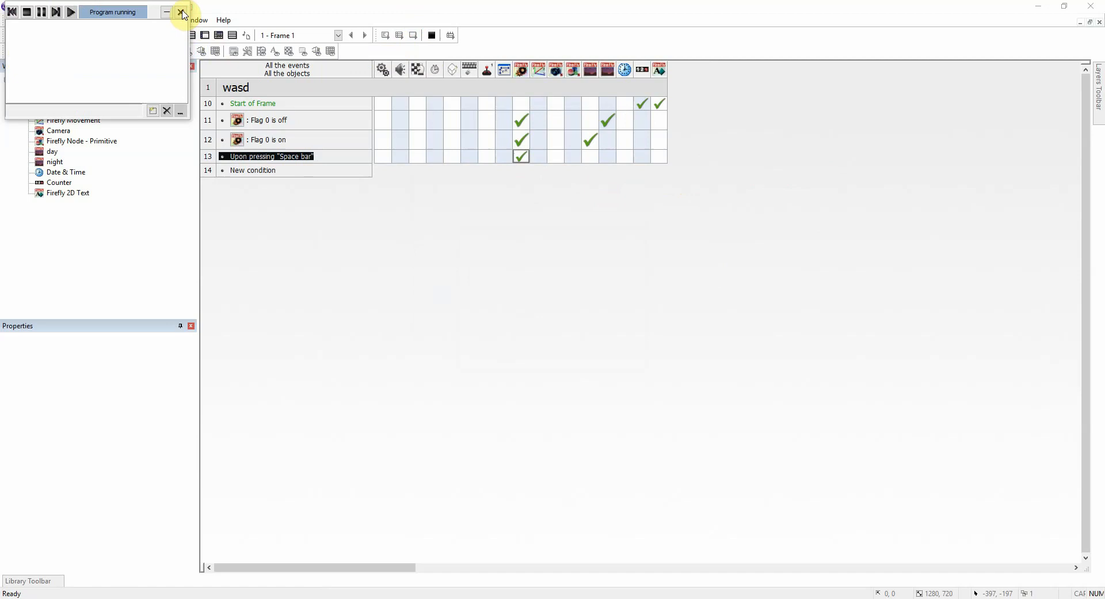
pyautogui.click(182, 12)
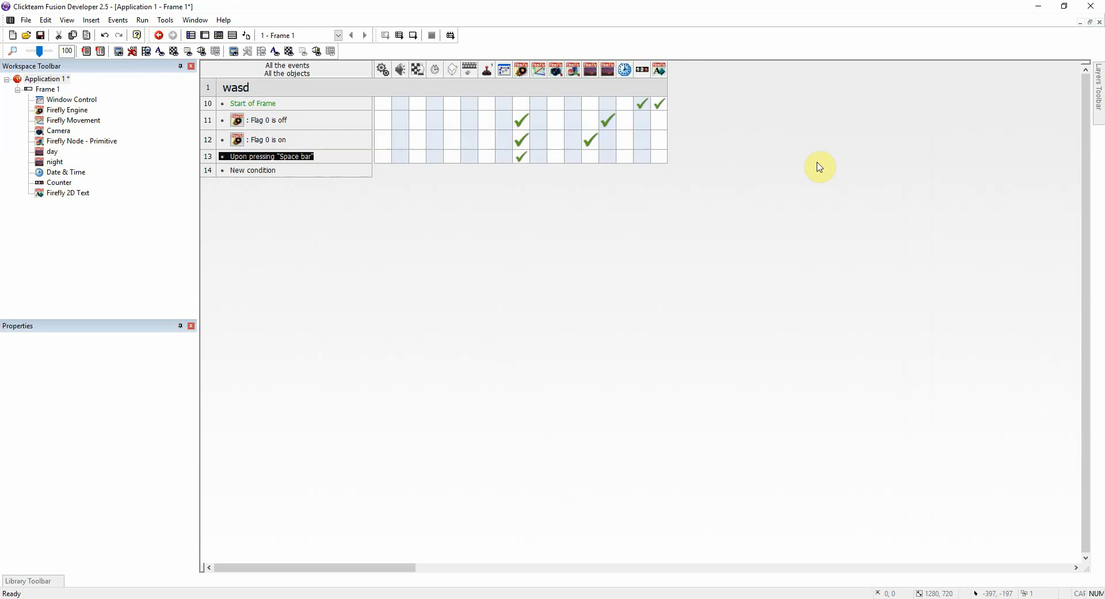
pyautogui.moveTo(309, 13)
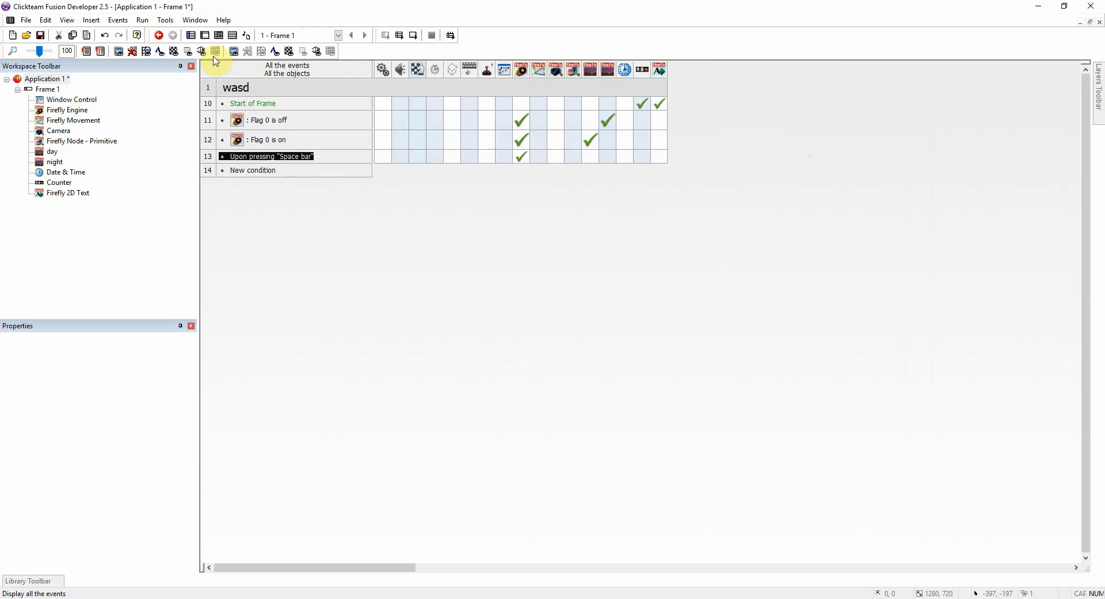
pyautogui.click(520, 155)
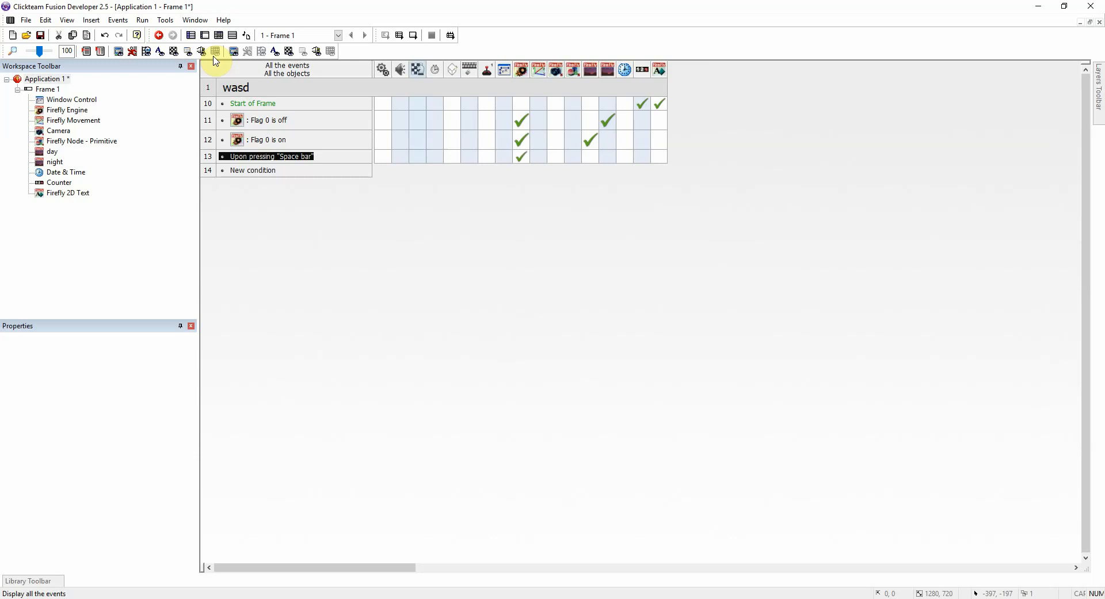
pyautogui.click(521, 156)
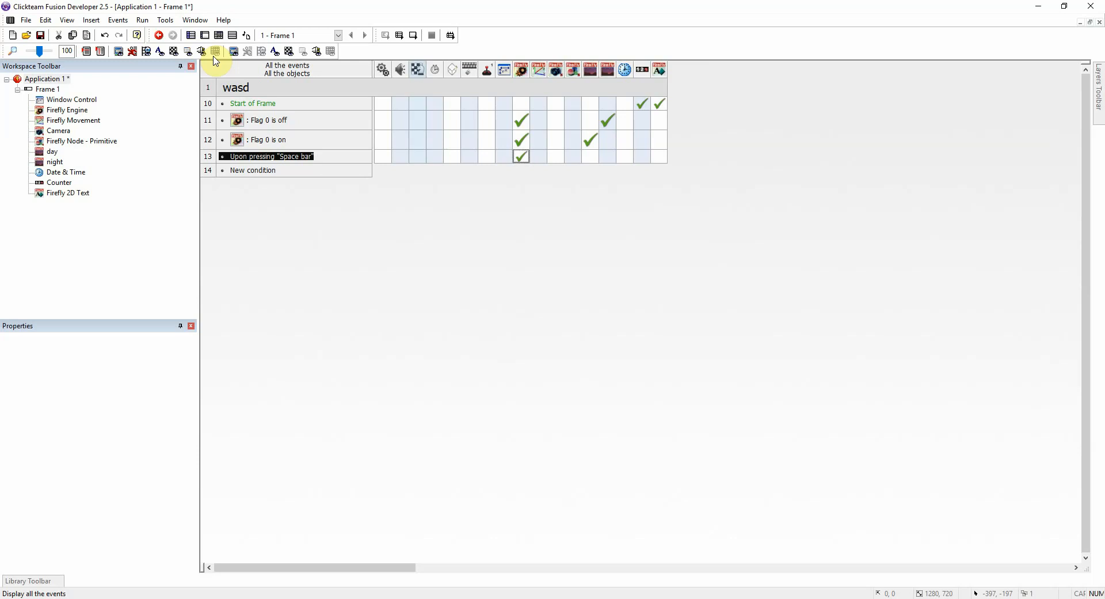
pyautogui.moveTo(233, 36)
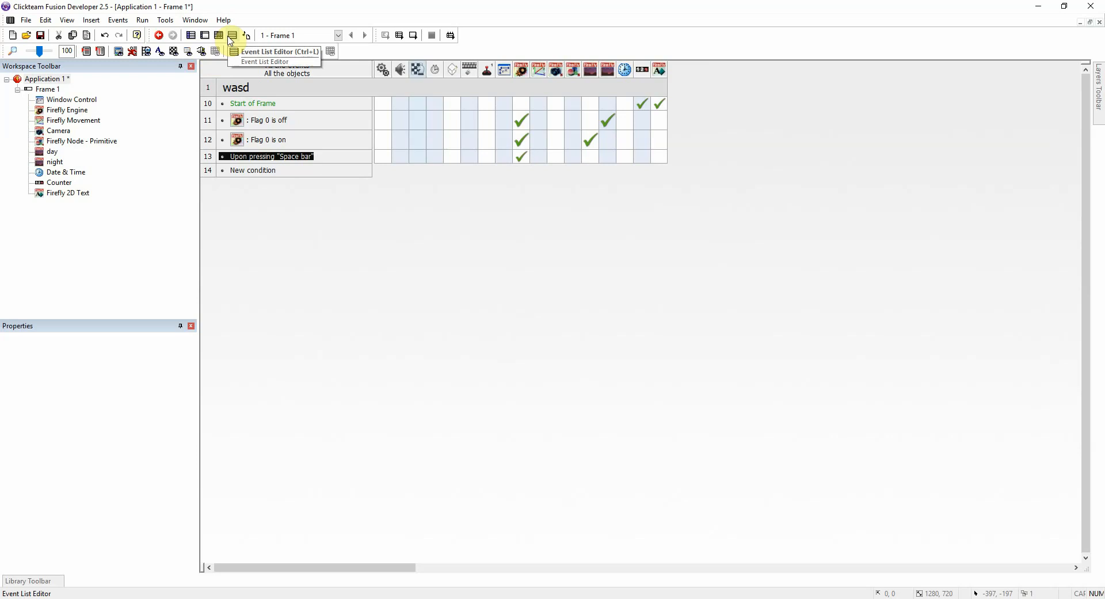
pyautogui.moveTo(279, 8)
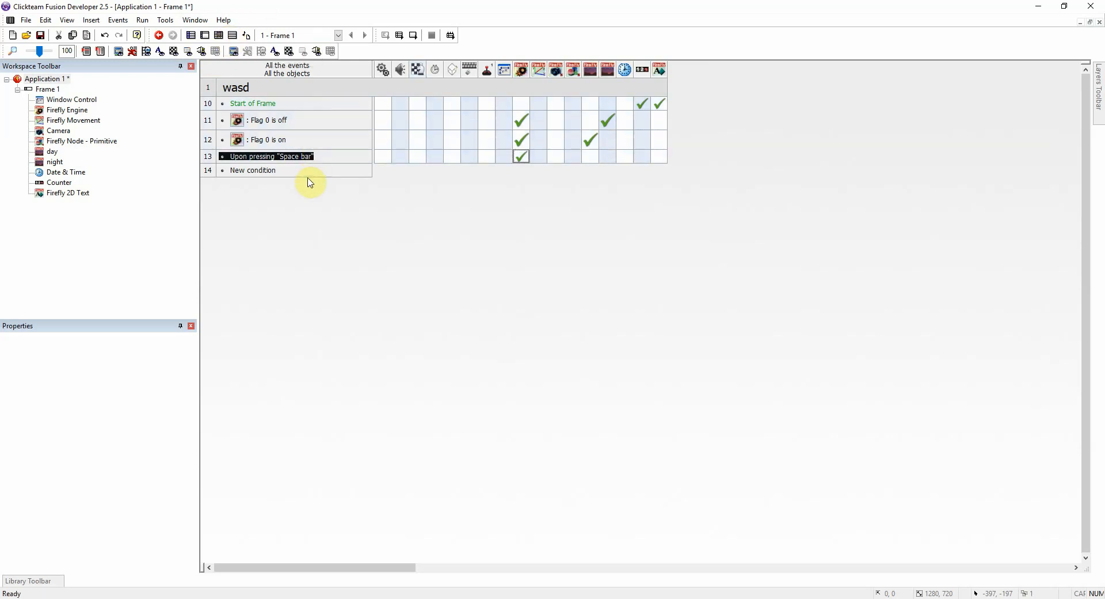
pyautogui.click(522, 155)
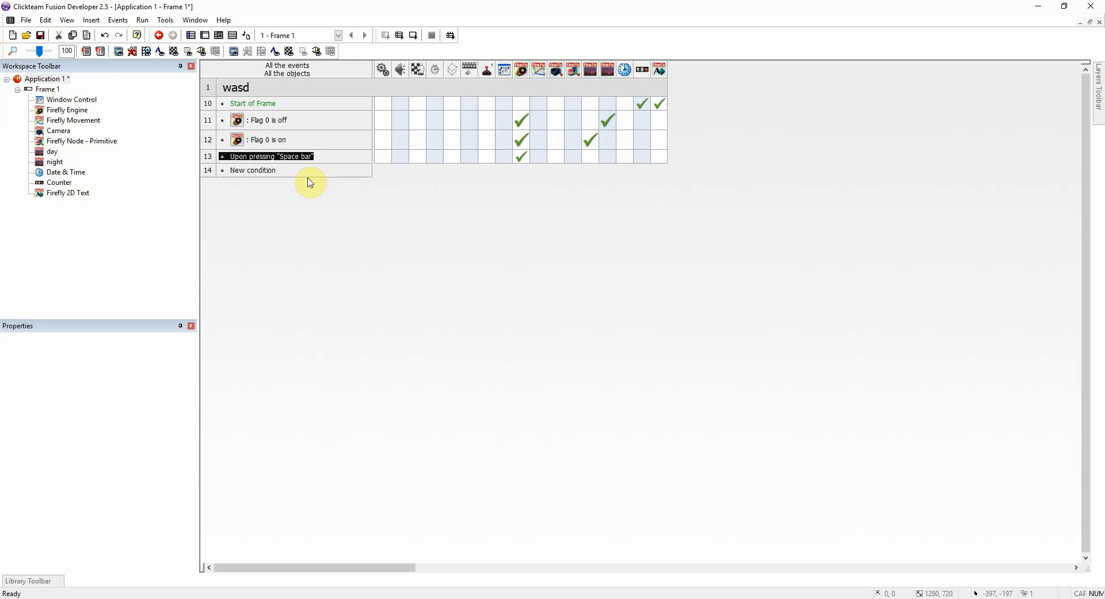
pyautogui.click(521, 155)
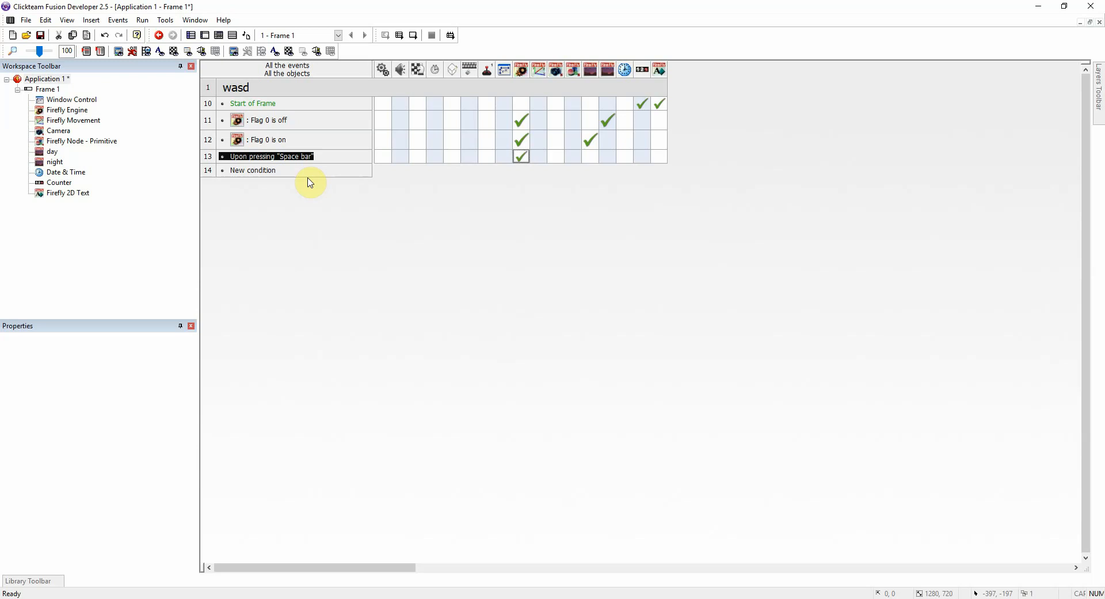